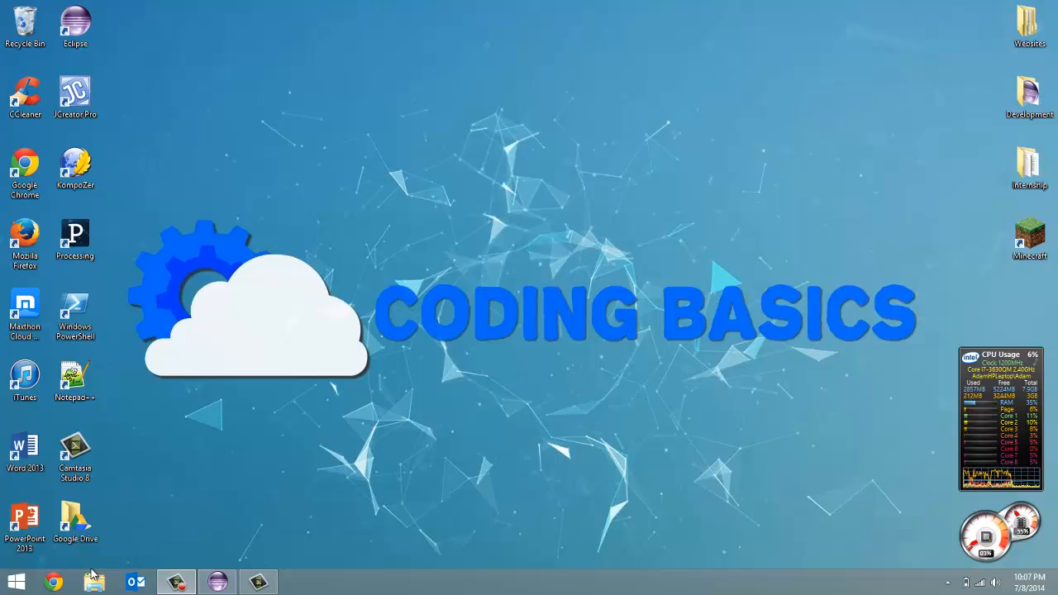
# - Browse the Leap developer kit folder in Downloads, then close the file browser
pyautogui.click(94, 581)
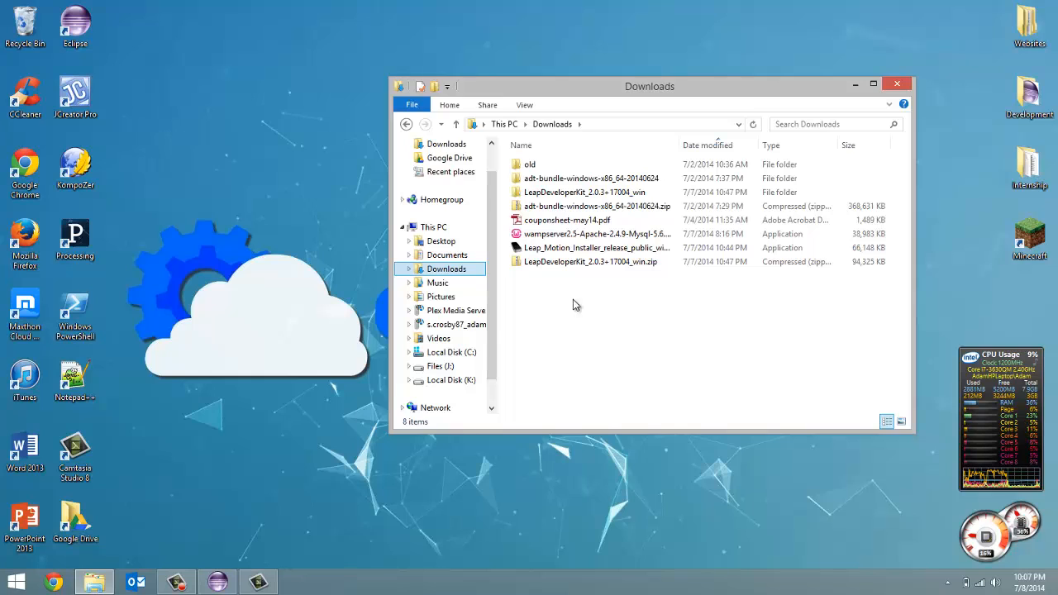
pyautogui.moveTo(595, 248)
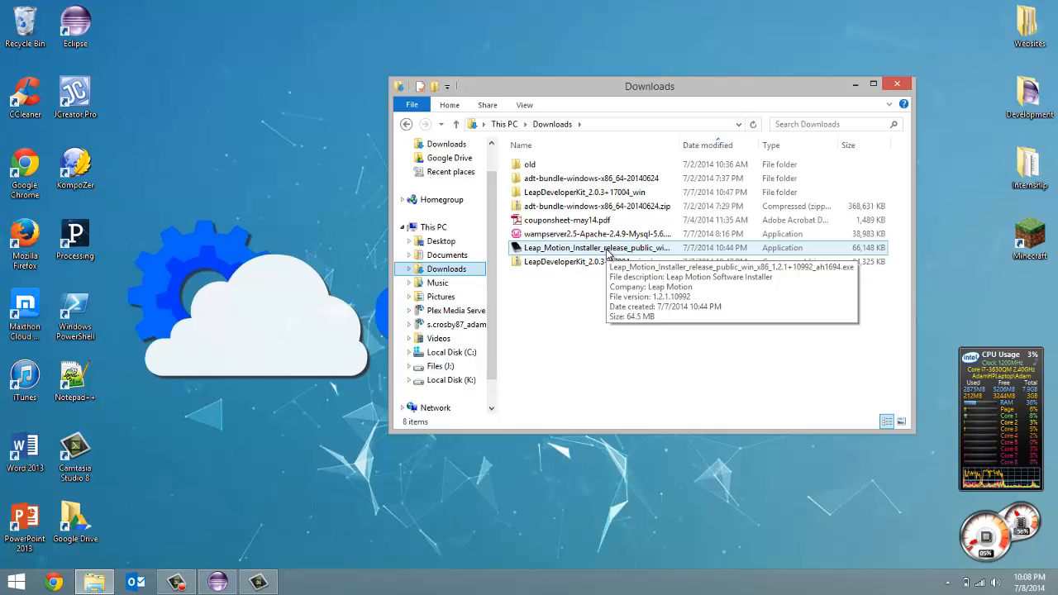
pyautogui.moveTo(591, 248)
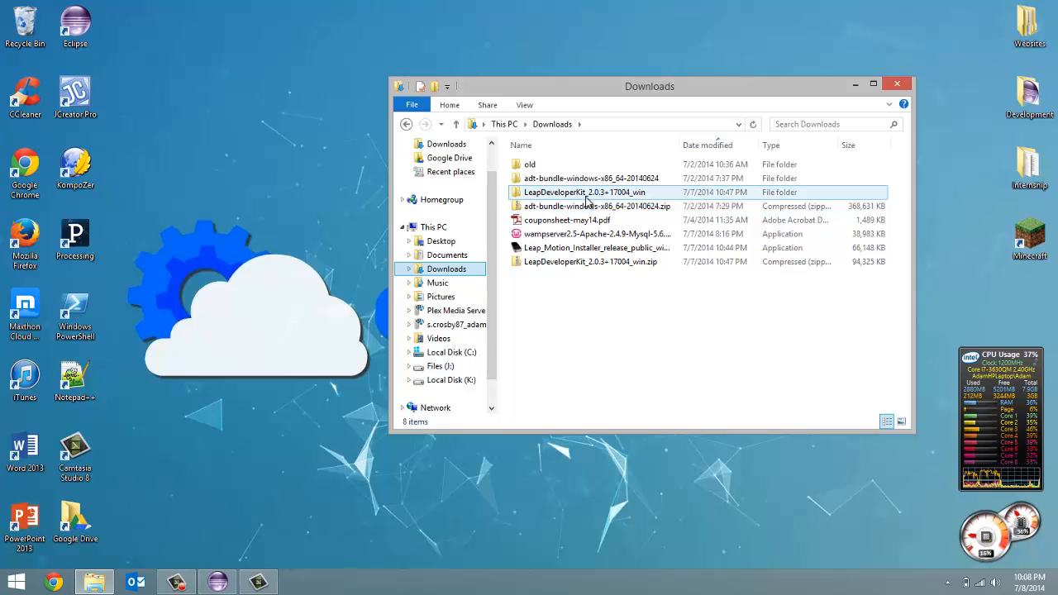
pyautogui.doubleClick(585, 192)
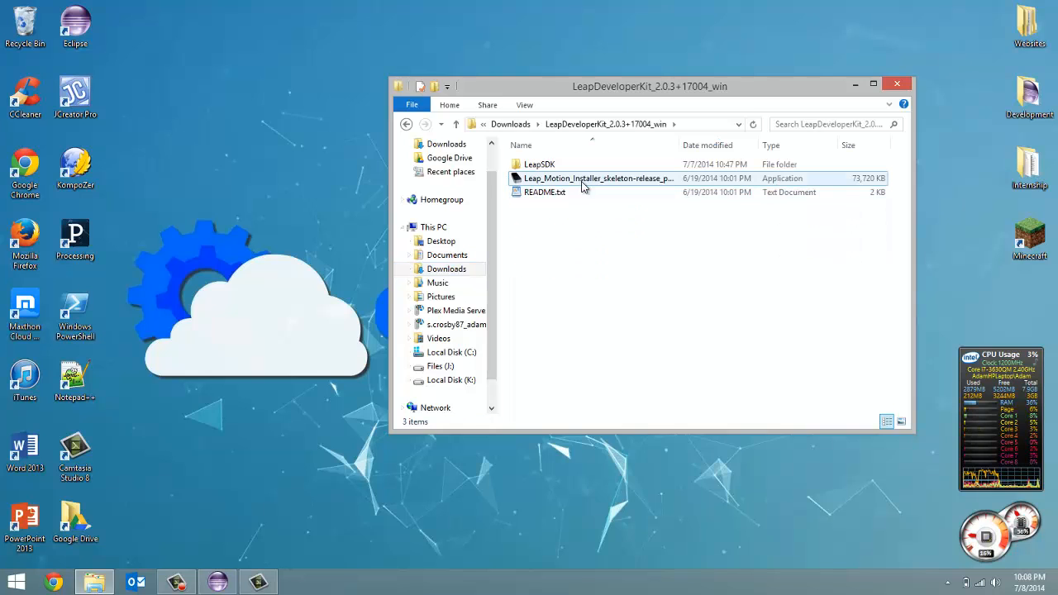
pyautogui.moveTo(599, 178)
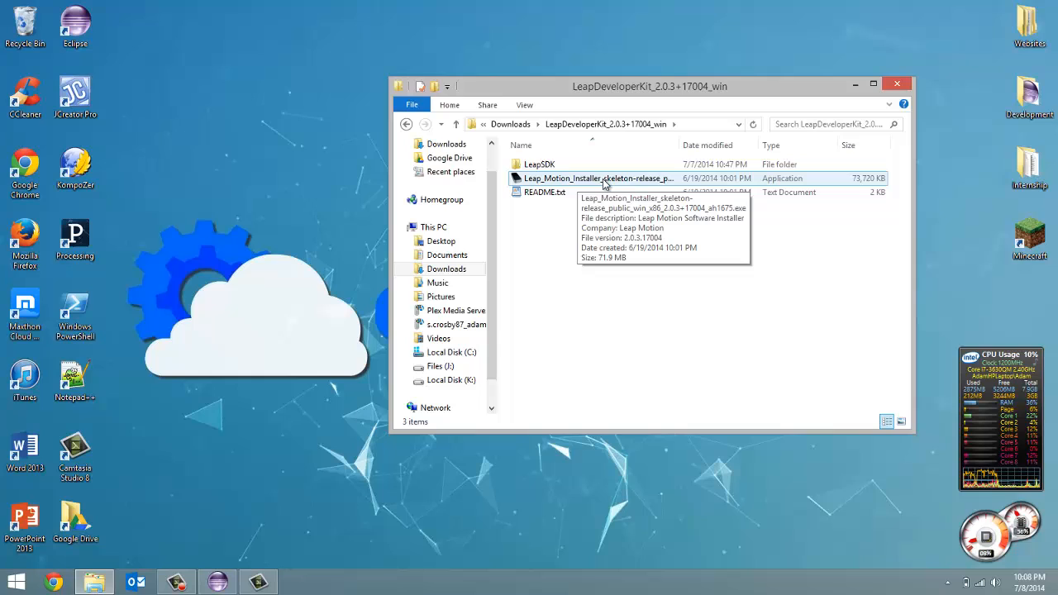
pyautogui.moveTo(552, 232)
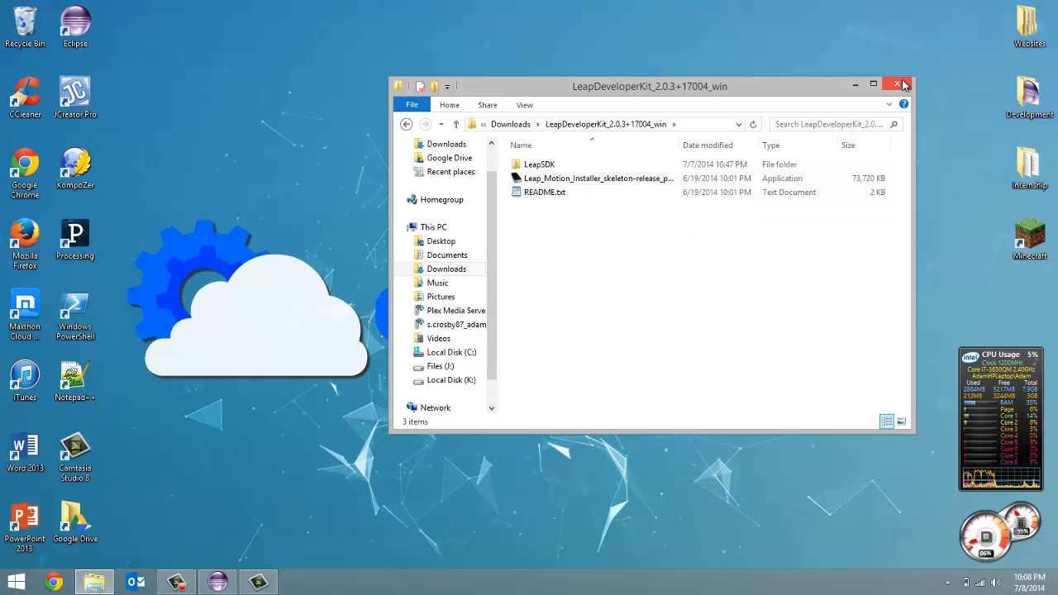
pyautogui.moveTo(901, 84)
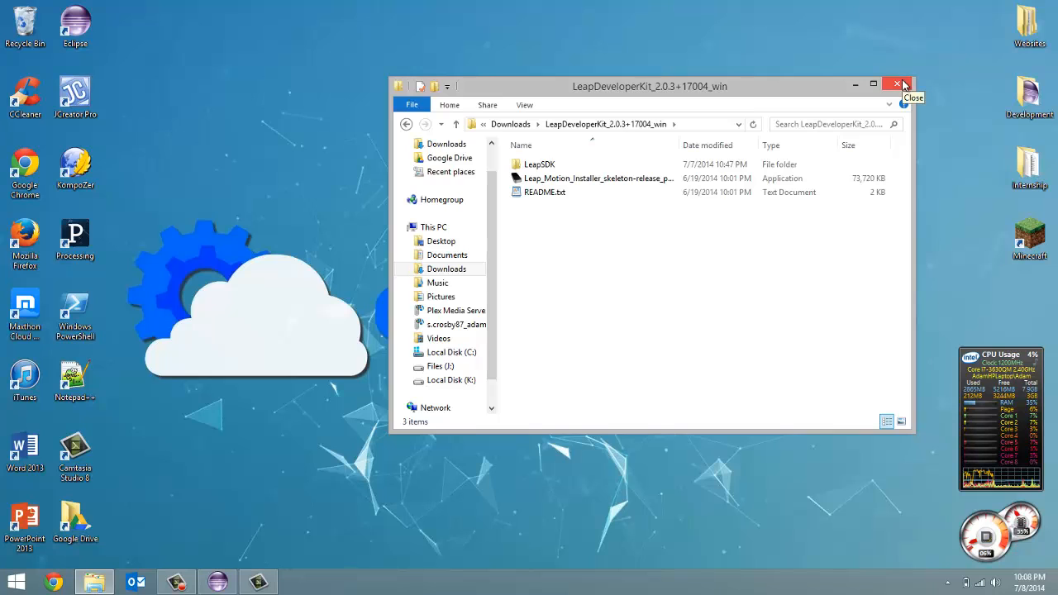
pyautogui.click(897, 84)
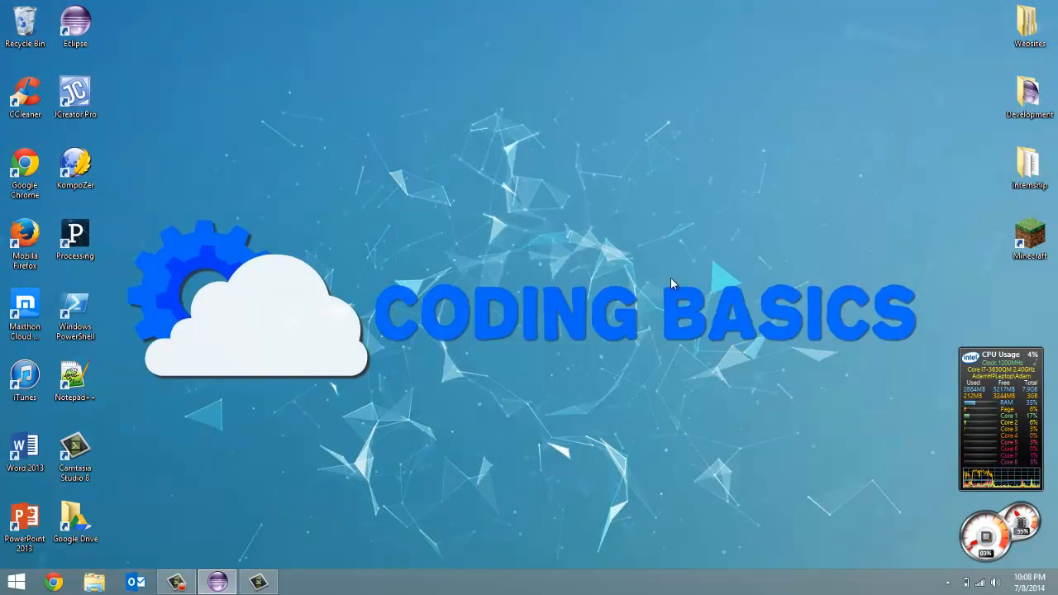
pyautogui.moveTo(278, 494)
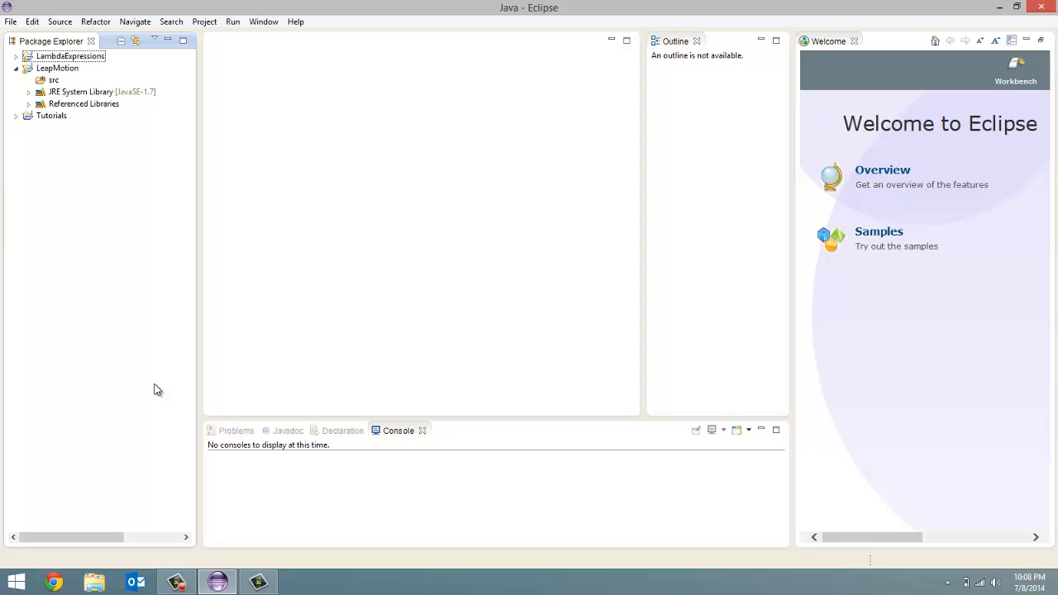
# - Expand the LeapMotion project's Referenced Libraries to show LeapJava.jar and select src
pyautogui.click(58, 68)
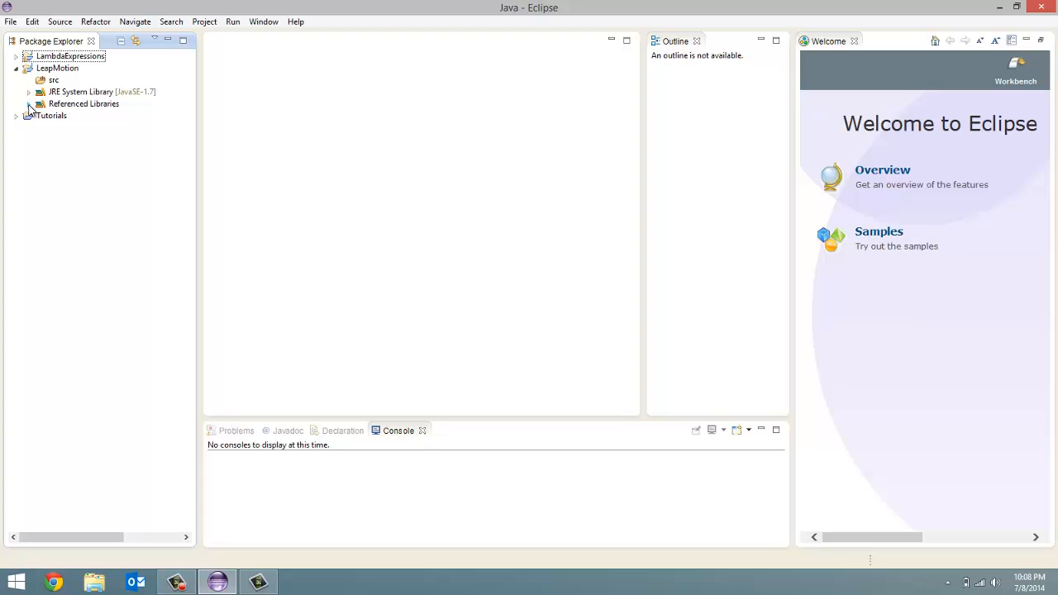
pyautogui.click(28, 103)
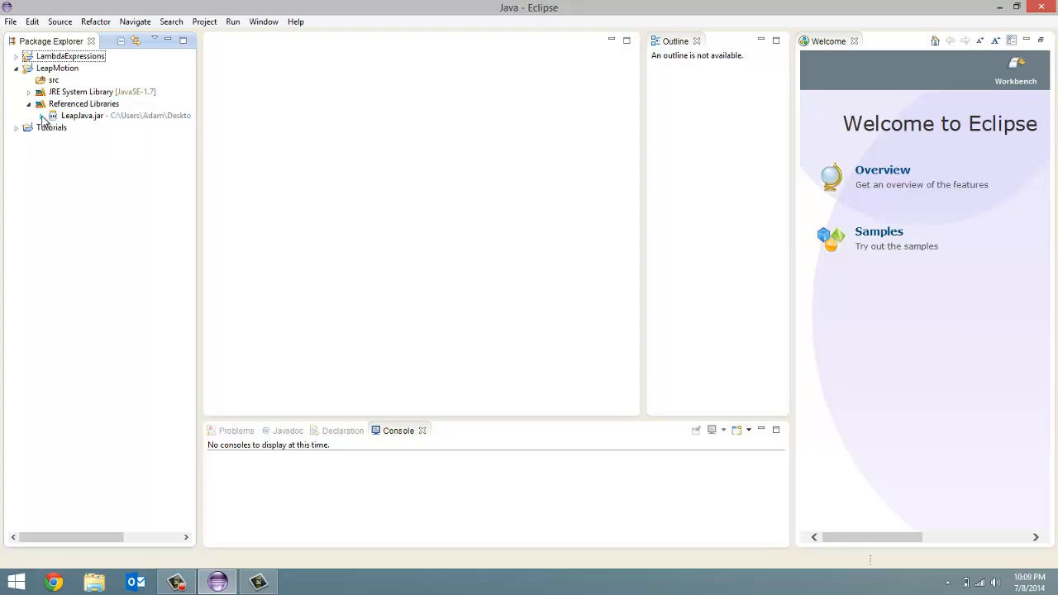
pyautogui.click(58, 68)
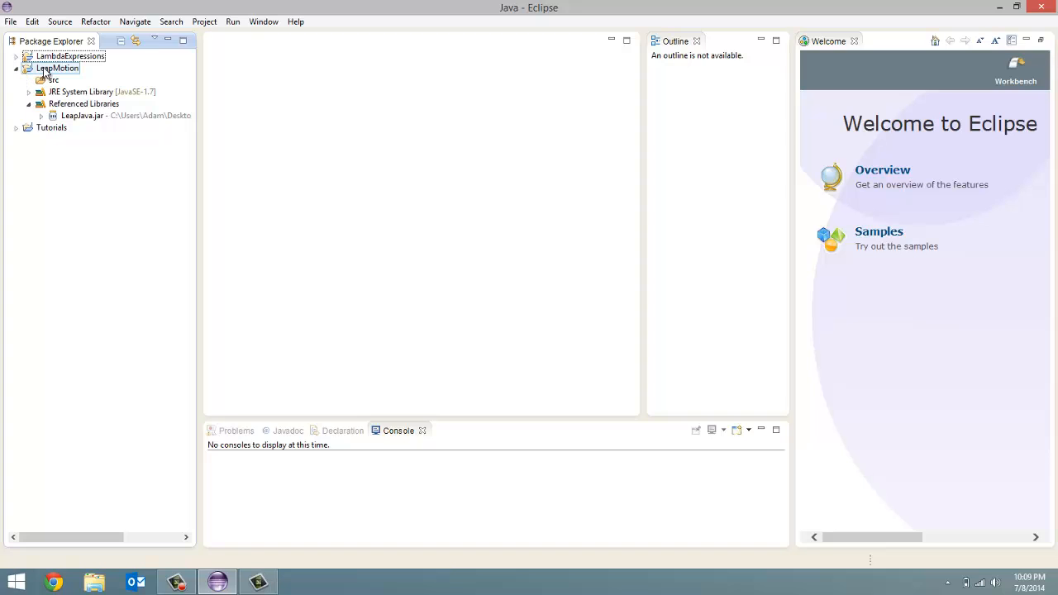
pyautogui.click(51, 80)
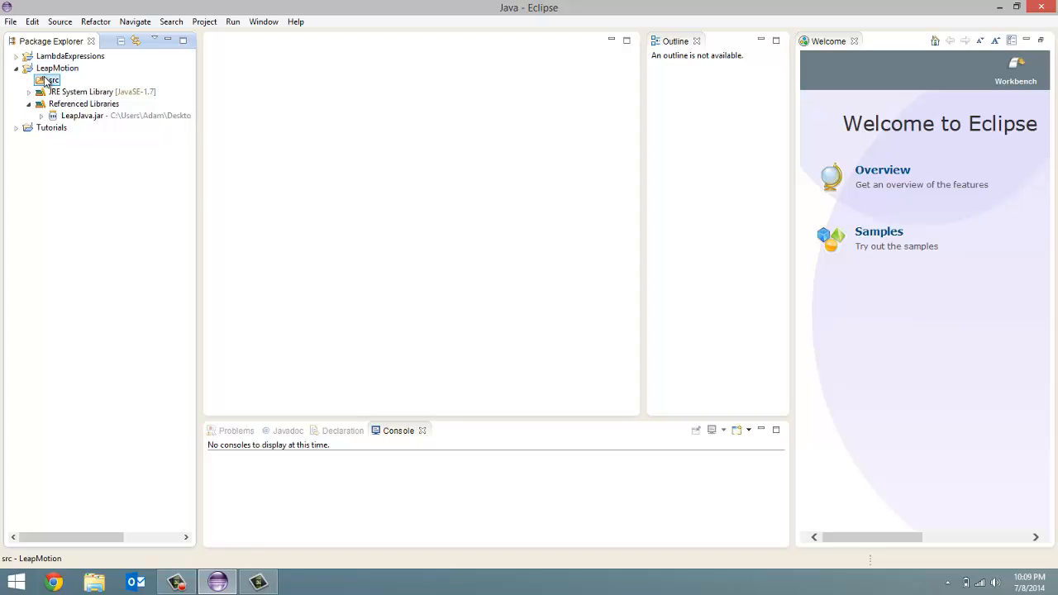
# - Create a LeapController class in src with a public static void main stub
pyautogui.rightClick(51, 79)
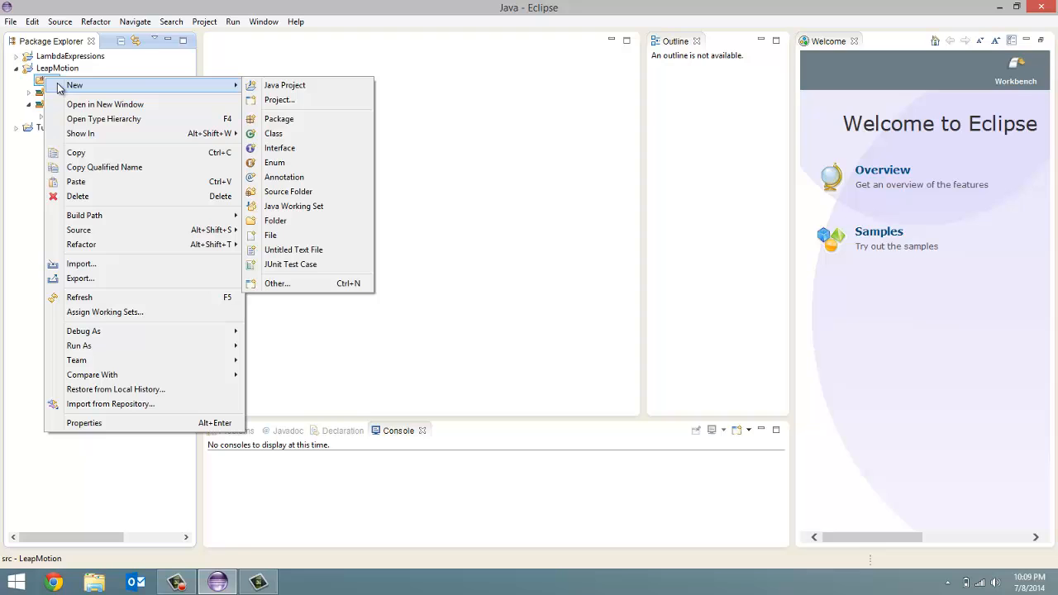
pyautogui.click(274, 133)
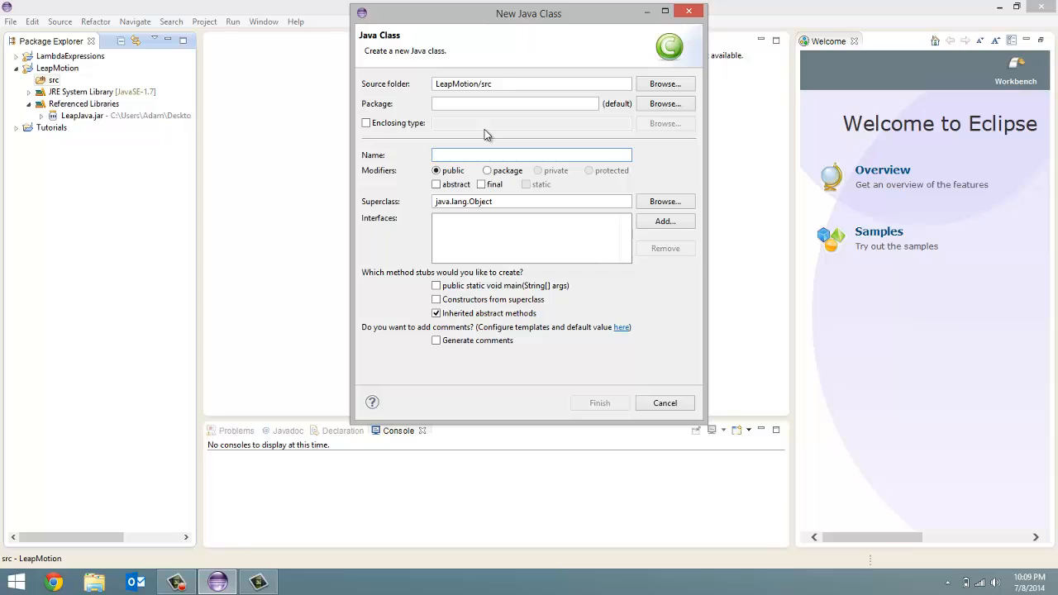
pyautogui.write('Leap')
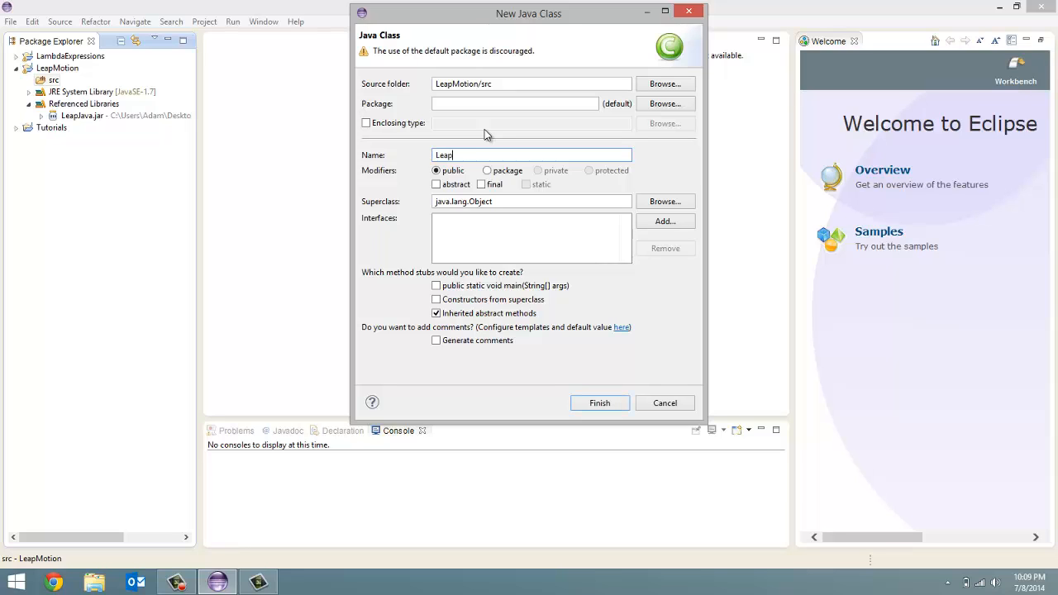
pyautogui.write('Controller')
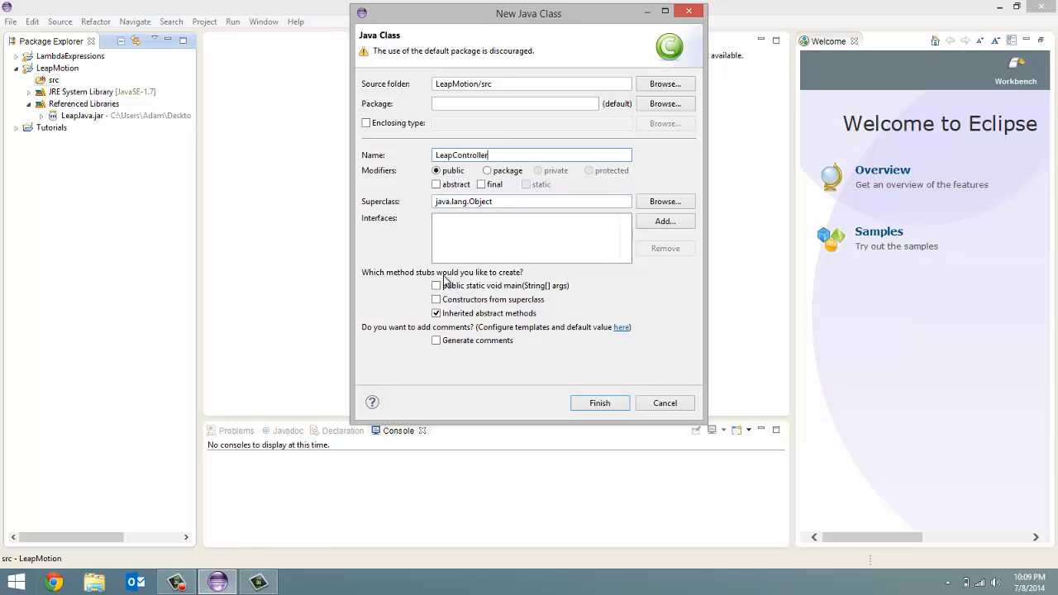
pyautogui.click(436, 285)
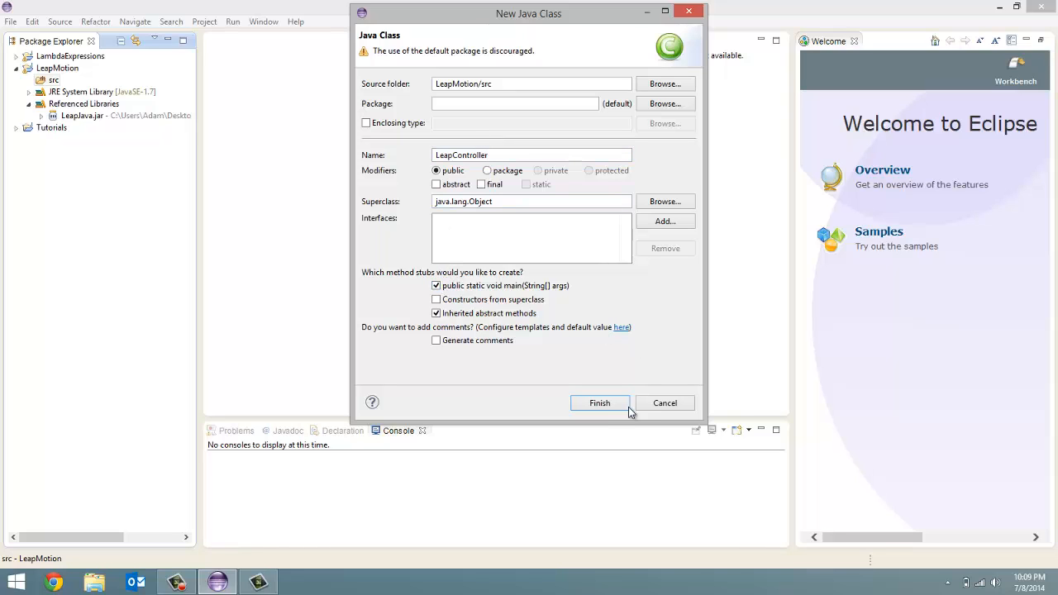
pyautogui.click(599, 403)
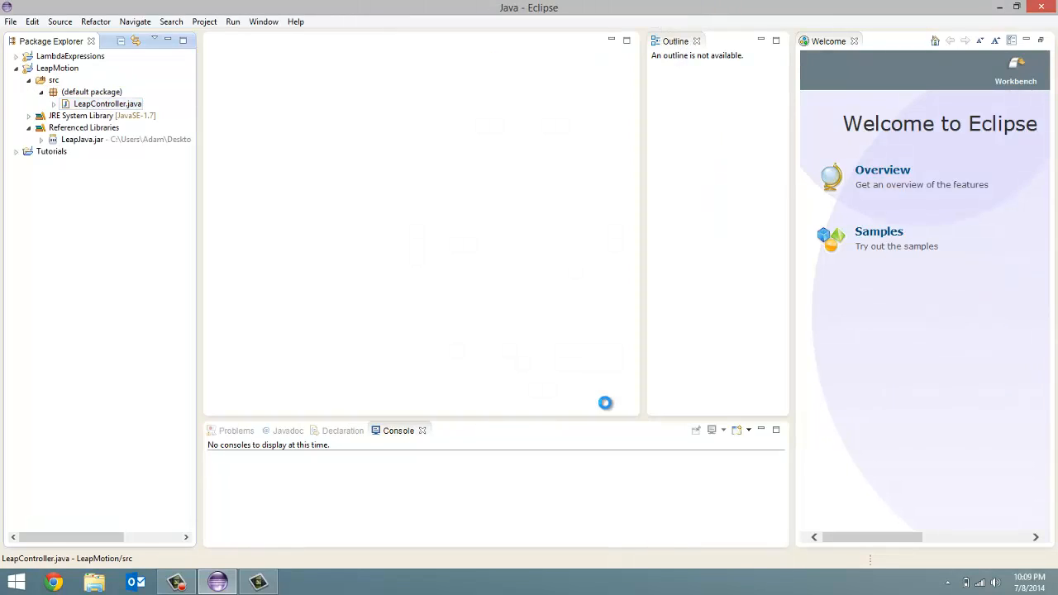
# - Open LeapController.java in the editor and check the hidden notification icons
pyautogui.doubleClick(107, 103)
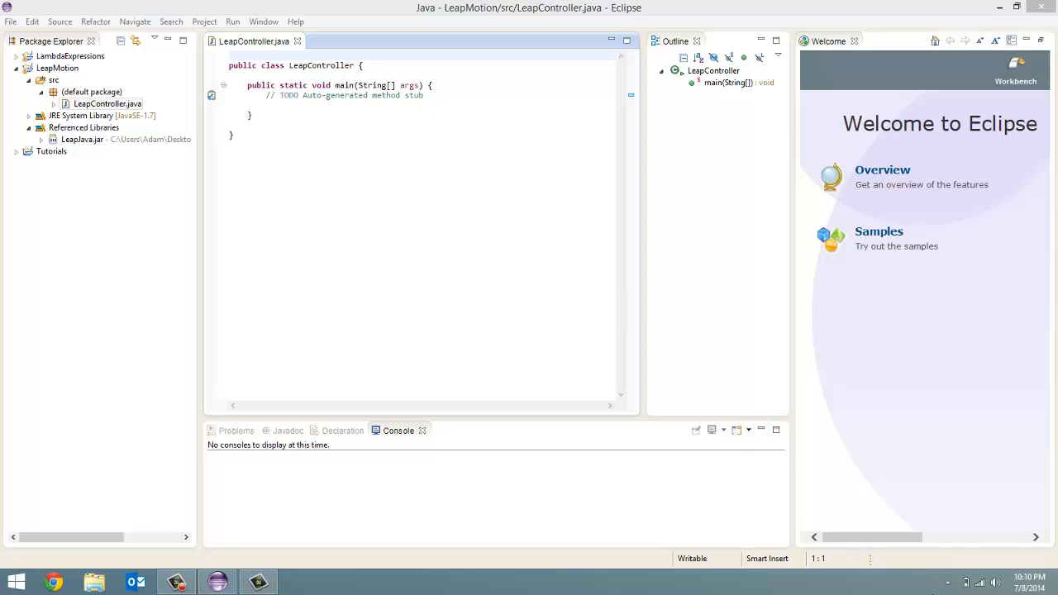
pyautogui.click(965, 583)
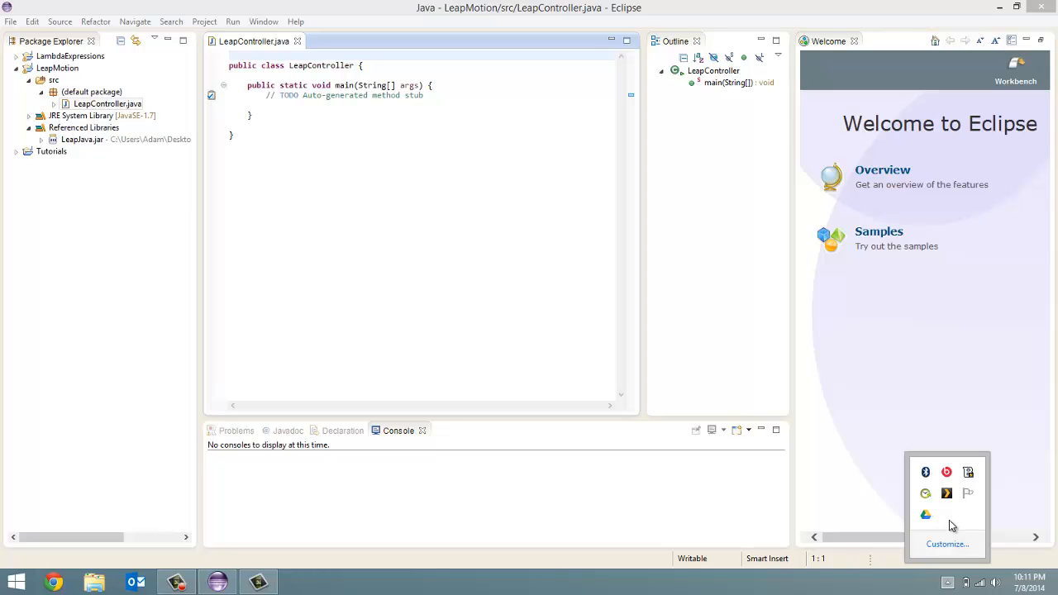
pyautogui.moveTo(950, 522)
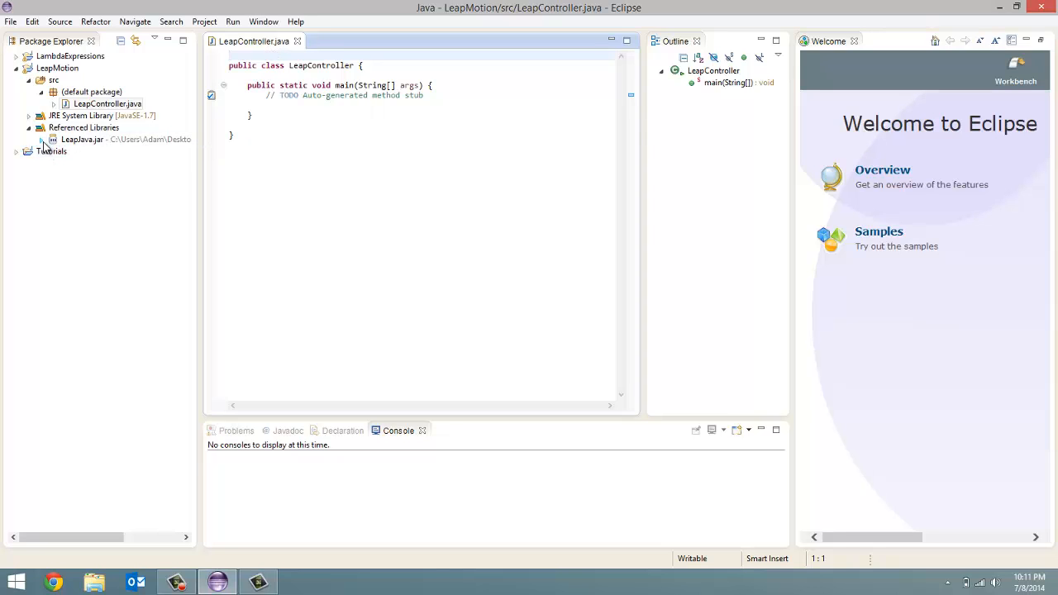
# - Add an import of the com.leapmotion.leap package above the class
pyautogui.press('Enter')
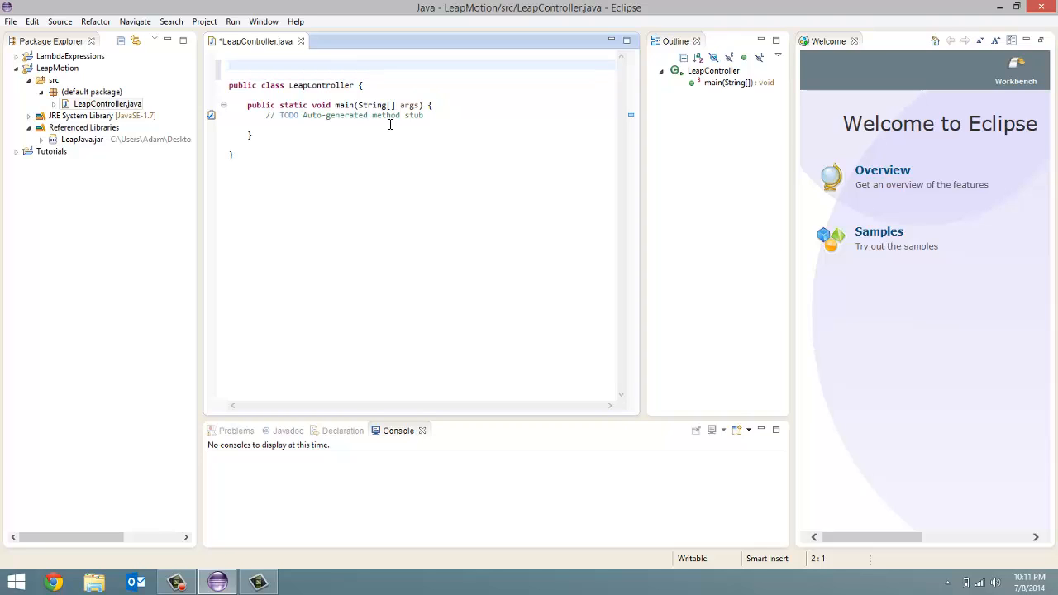
pyautogui.write('import')
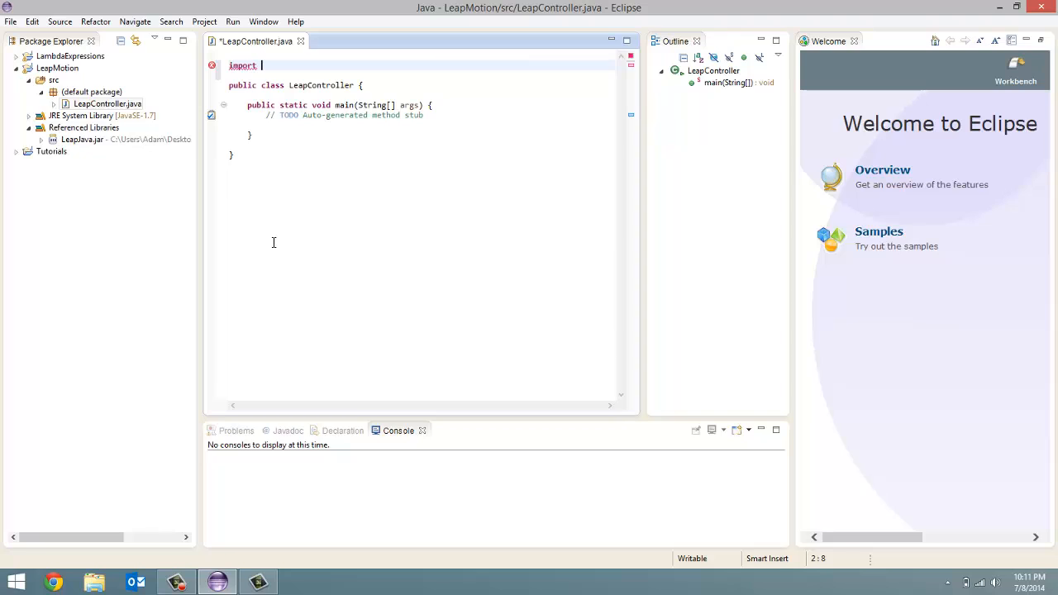
pyautogui.write('c')
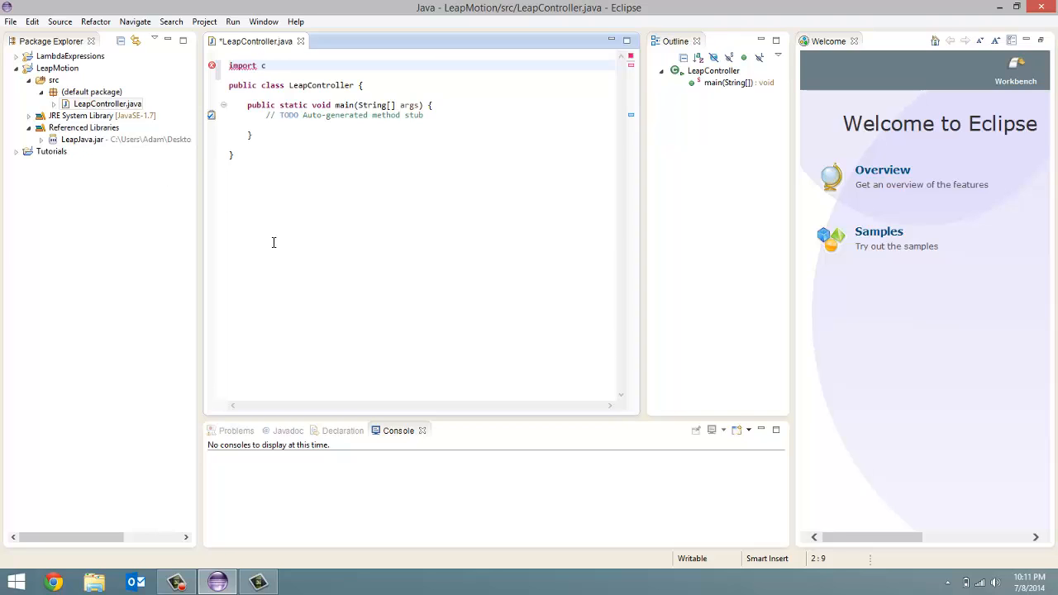
pyautogui.write('om')
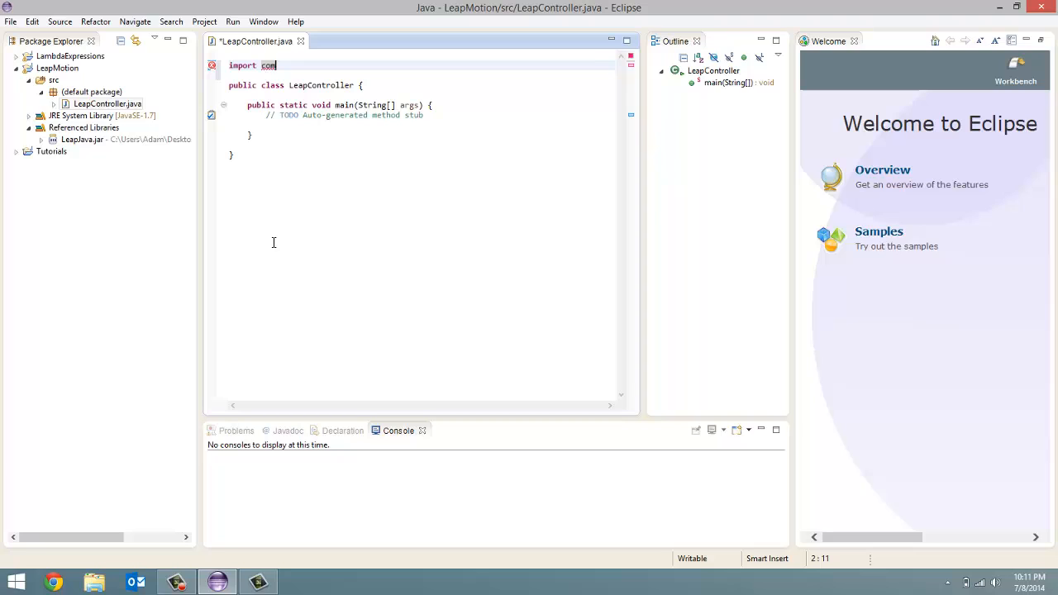
pyautogui.write('.le')
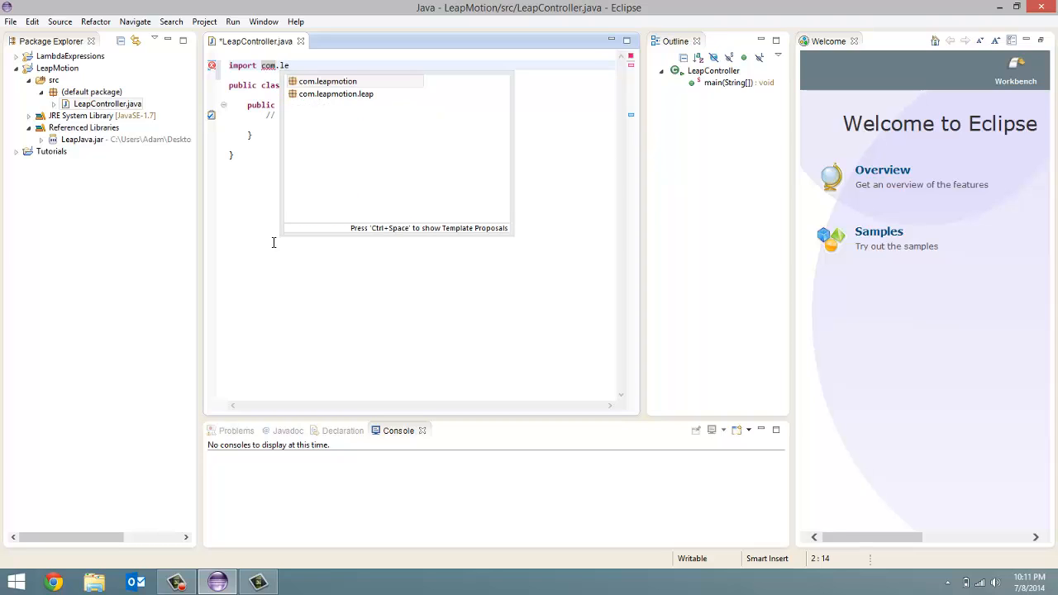
pyautogui.doubleClick(336, 94)
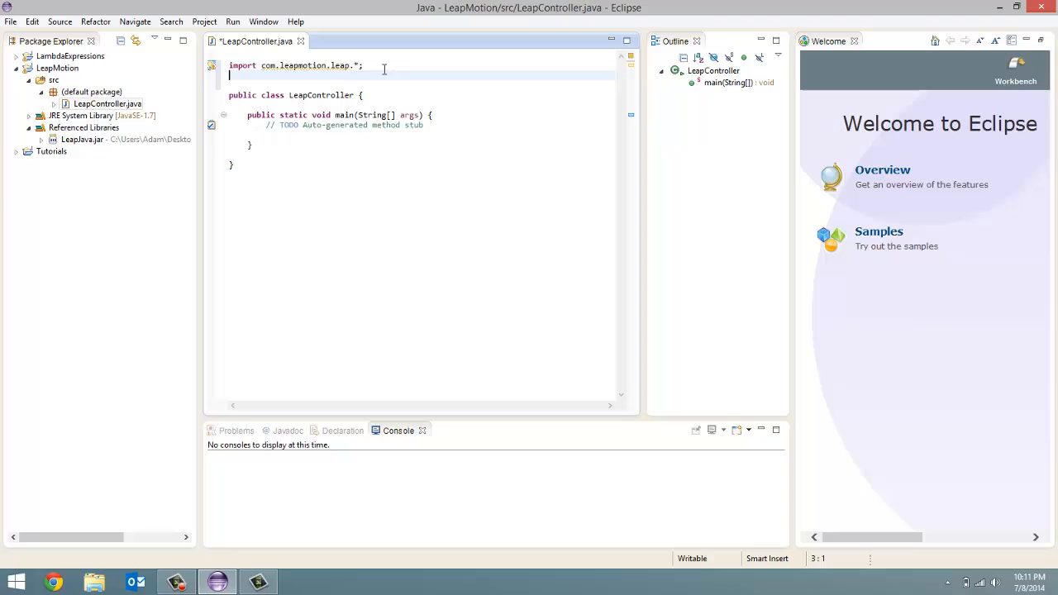
# - Add a second line importing com.leapmotion.leap.Gesture.State
pyautogui.write('import c')
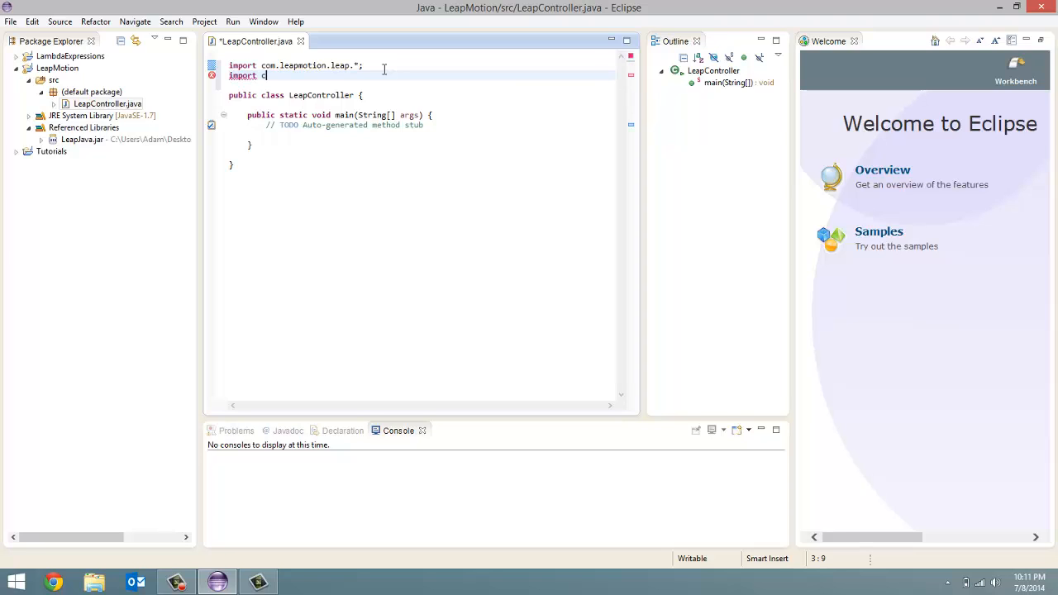
pyautogui.write('om.leapmotio')
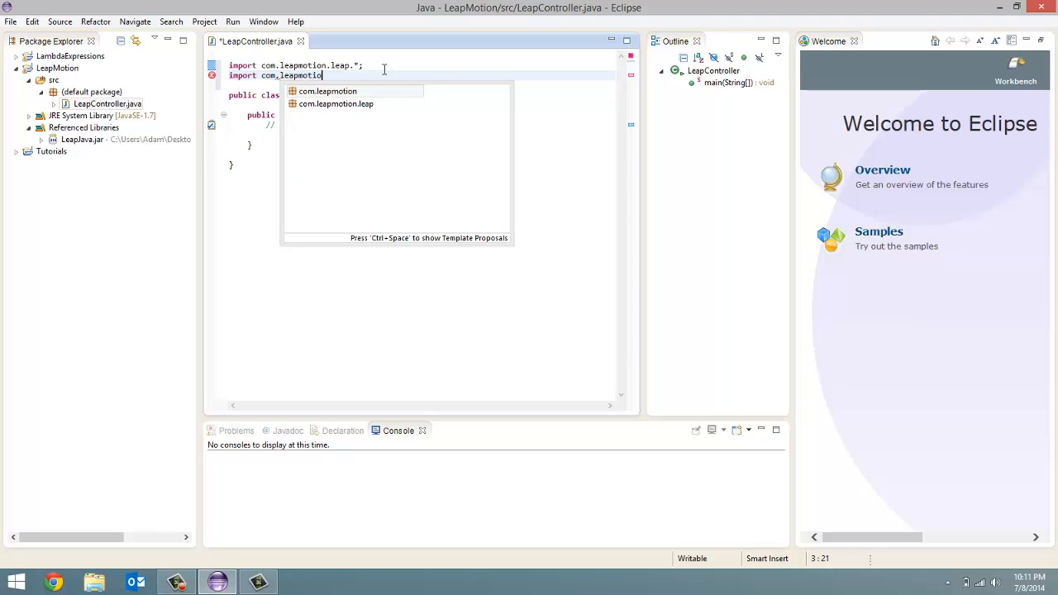
pyautogui.write('n.leap')
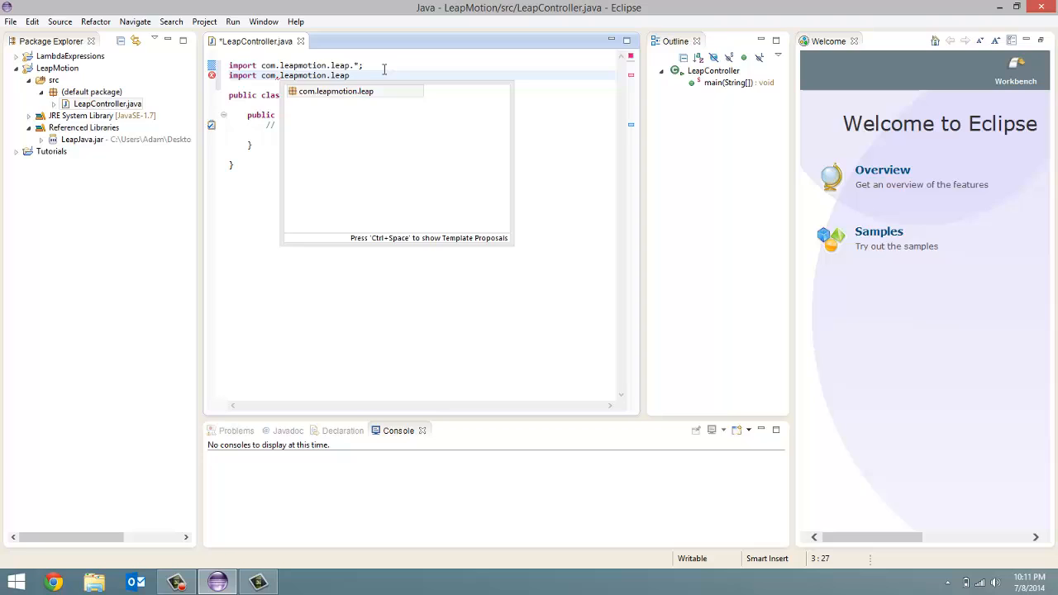
pyautogui.write('Gesture.')
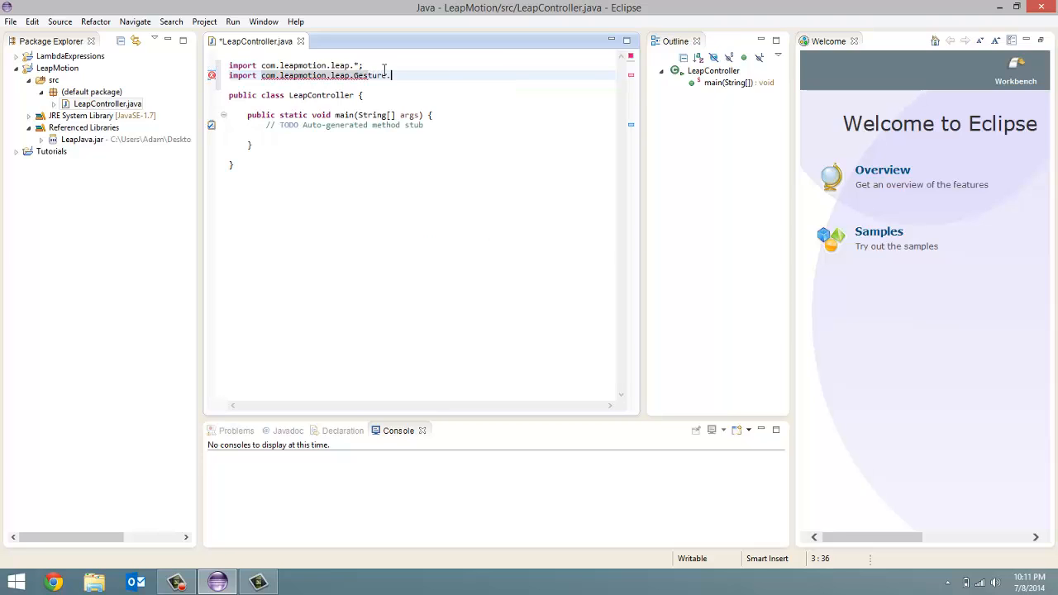
pyautogui.write('State;')
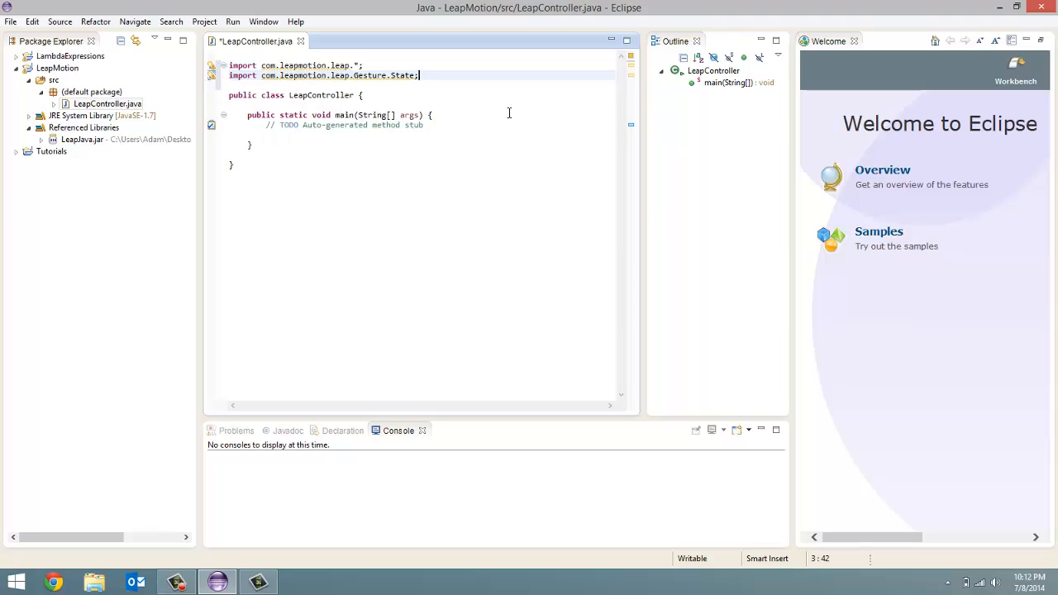
pyautogui.moveTo(423, 153)
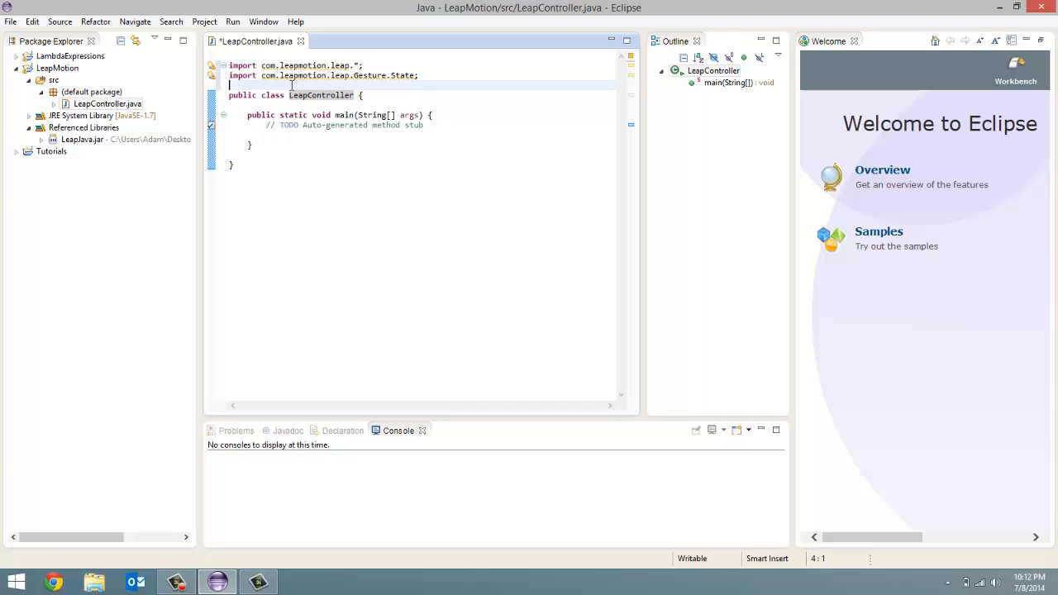
# - Declare an empty 'class LeapListener extends Listener' above LeapController
pyautogui.press('Return')
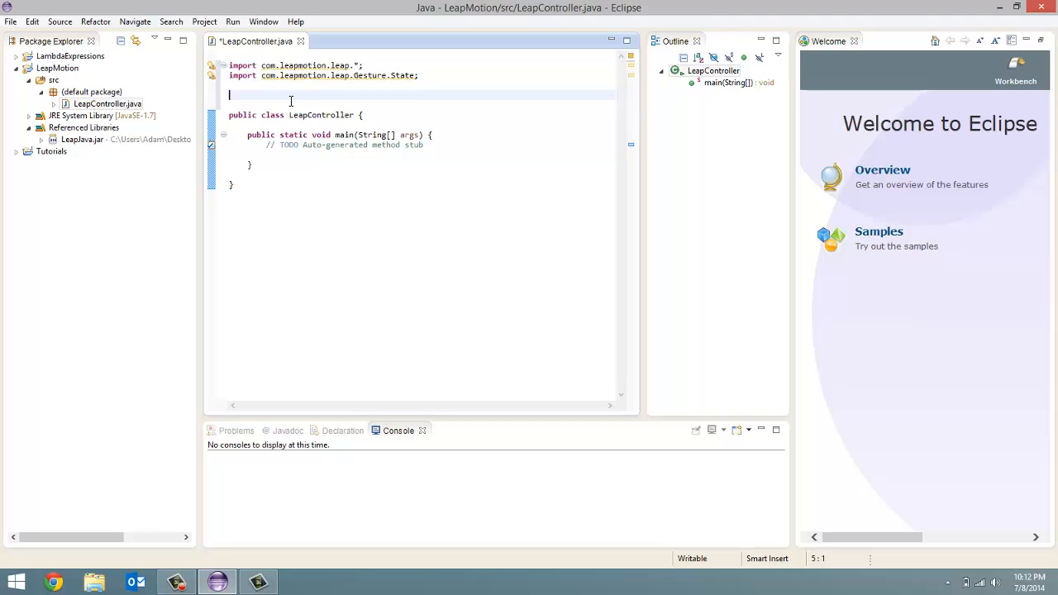
pyautogui.write('class')
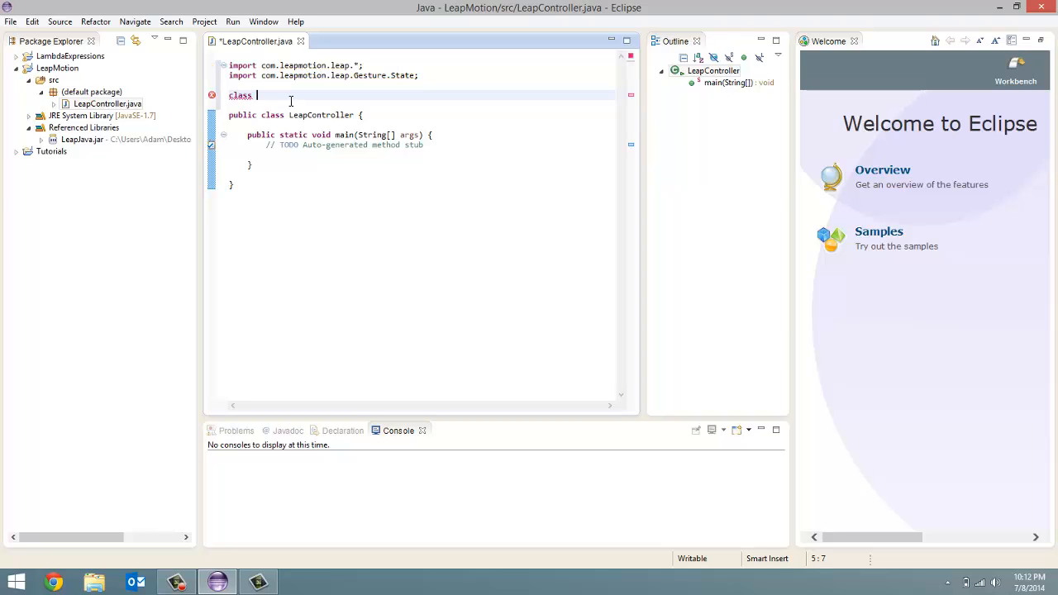
pyautogui.write('LeapListe')
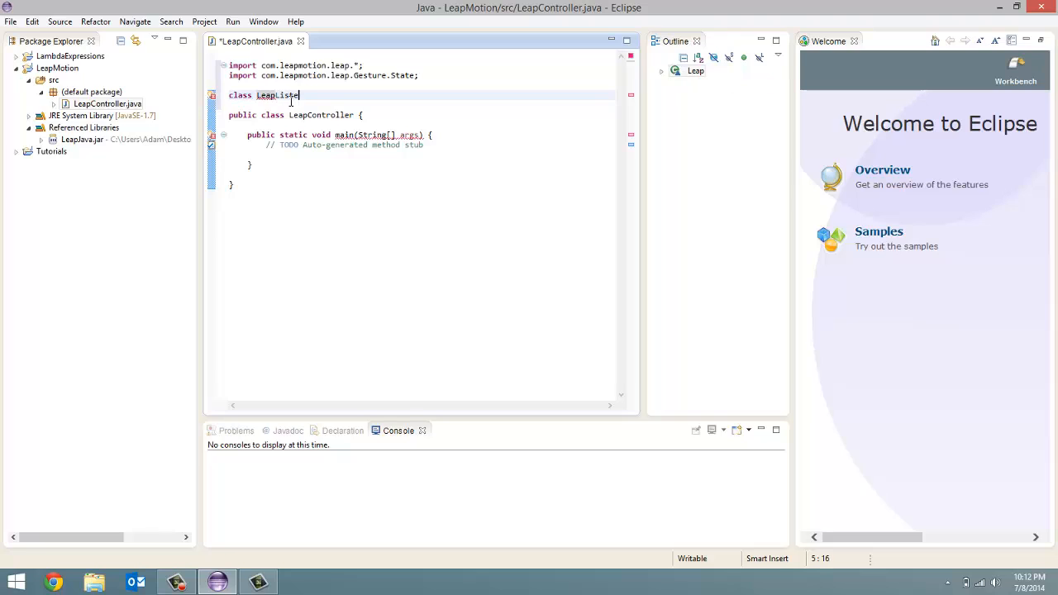
pyautogui.write('ner exte')
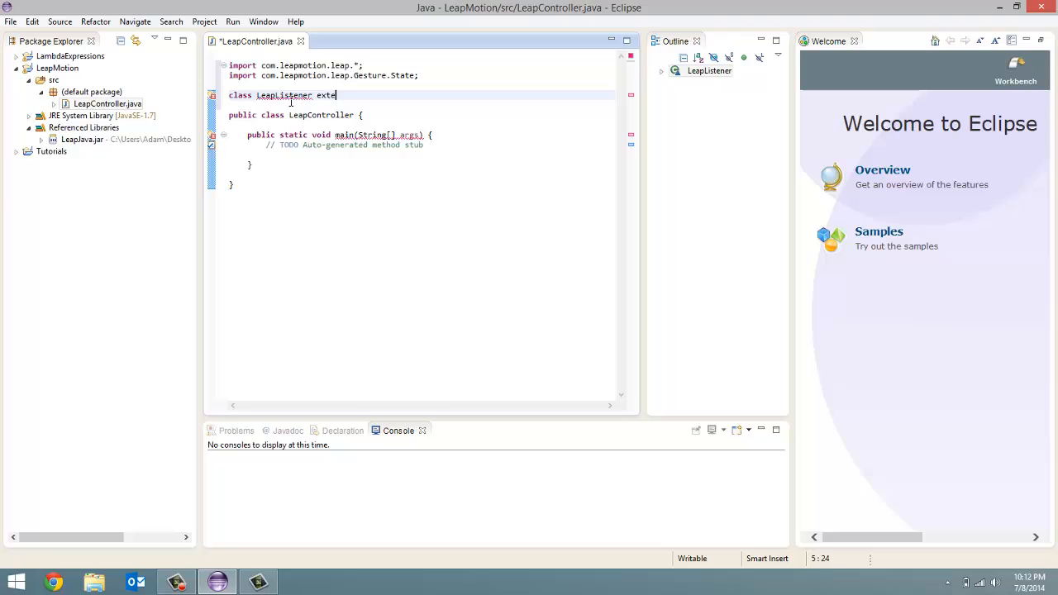
pyautogui.write('nds L')
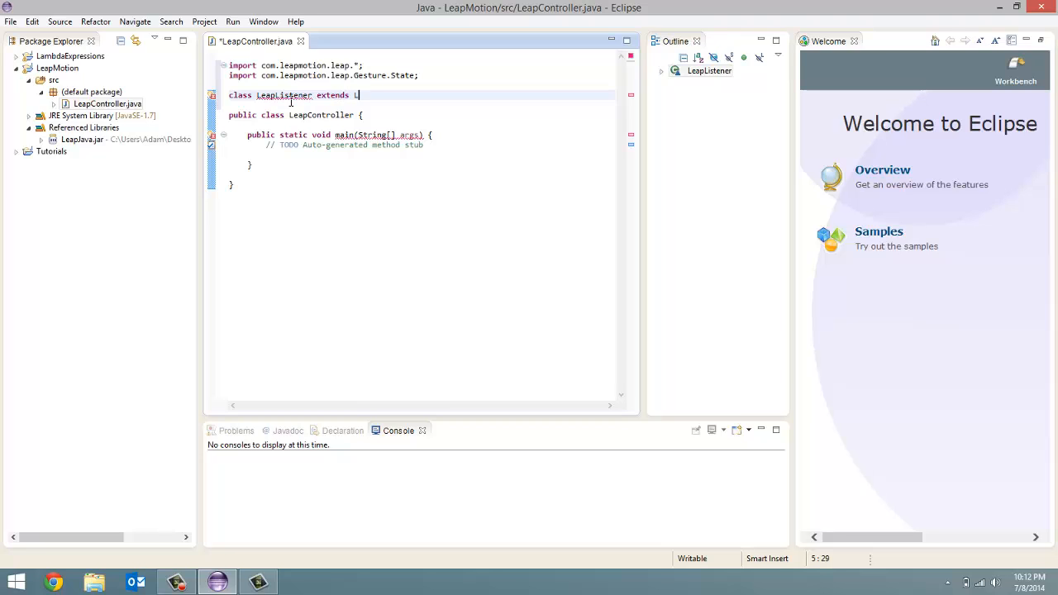
pyautogui.write('iste')
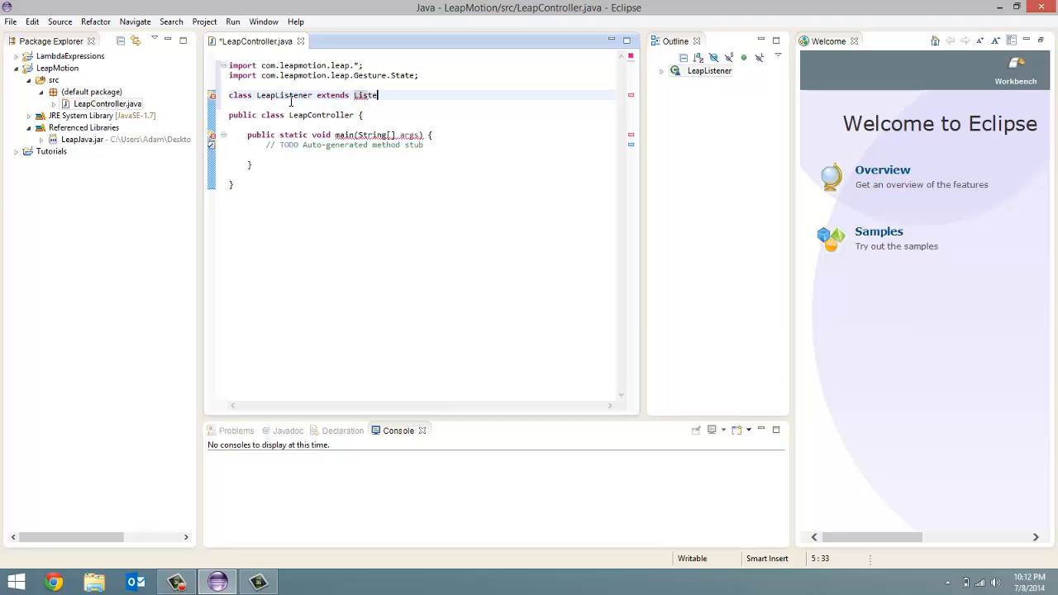
pyautogui.write('ner {')
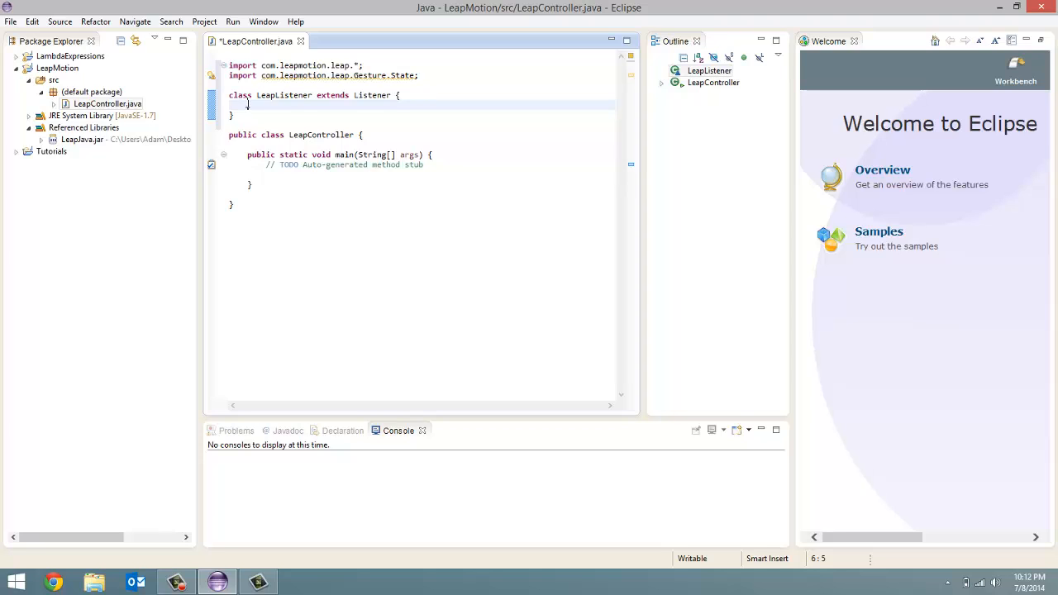
pyautogui.moveTo(314, 113)
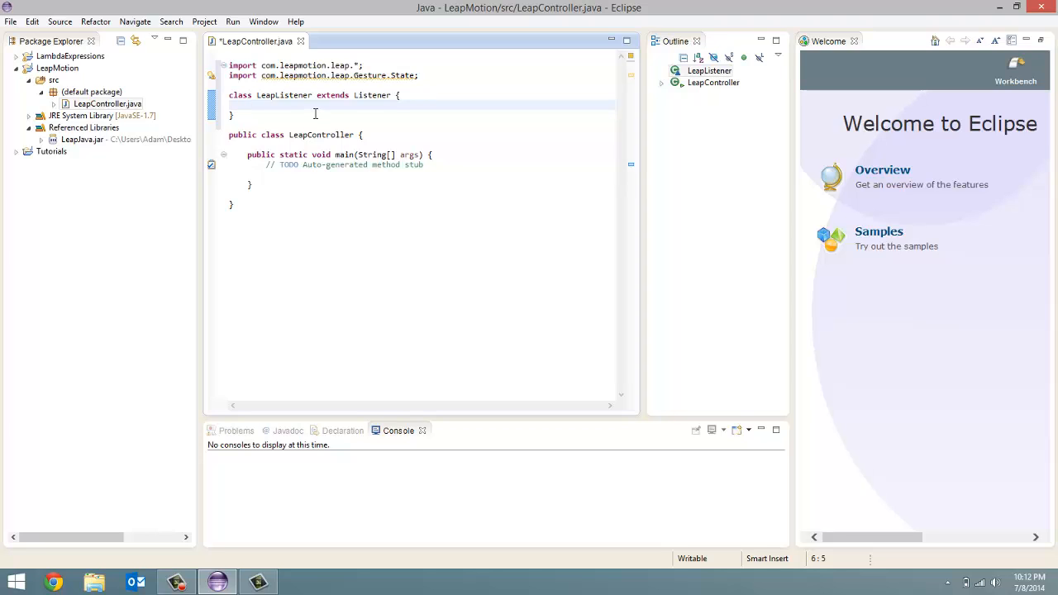
pyautogui.moveTo(378, 106)
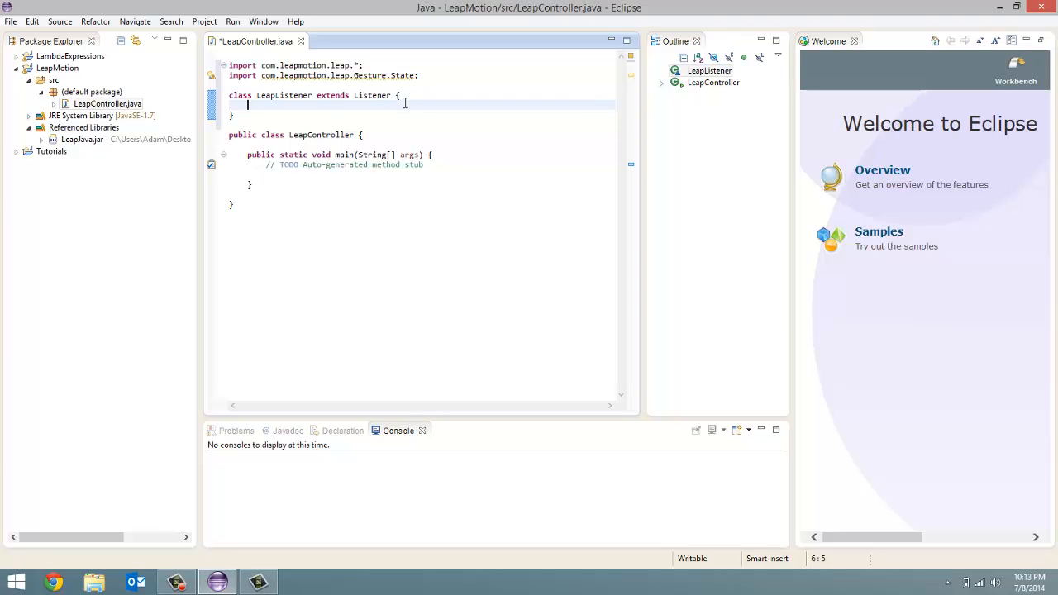
# - Write public void onInit(Controller controller) in LeapListener printing "Initialized"
pyautogui.write('p')
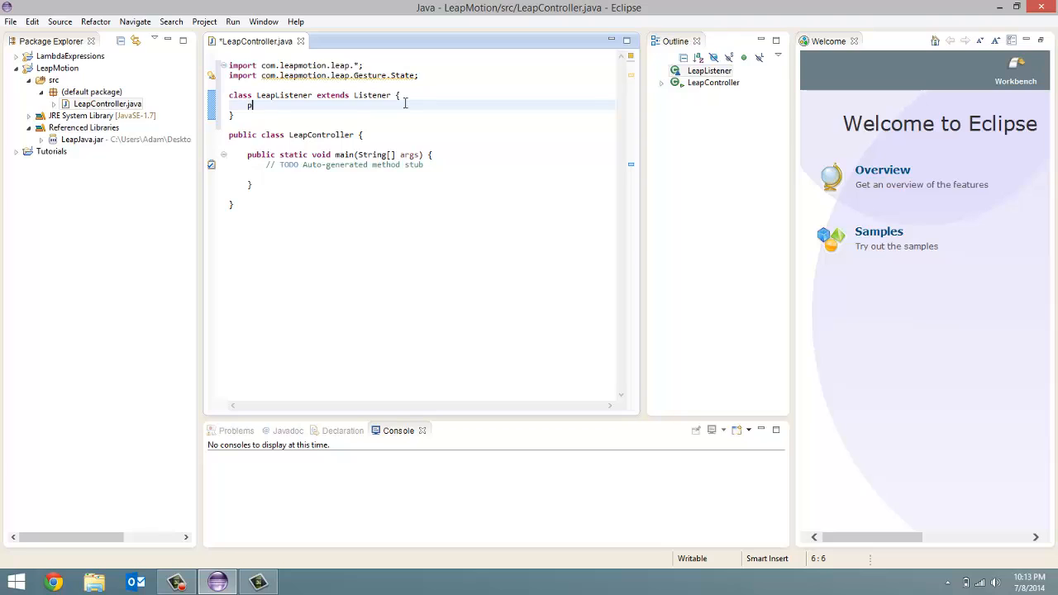
pyautogui.write('ublic')
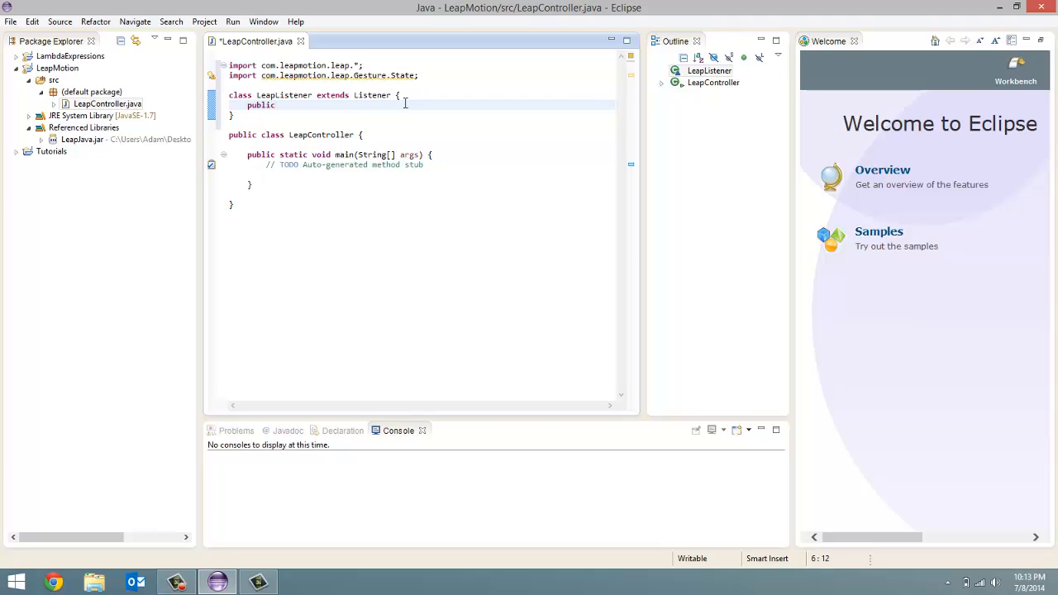
pyautogui.write('void')
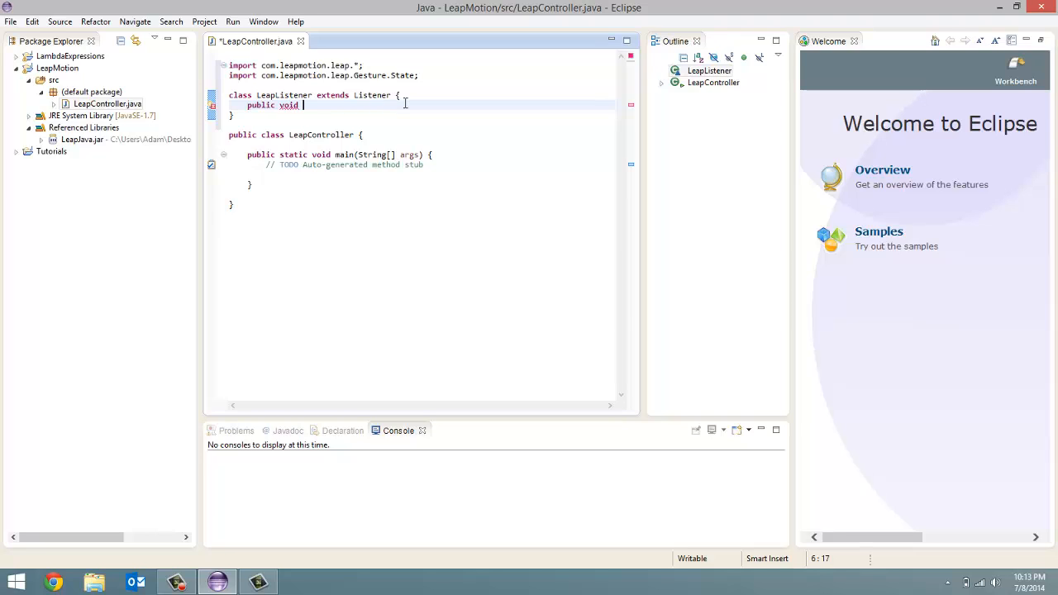
pyautogui.write('onInit')
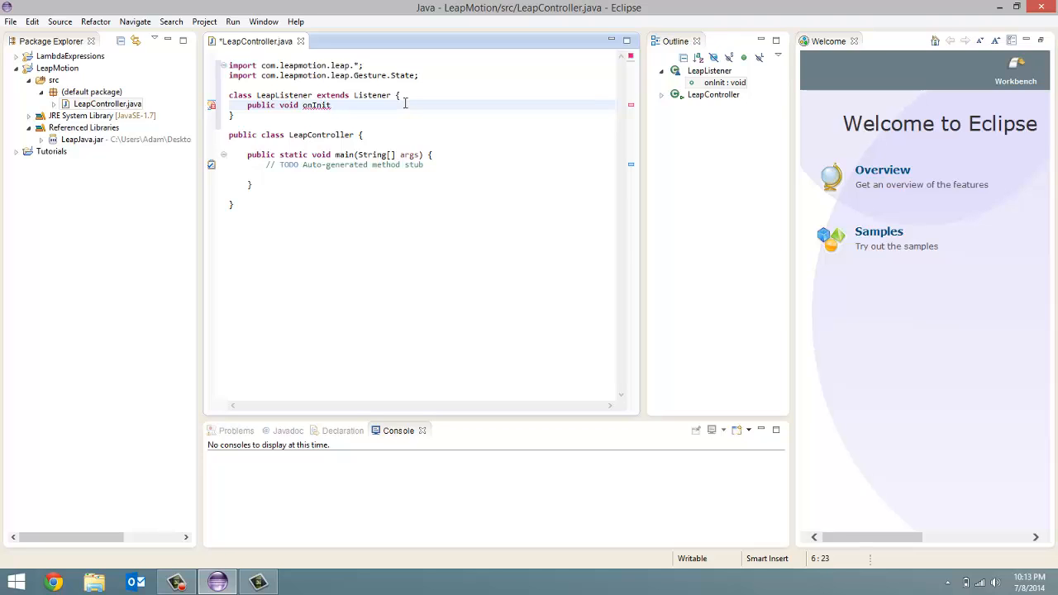
pyautogui.write('(Contr')
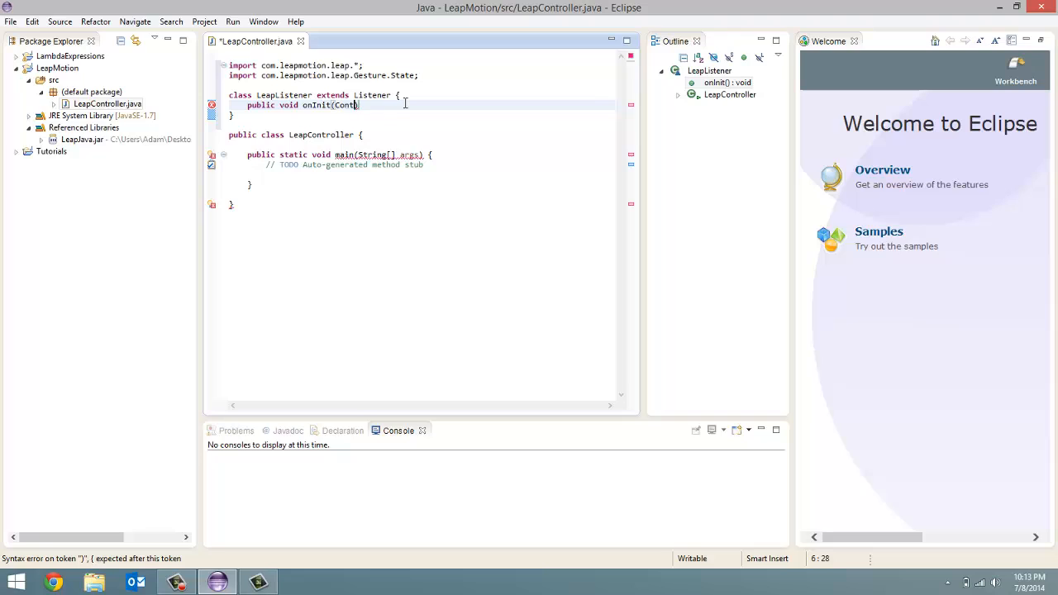
pyautogui.write('roller)')
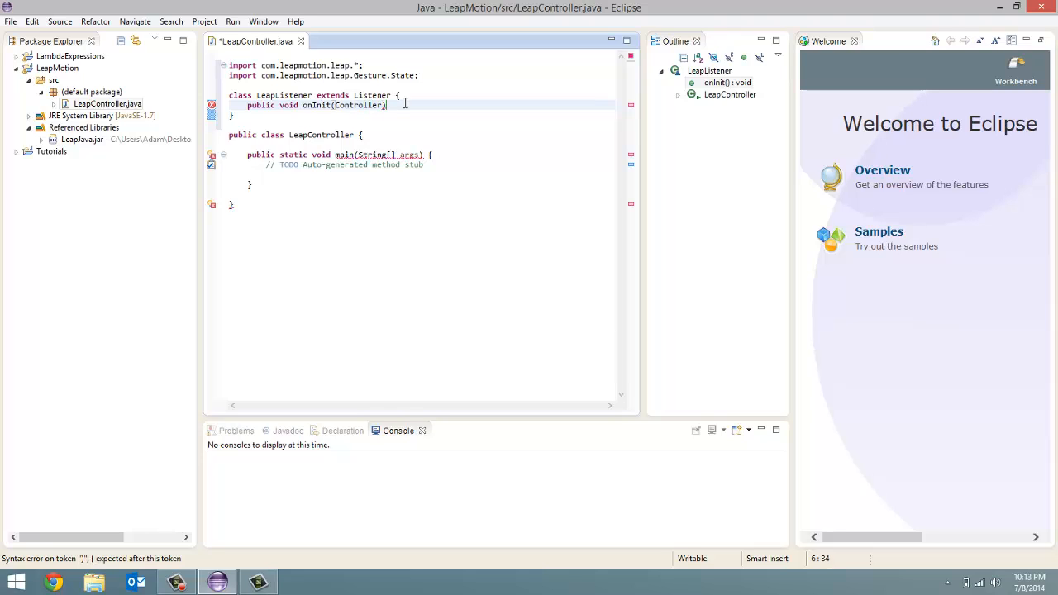
pyautogui.write('controller')
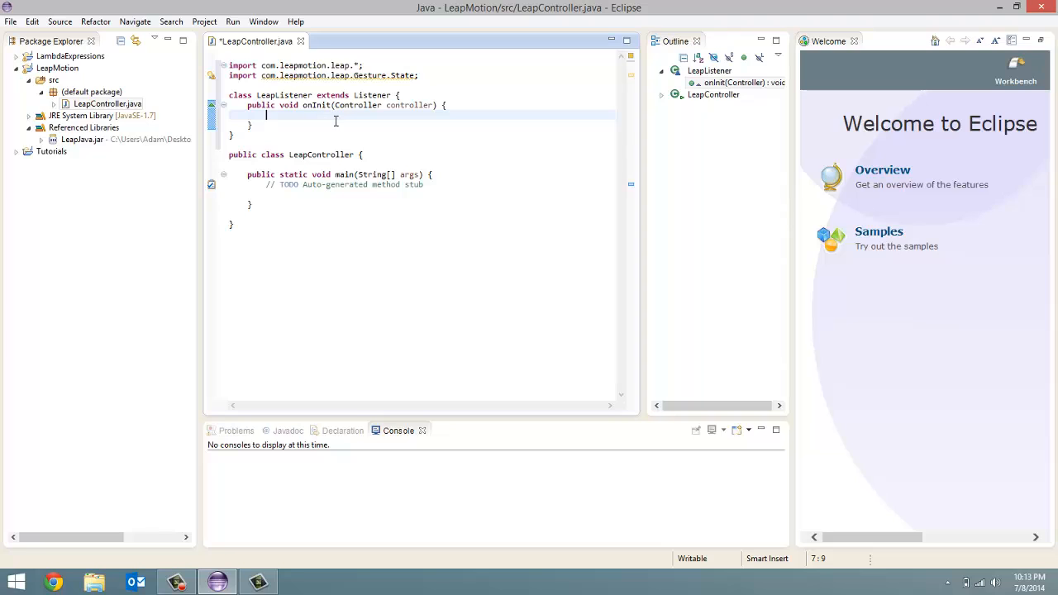
pyautogui.moveTo(472, 162)
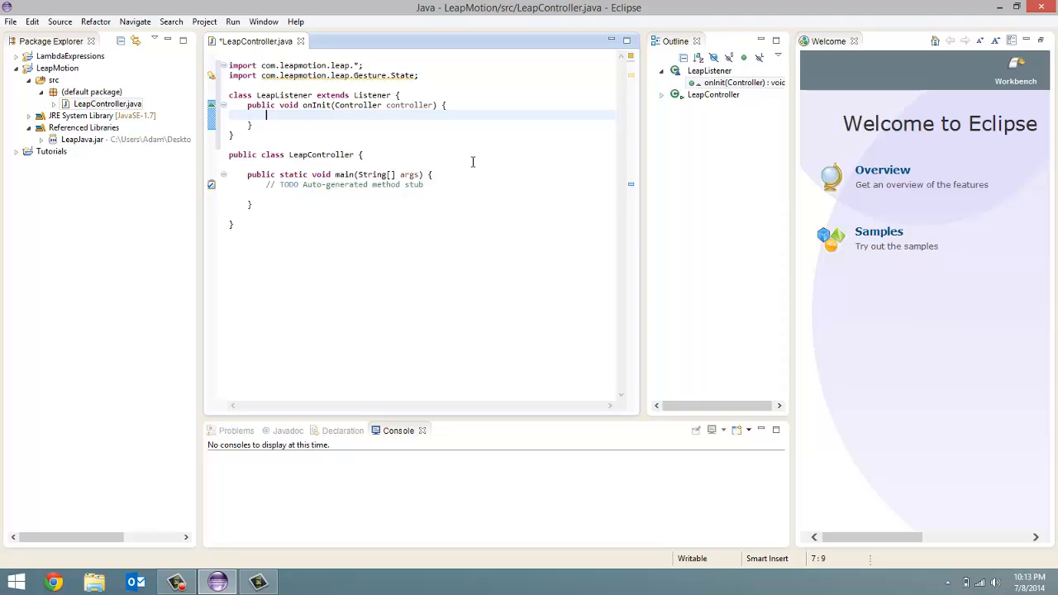
pyautogui.write('s')
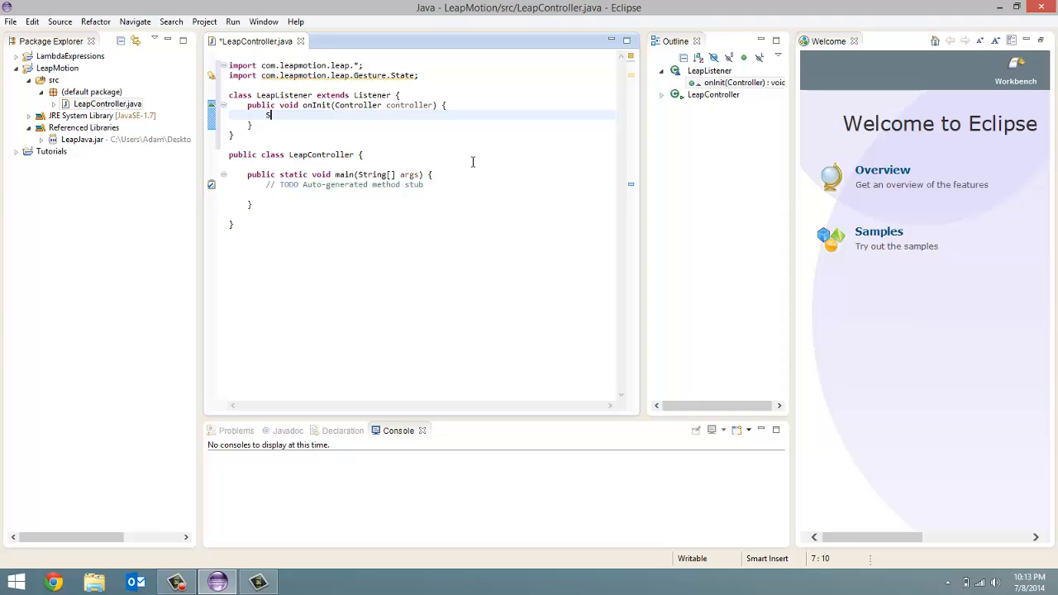
pyautogui.write('System.out.')
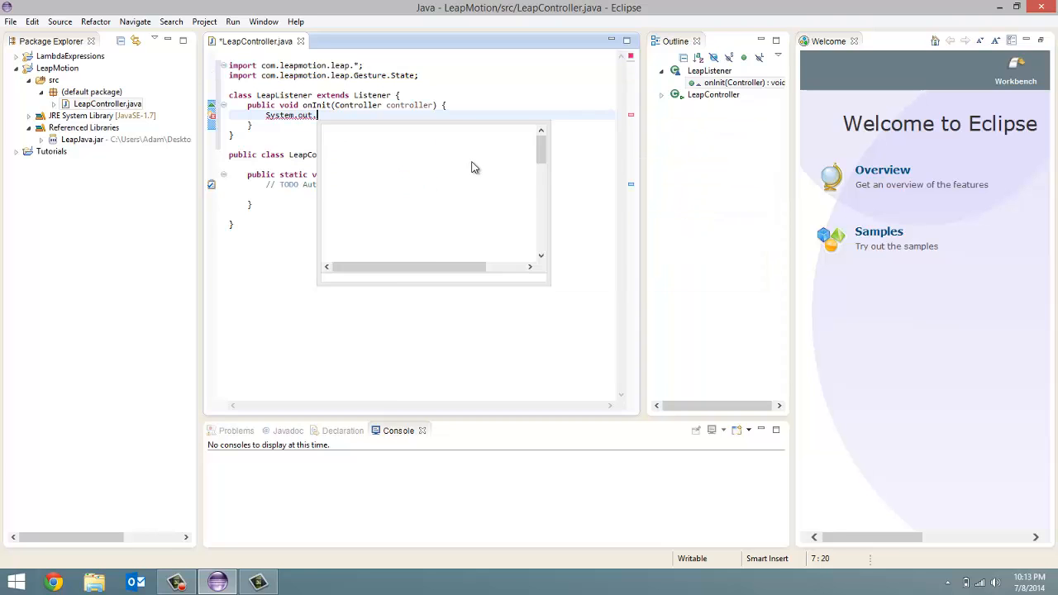
pyautogui.write('println("Initialized')
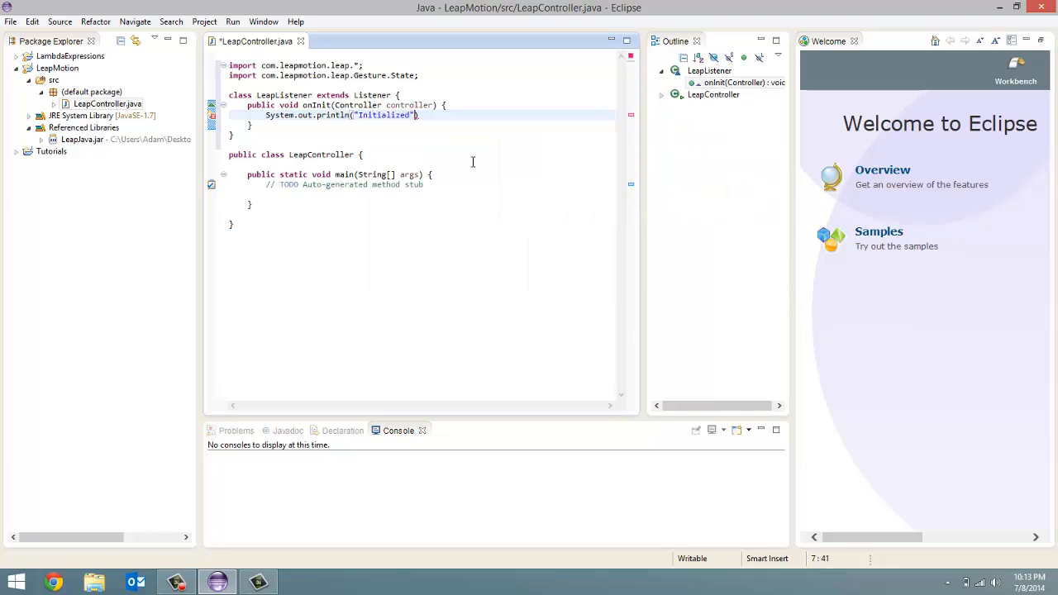
pyautogui.write(';')
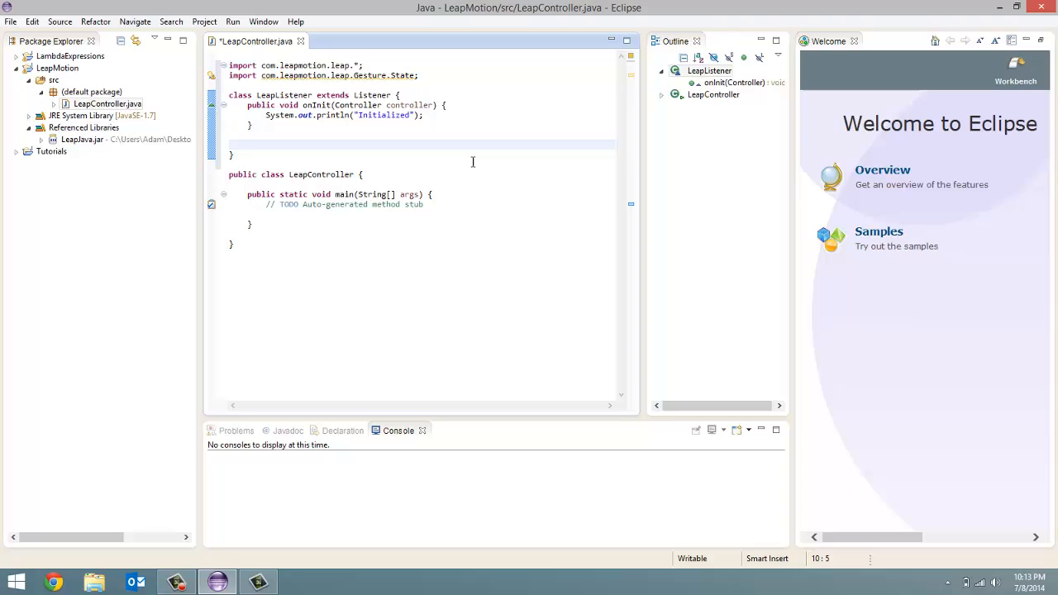
# - Write public void onConnect(Controller controller) printing "Connected to Motion Sensor"
pyautogui.write('publ')
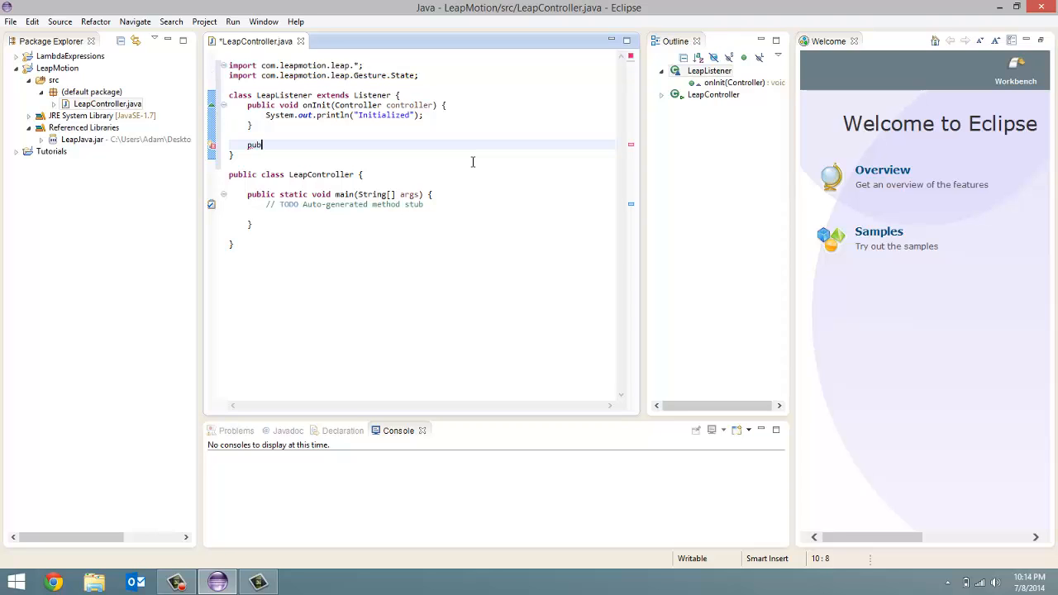
pyautogui.write('lic')
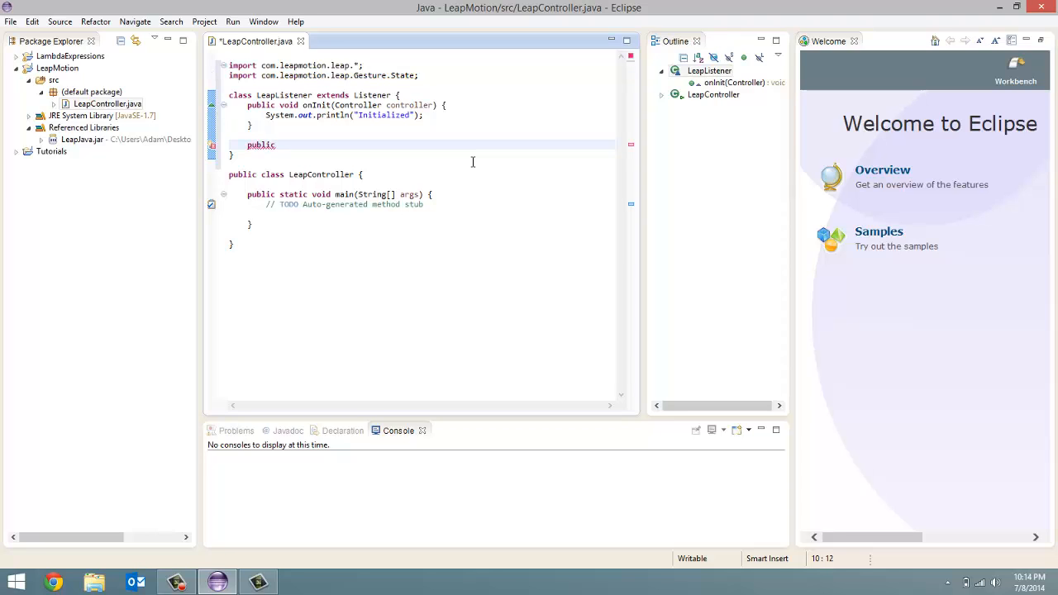
pyautogui.write('void')
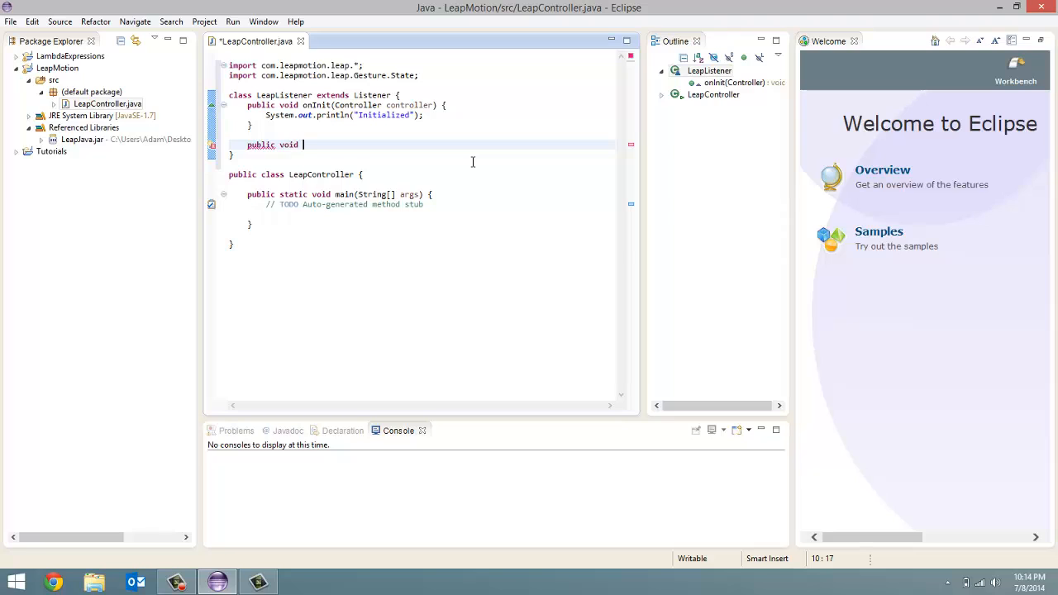
pyautogui.write('onCo')
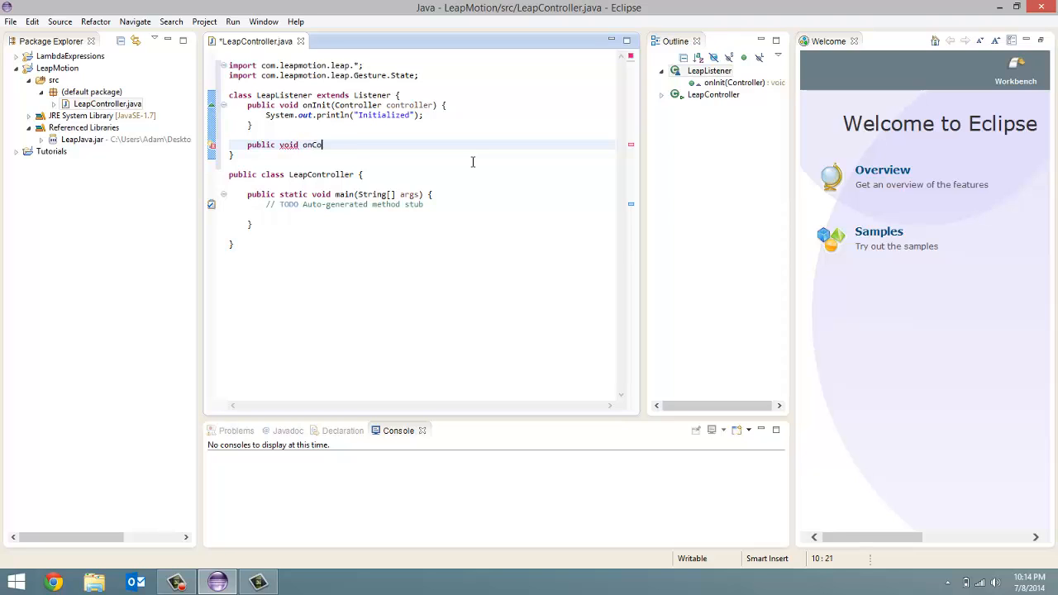
pyautogui.write('nnect()')
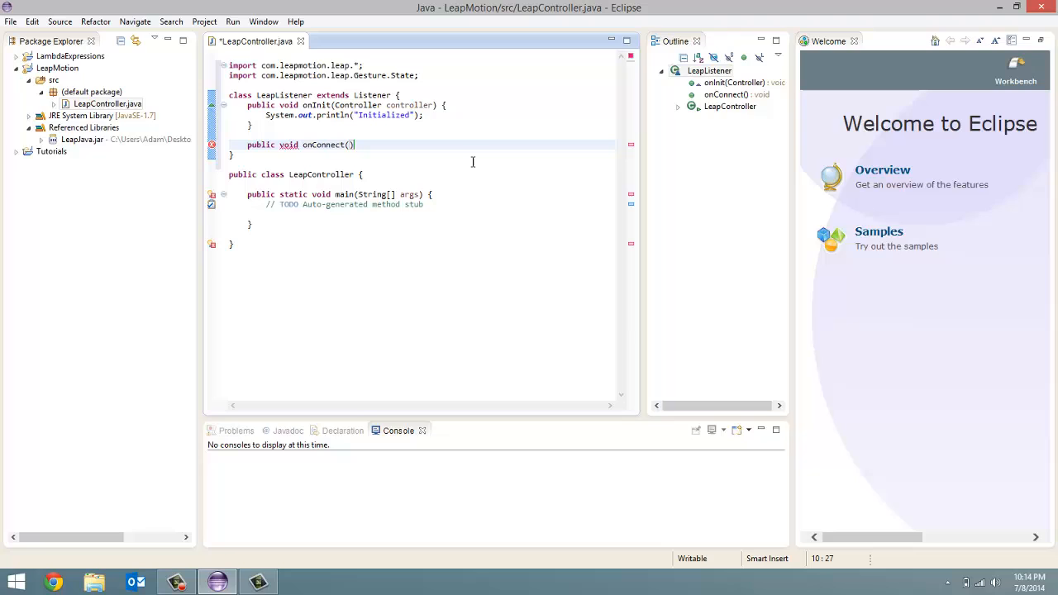
pyautogui.write('Controller')
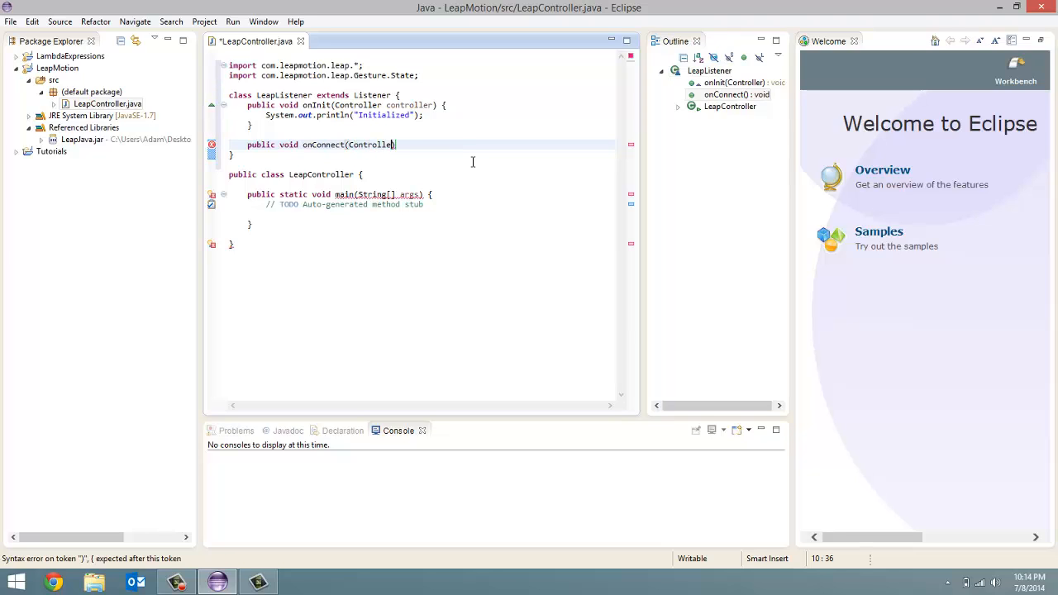
pyautogui.write('controller')
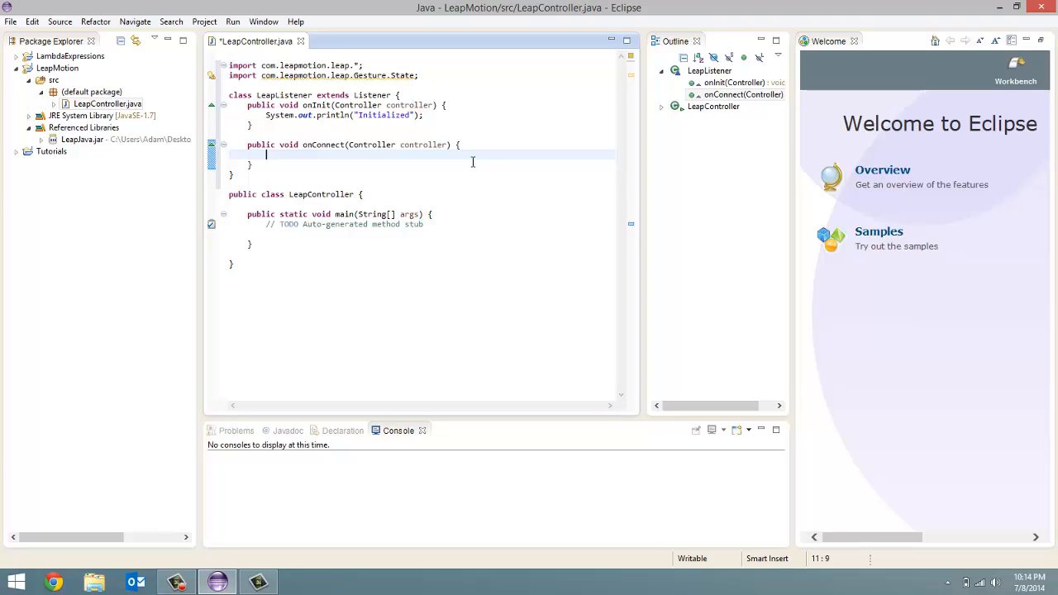
pyautogui.write('System')
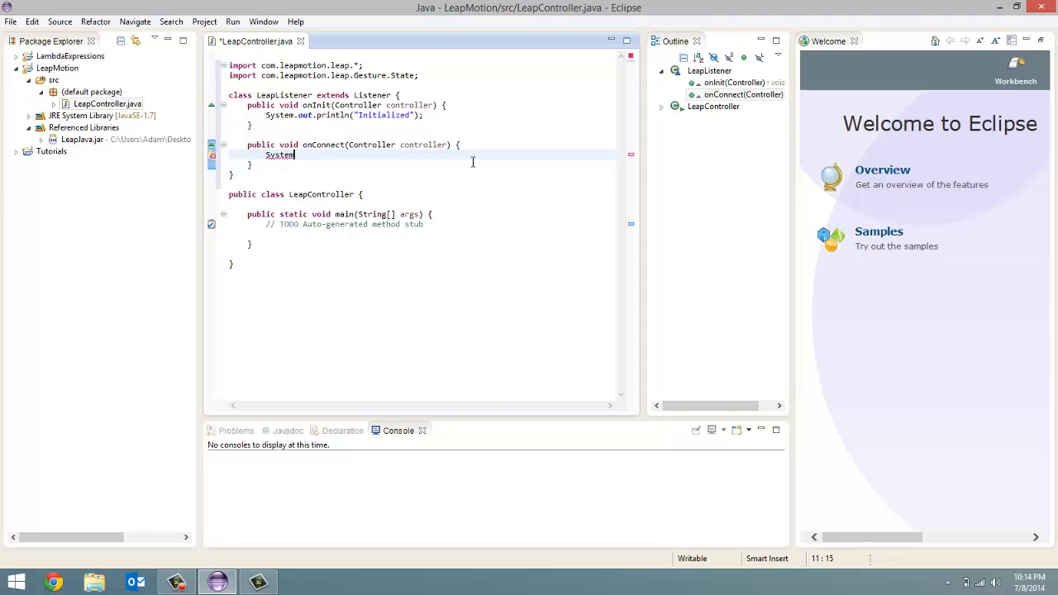
pyautogui.write('.out.')
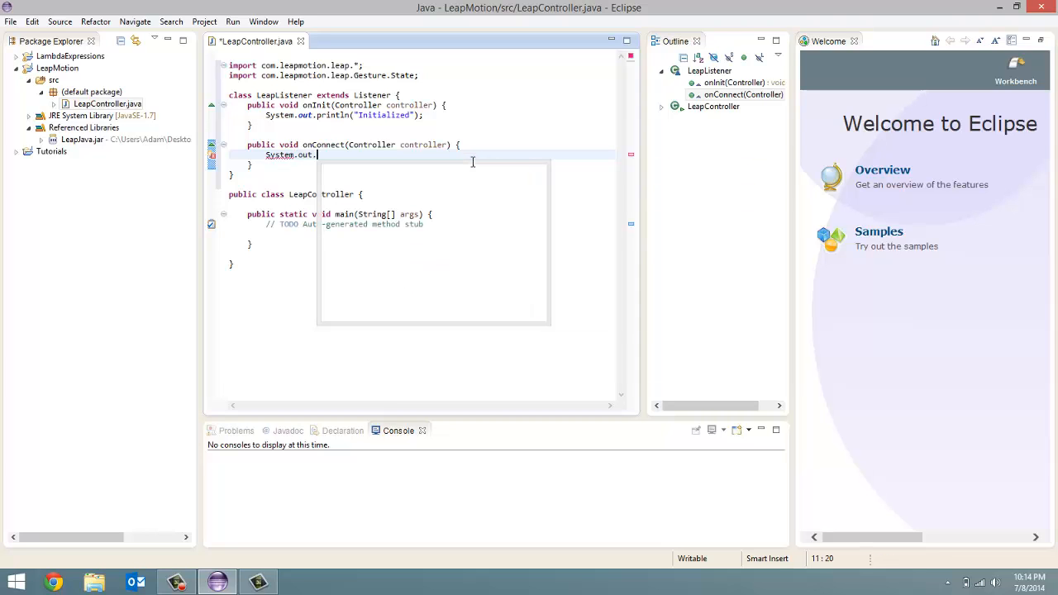
pyautogui.write('println(')
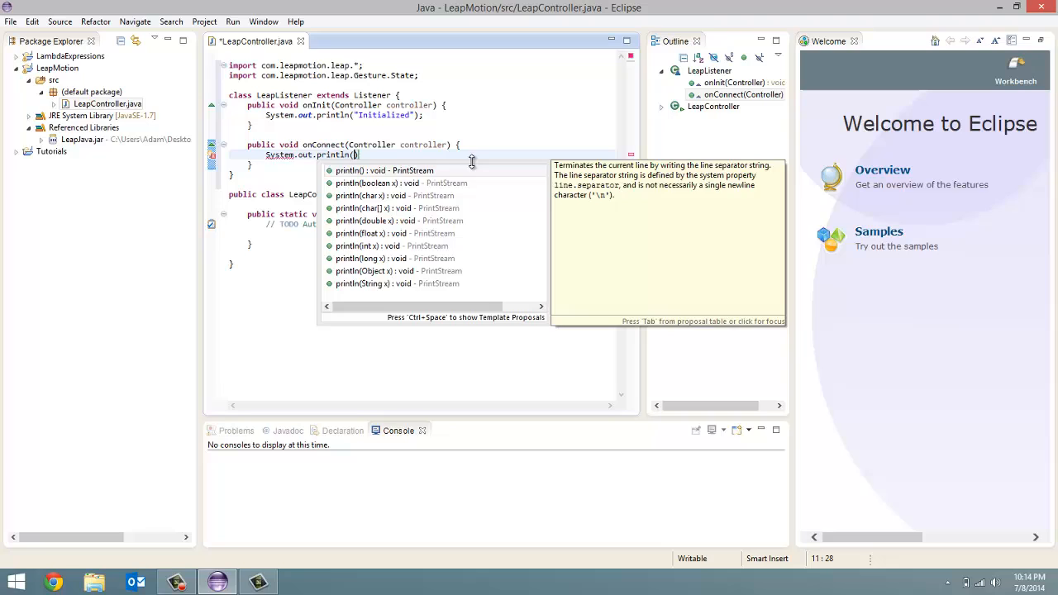
pyautogui.write('Connected to Motion Sensor"')
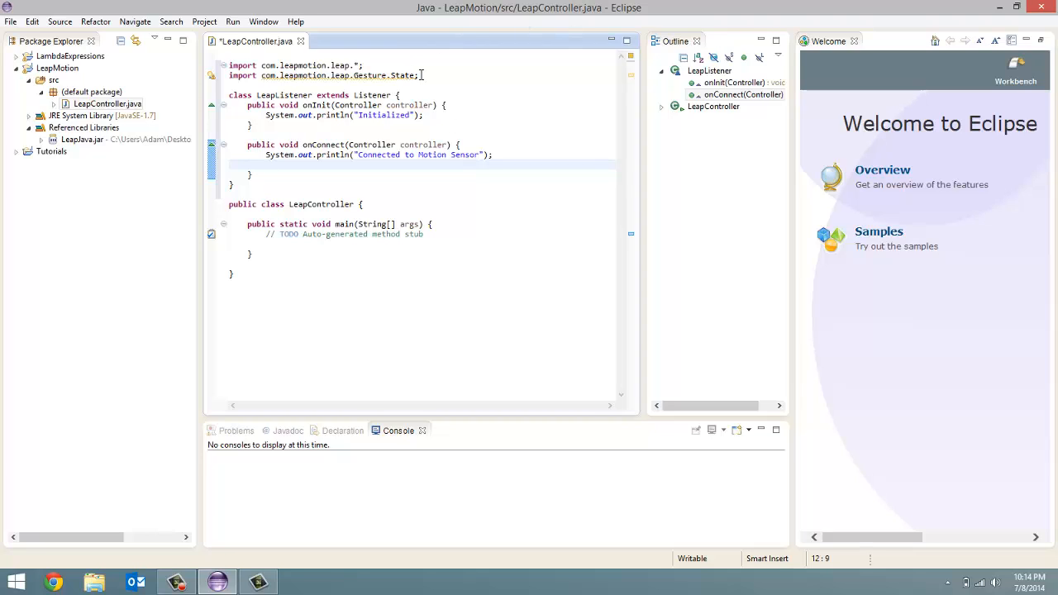
pyautogui.moveTo(339, 91)
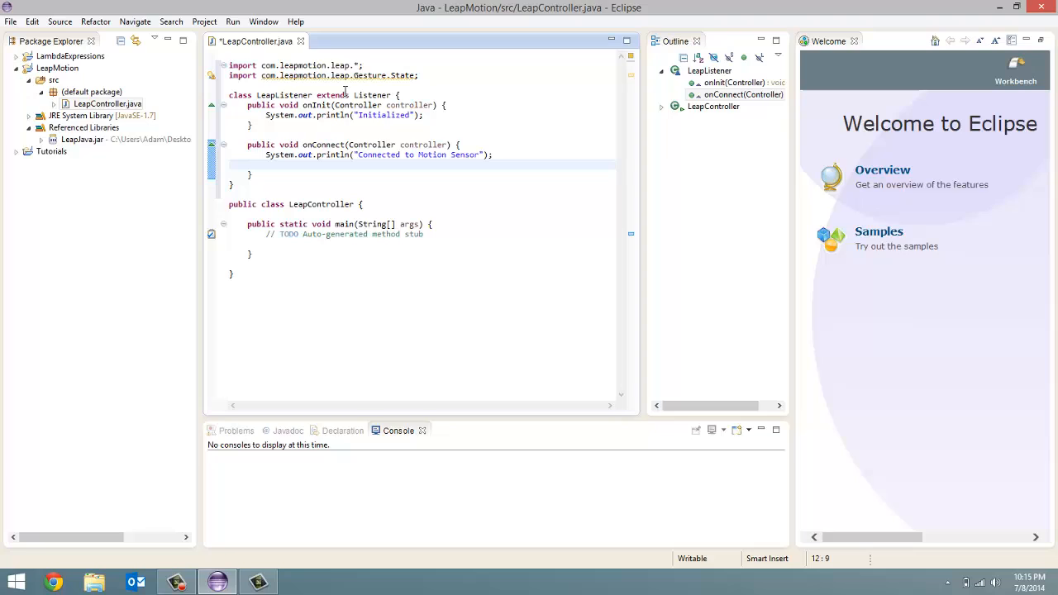
# - Search 'leap motion draw circle' in Chrome and scroll the CircleGesture documentation
pyautogui.click(267, 164)
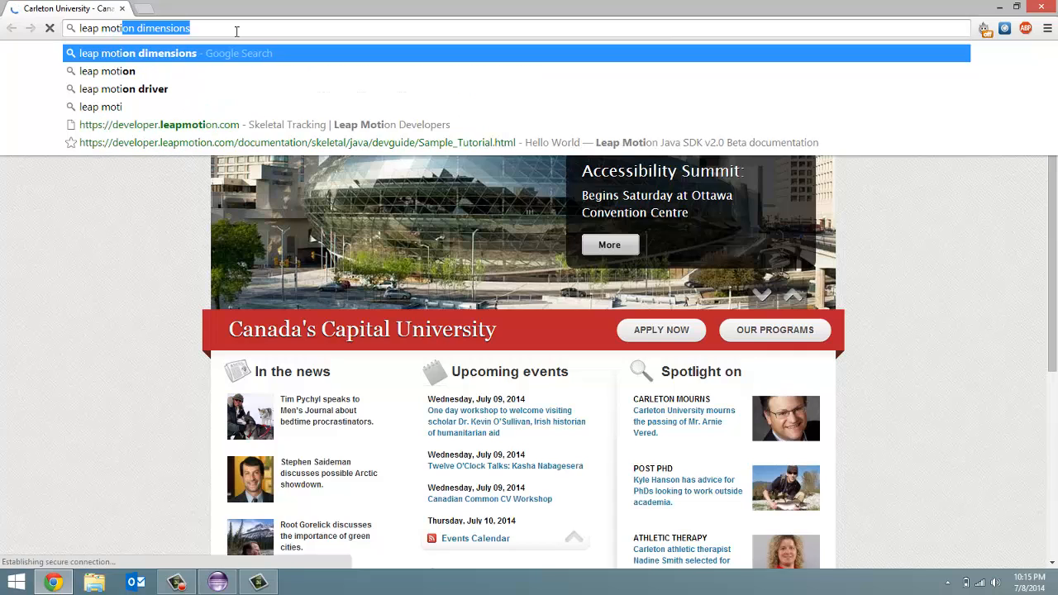
pyautogui.write('leap motion draw circle')
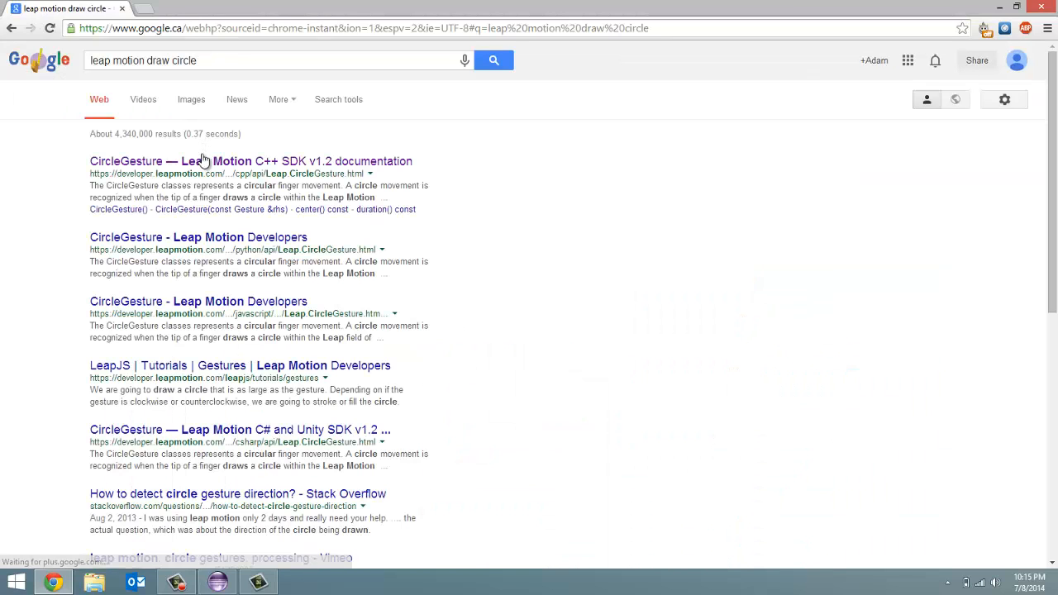
pyautogui.click(252, 160)
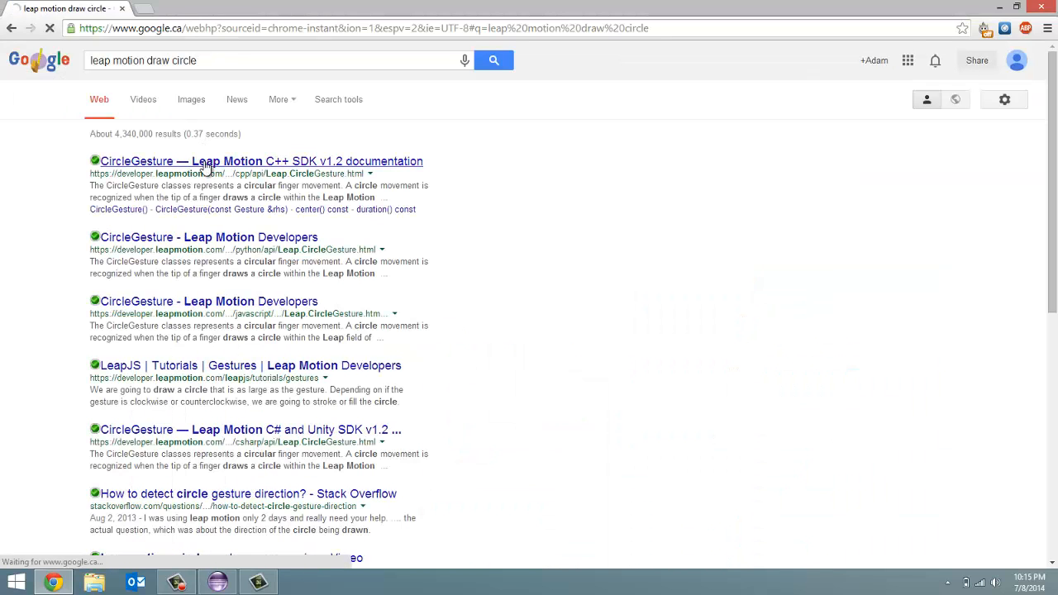
pyautogui.click(261, 161)
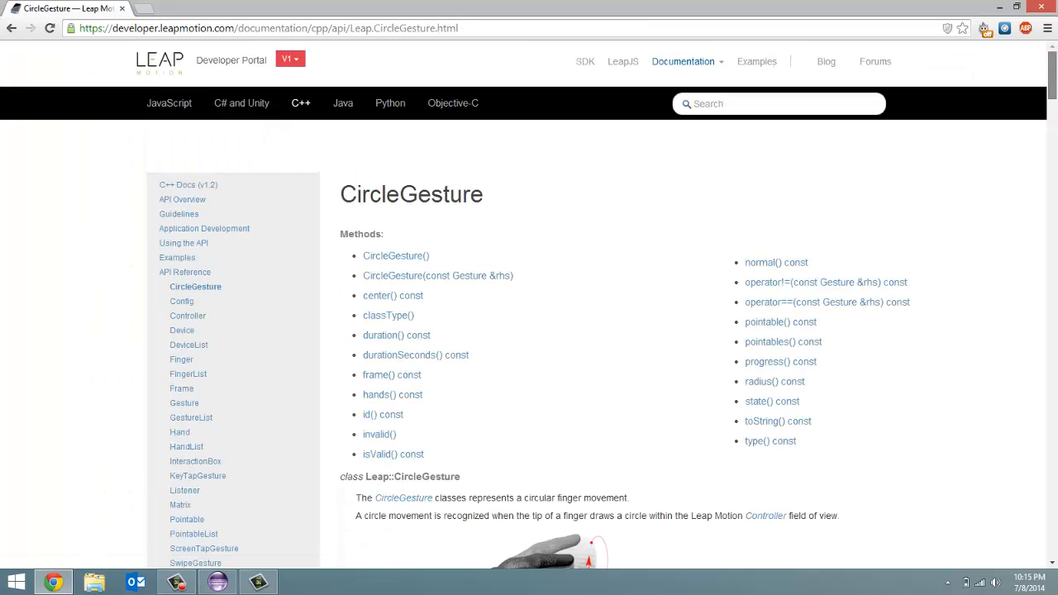
pyautogui.scroll(-3)
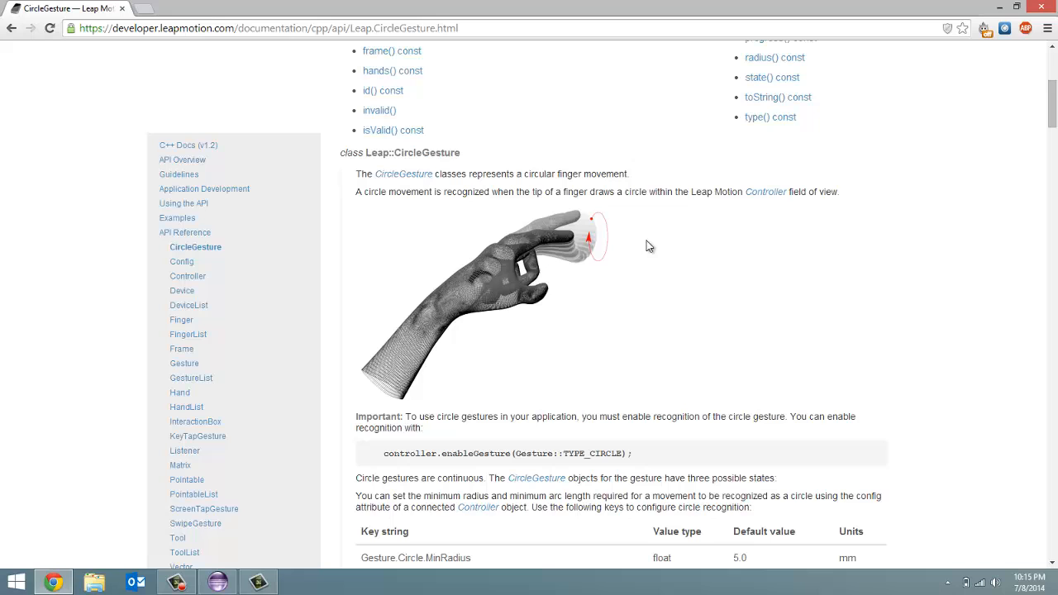
pyautogui.moveTo(783, 278)
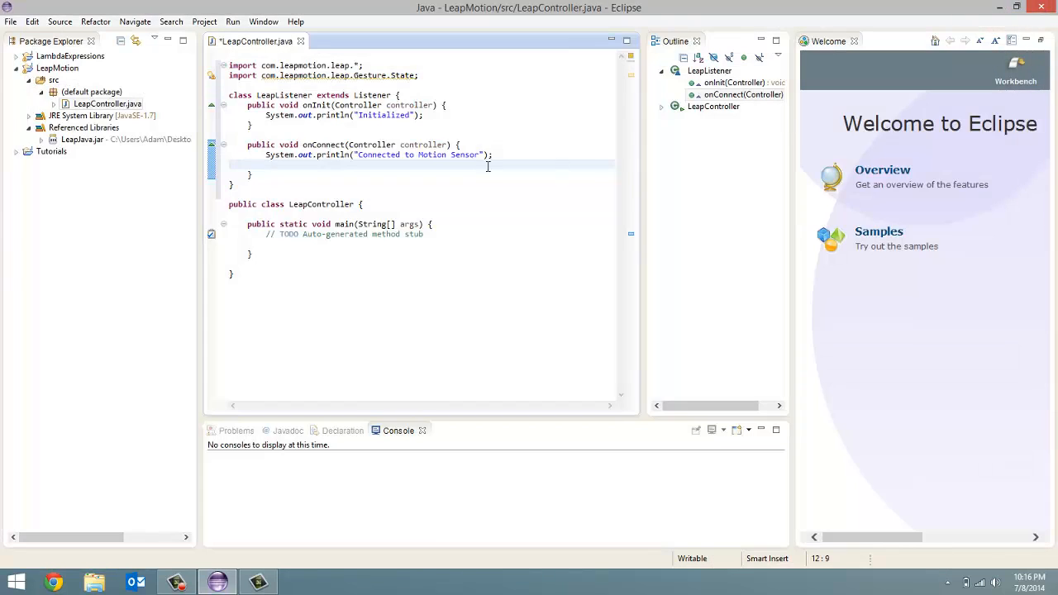
pyautogui.moveTo(439, 138)
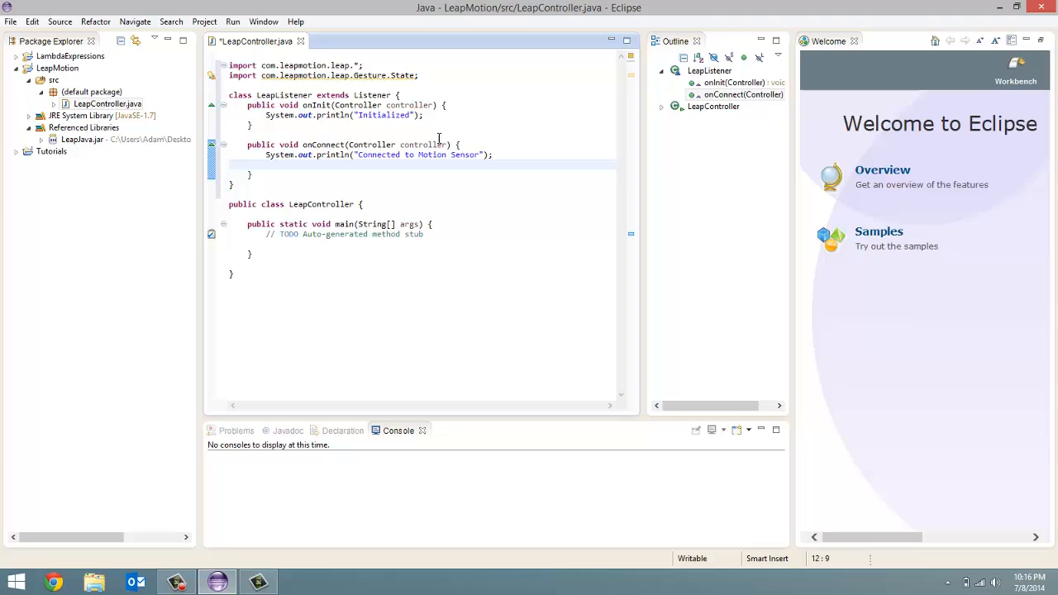
# - Add controller.enableGesture calls for TYPE_SWIPE, TYPE_CIRCLE, TYPE_SCREEN_TAP and TYPE_KEY_TAP in onConnect
pyautogui.write('controller.')
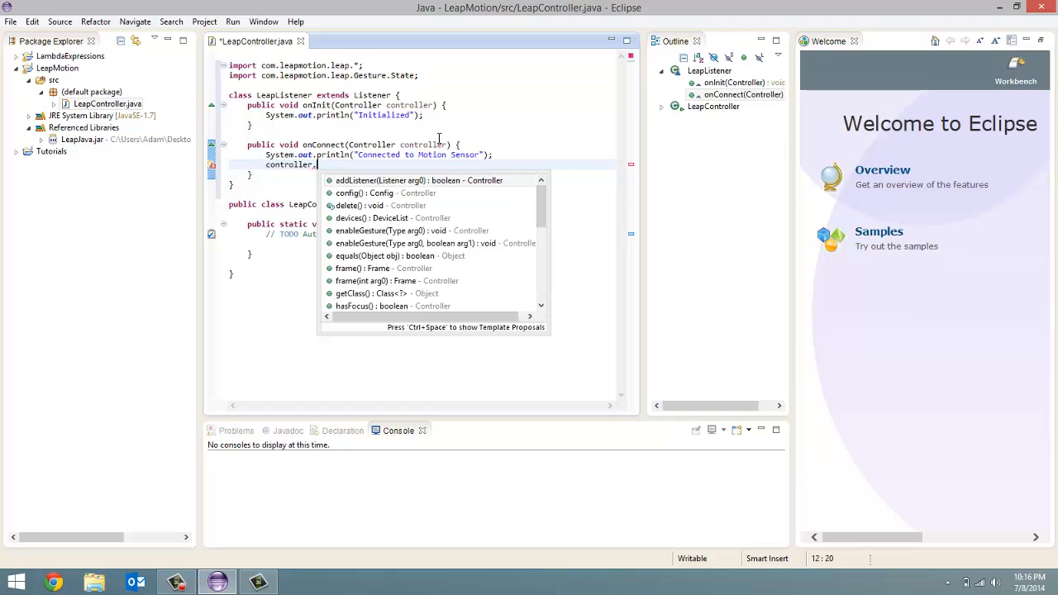
pyautogui.write('ena')
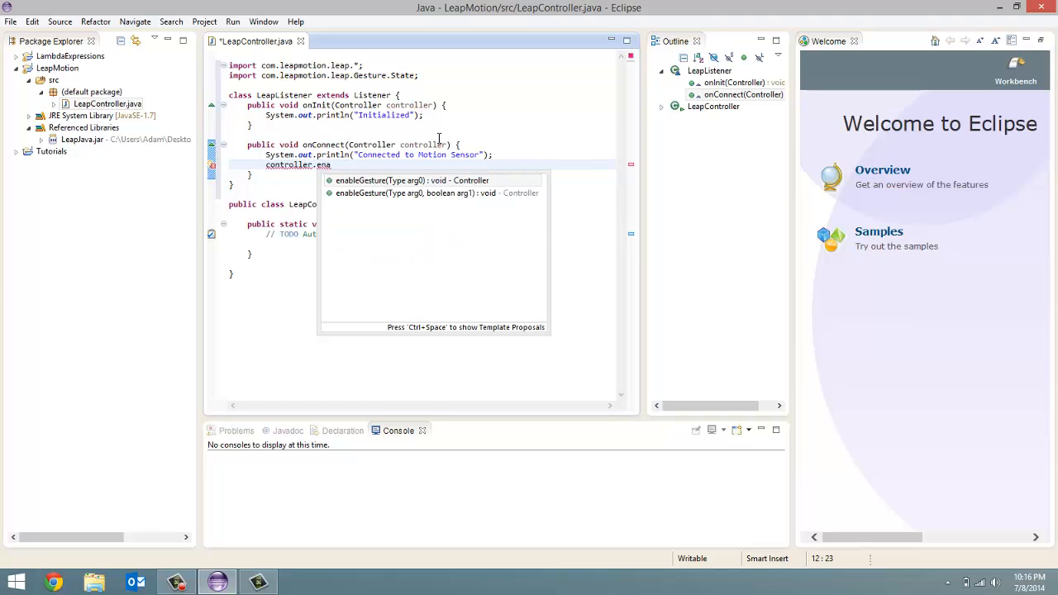
pyautogui.click(410, 180)
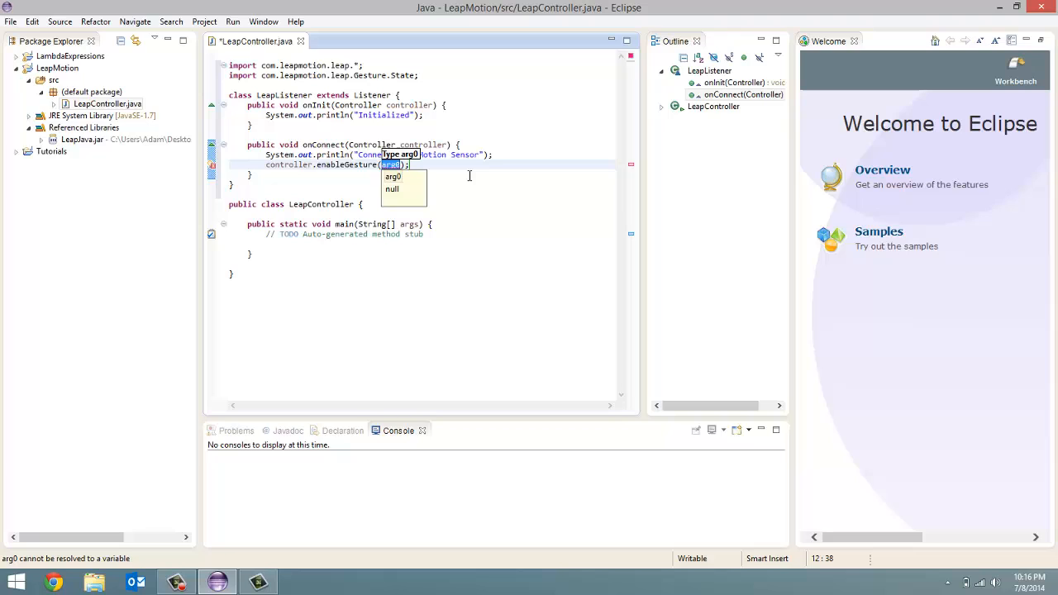
pyautogui.write('Get')
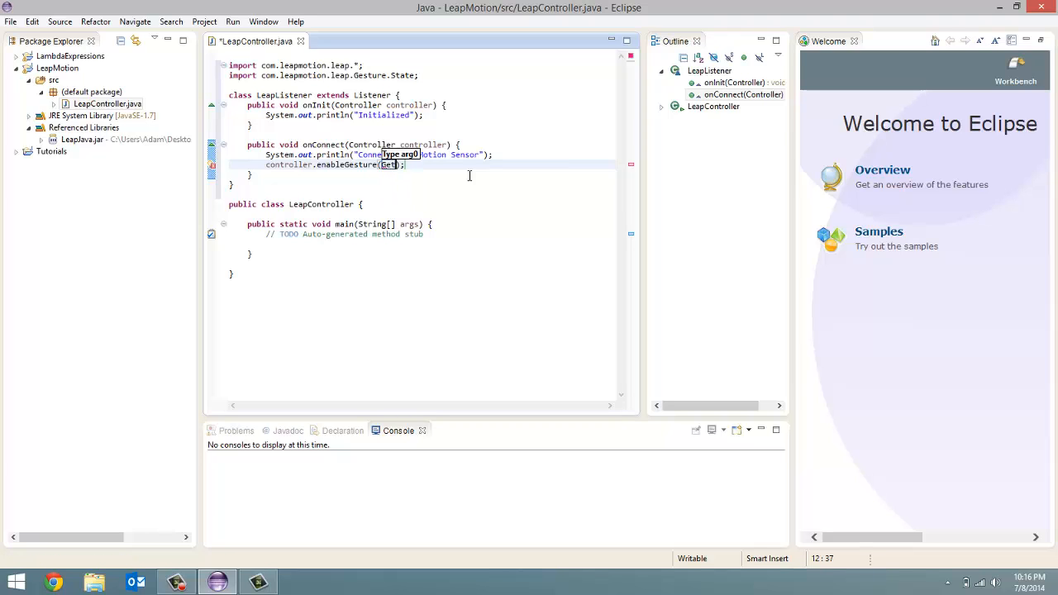
pyautogui.write('esture.')
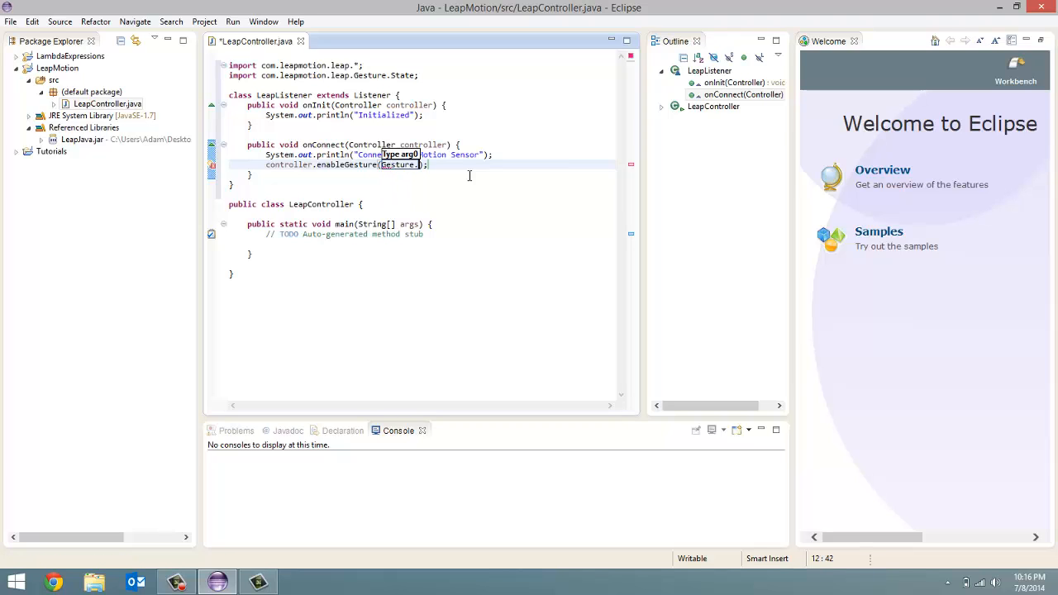
pyautogui.write('.')
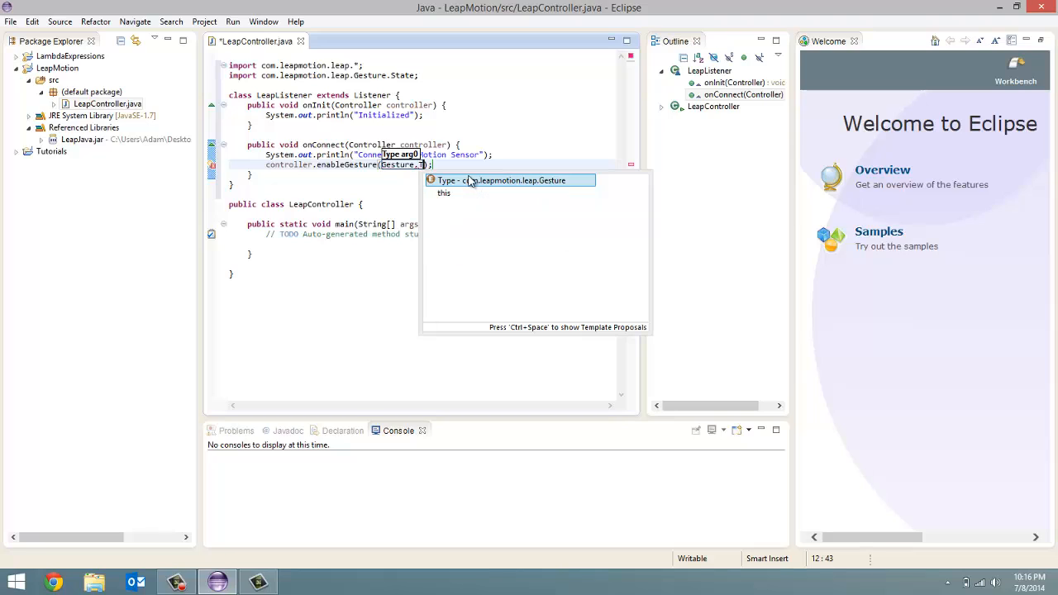
pyautogui.write('ype')
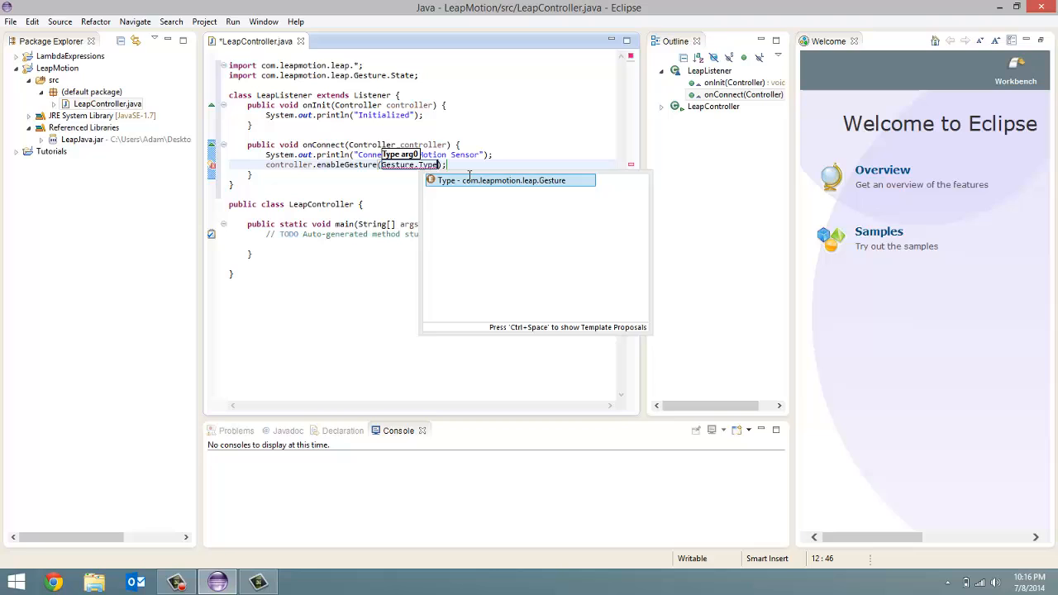
pyautogui.write('.T')
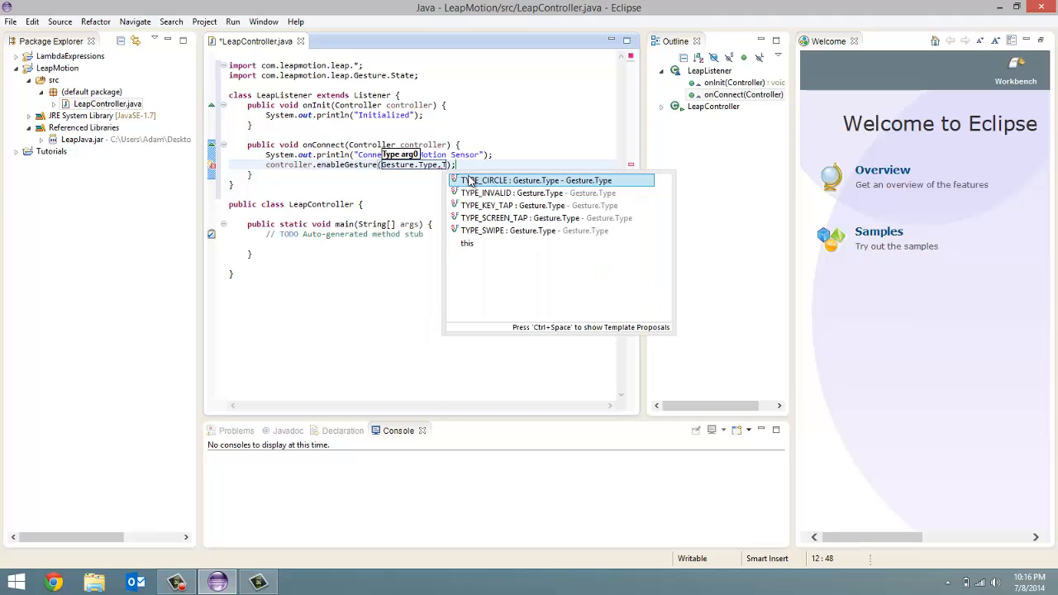
pyautogui.write('Y')
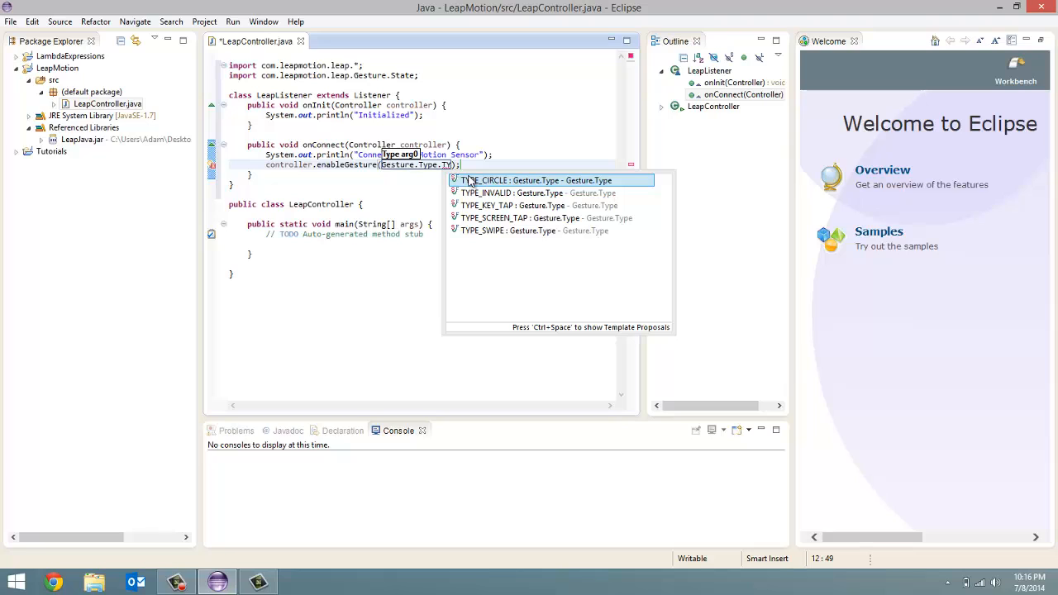
pyautogui.write('YPE_SWIPE')
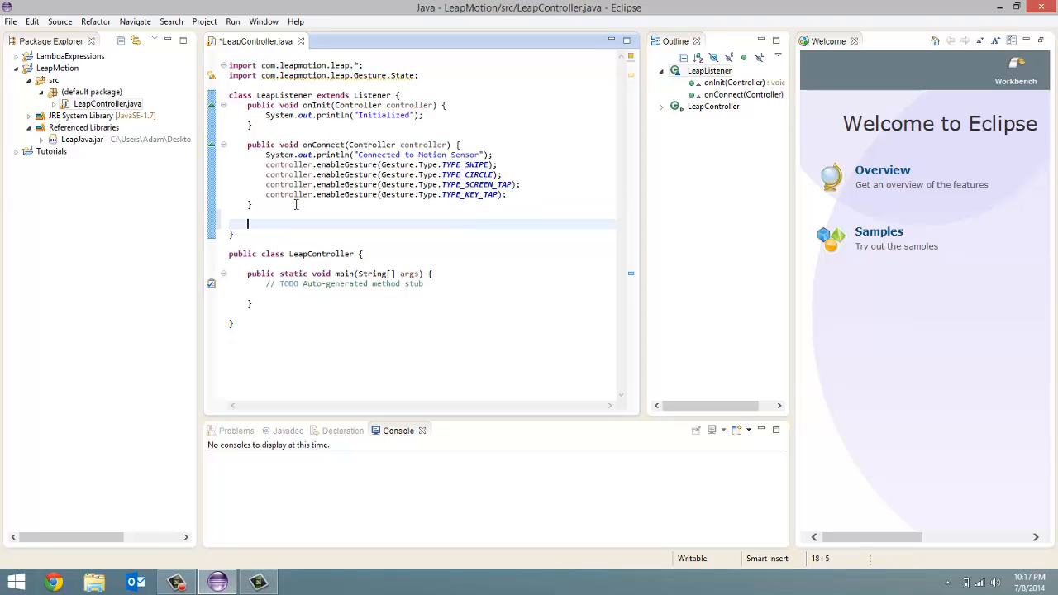
# - Add a public onDisconnect(Controller controller) method to LeapListener
pyautogui.write('public void')
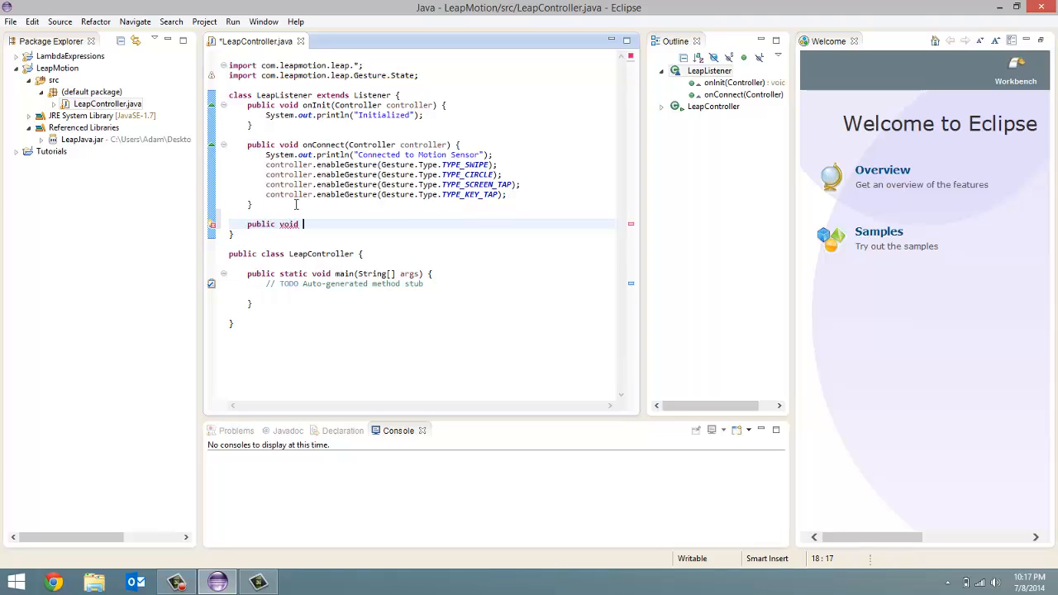
pyautogui.write('onDisco')
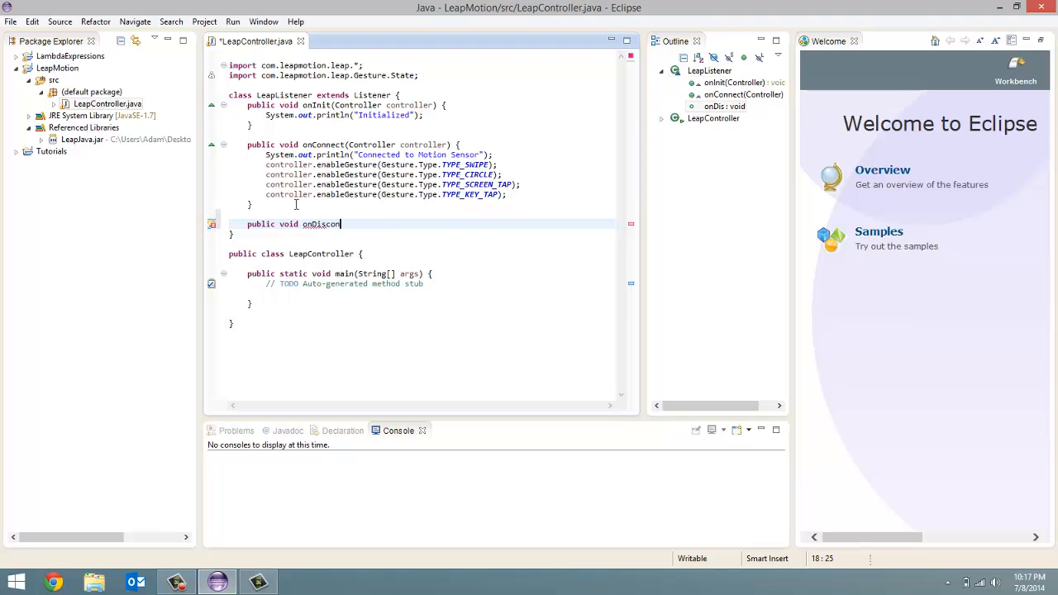
pyautogui.write('nect')
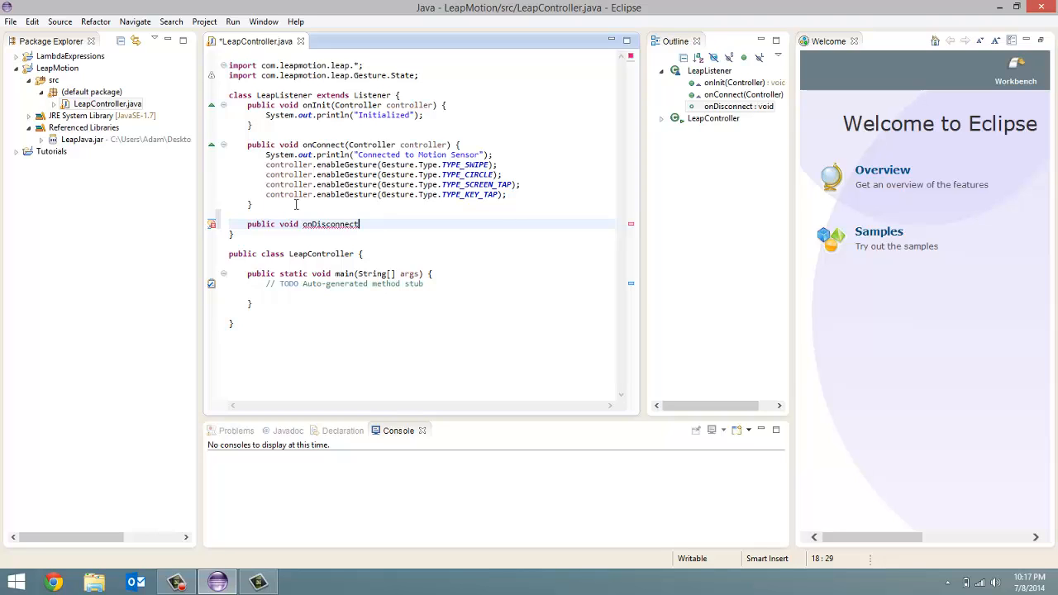
pyautogui.write('(')
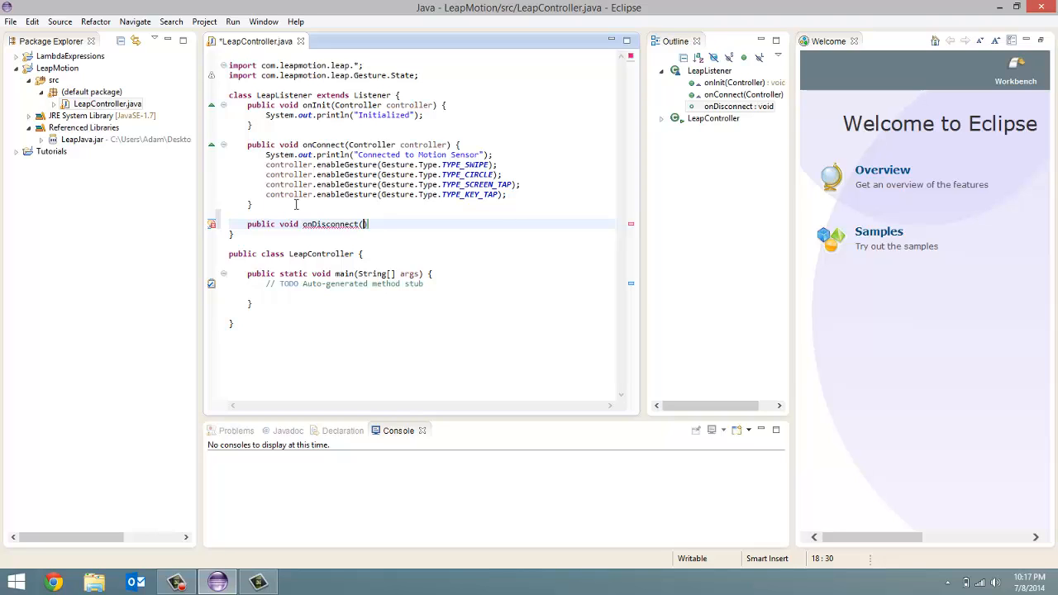
pyautogui.write('Controller controller')
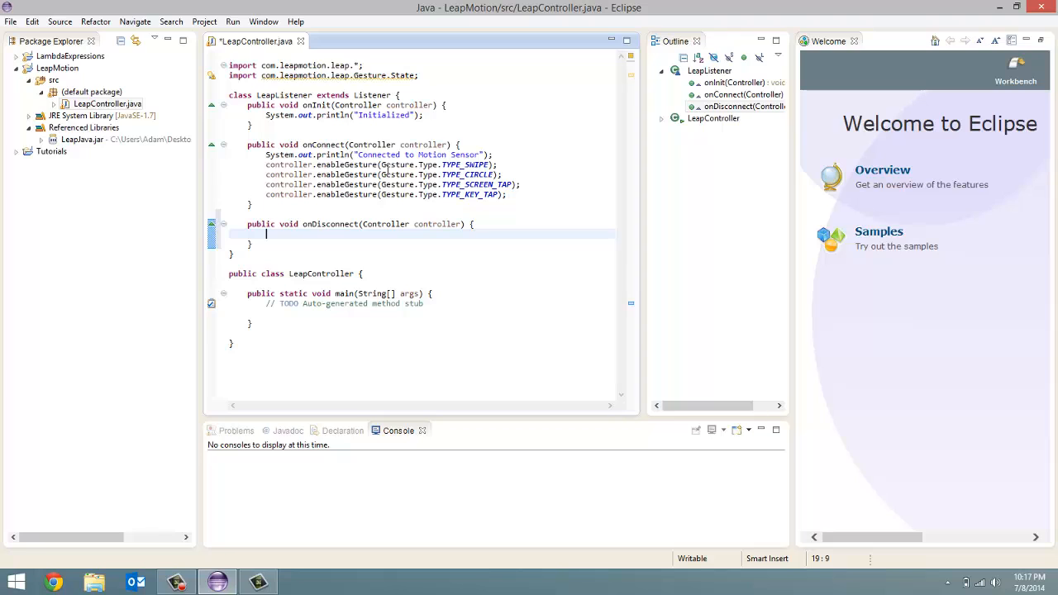
# - Change the onDisconnect println text to "Motion Sensor Disconnected"
pyautogui.doubleClick(422, 155)
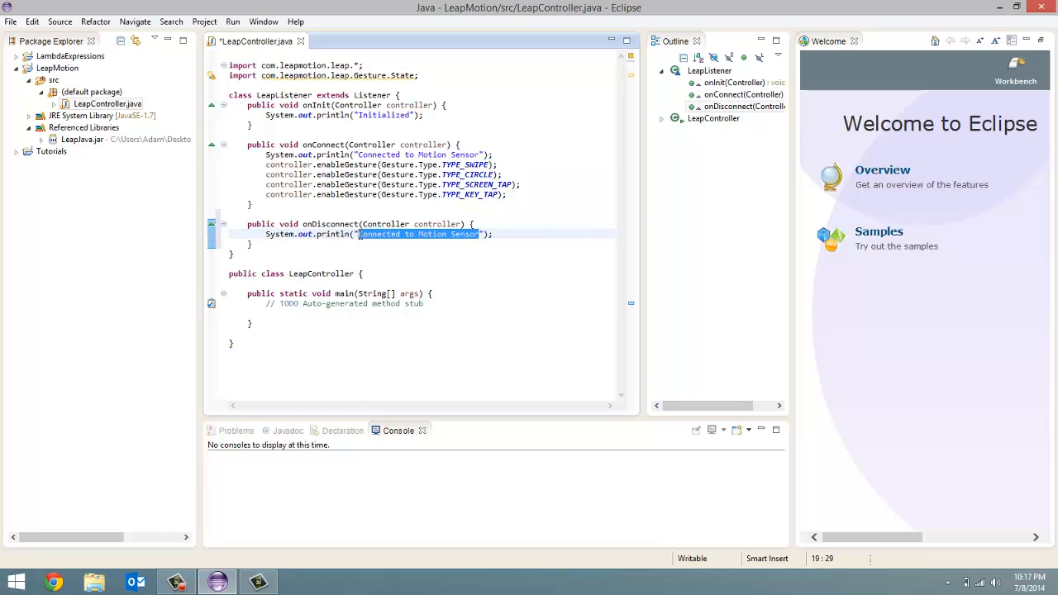
pyautogui.write('Motion Se')
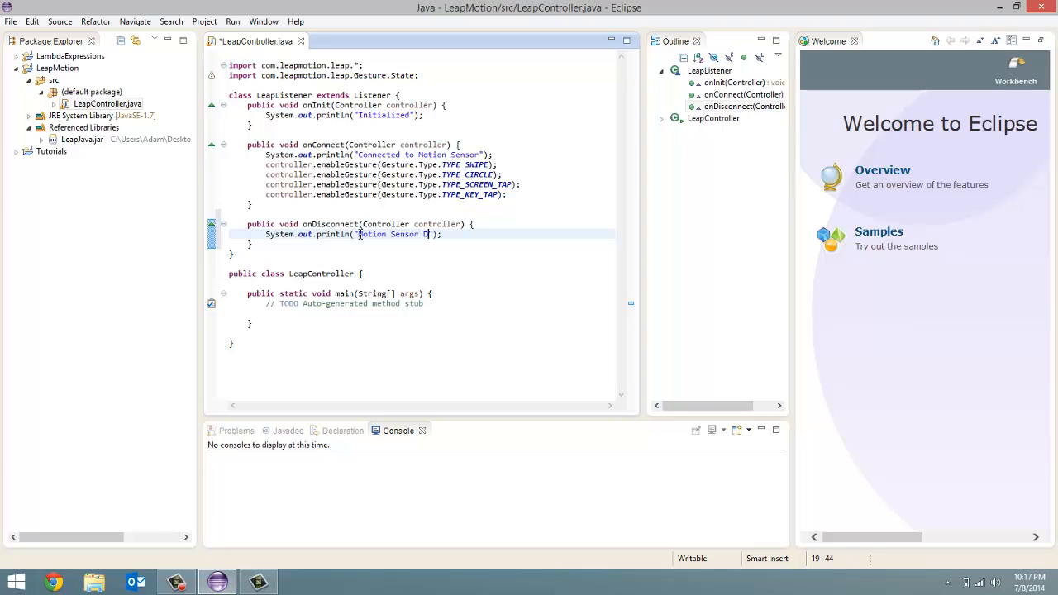
pyautogui.write('isconnected')
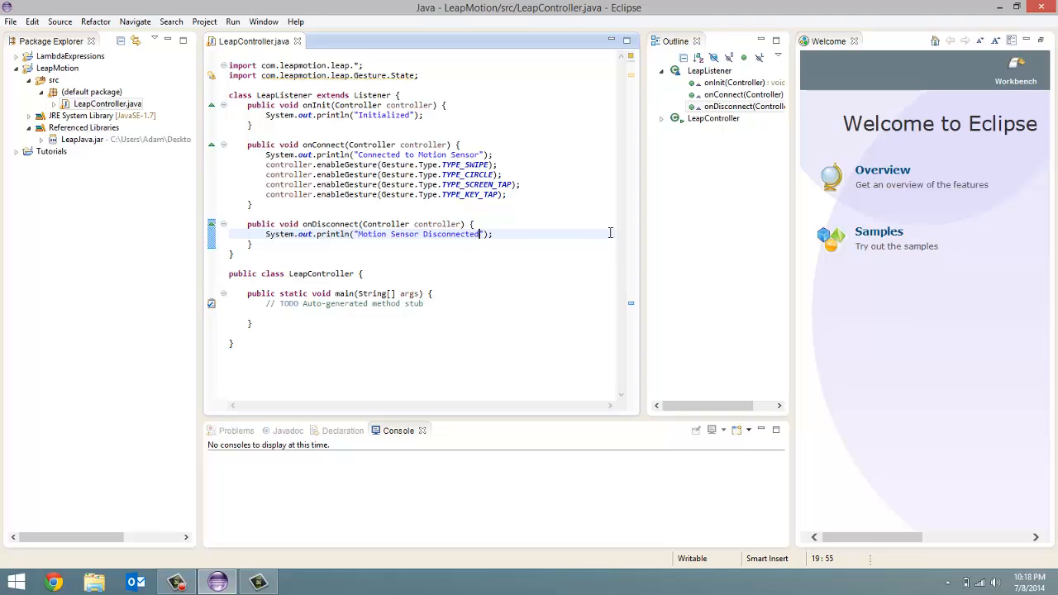
pyautogui.click(538, 246)
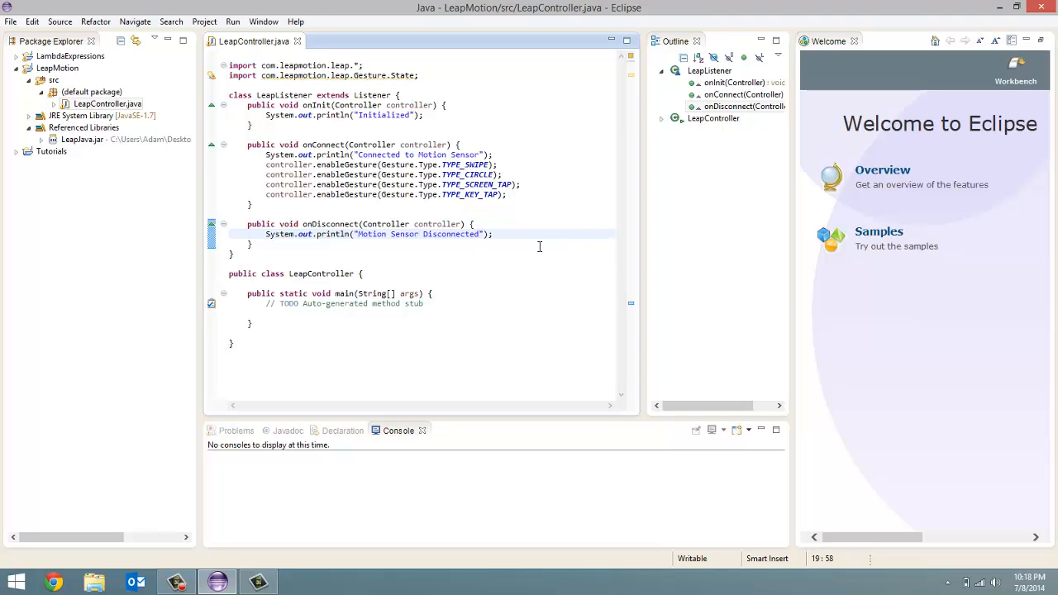
pyautogui.moveTo(529, 252)
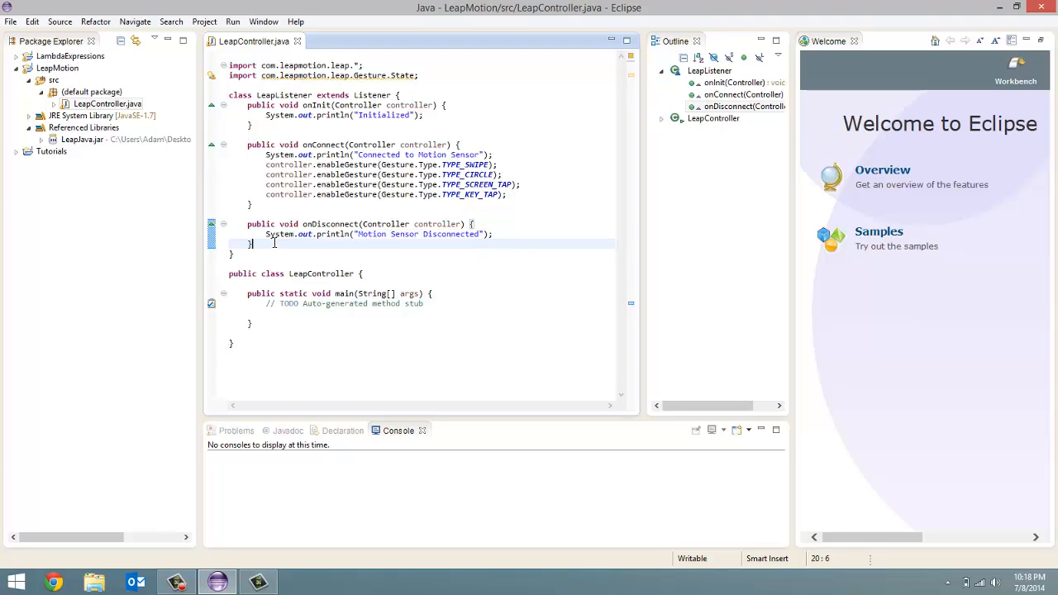
# - Declare public void onExit(Controller controller) below onDisconnect in LeapListener
pyautogui.write('on')
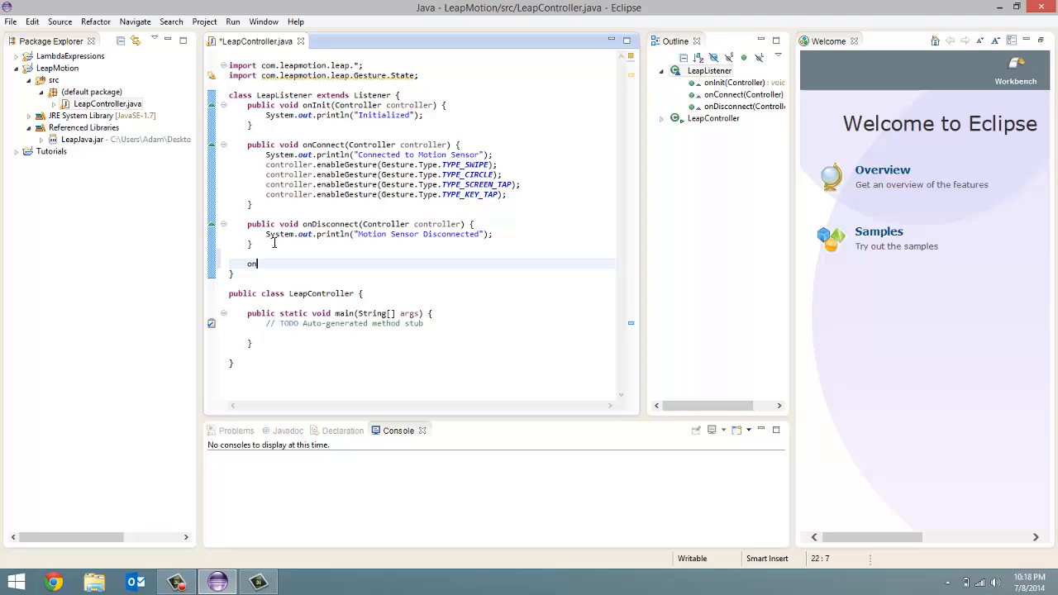
pyautogui.write('public void')
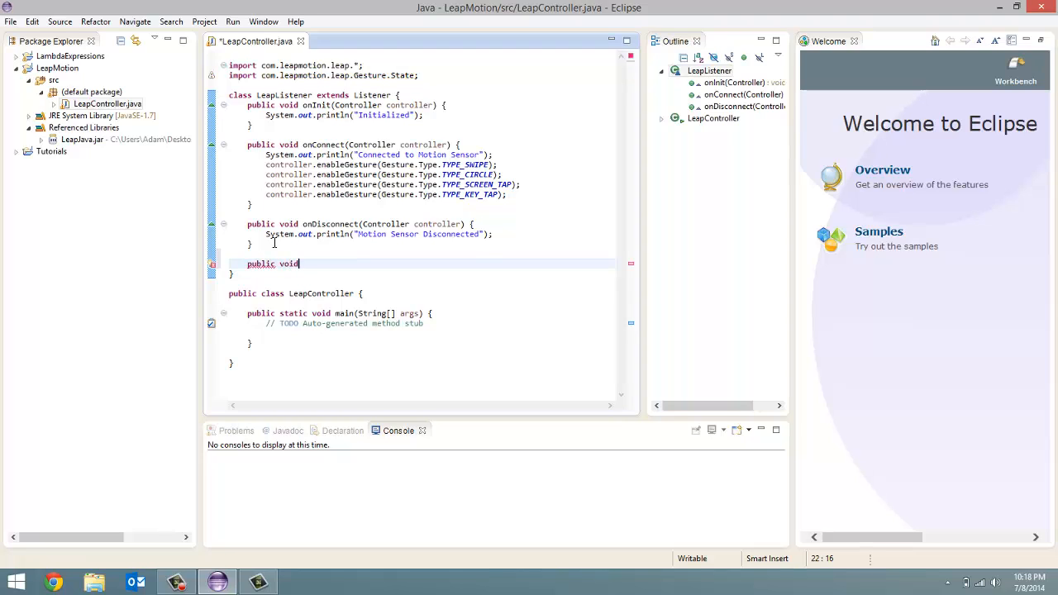
pyautogui.write('on')
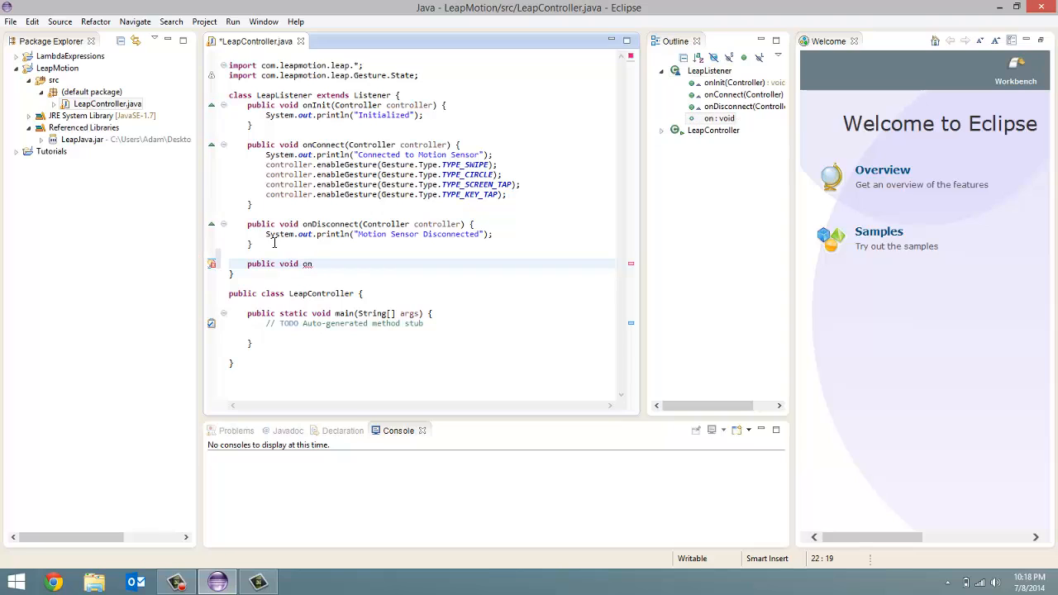
pyautogui.write('Exit')
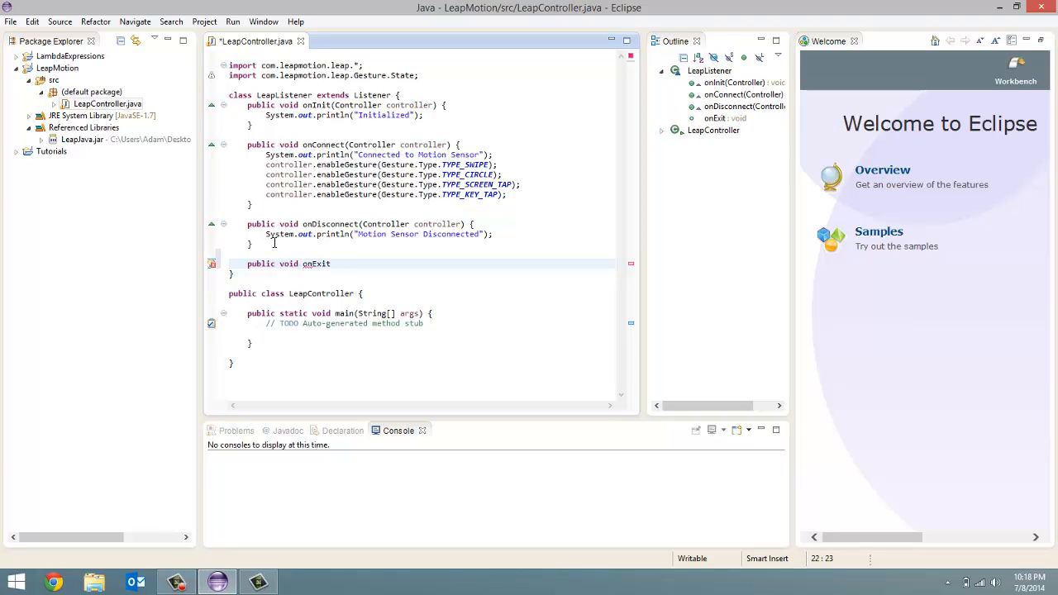
pyautogui.write('()')
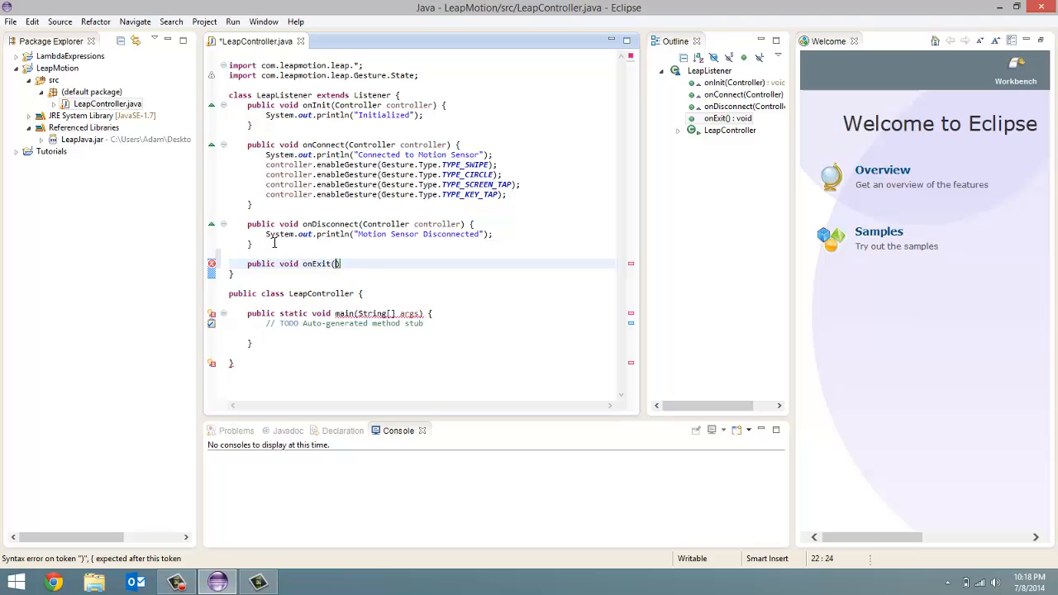
pyautogui.write('c')
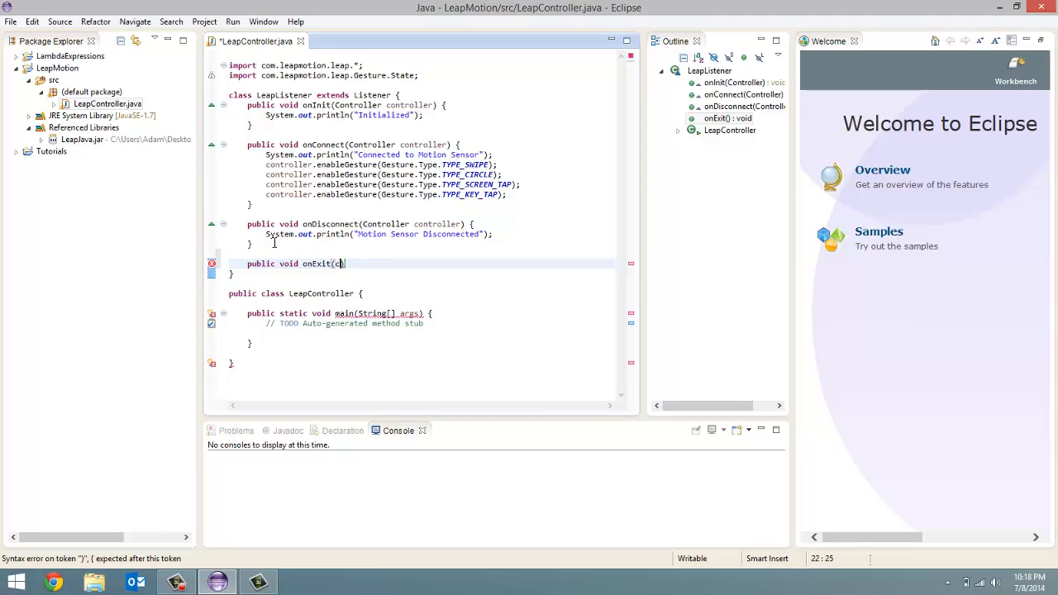
pyautogui.write('Controll')
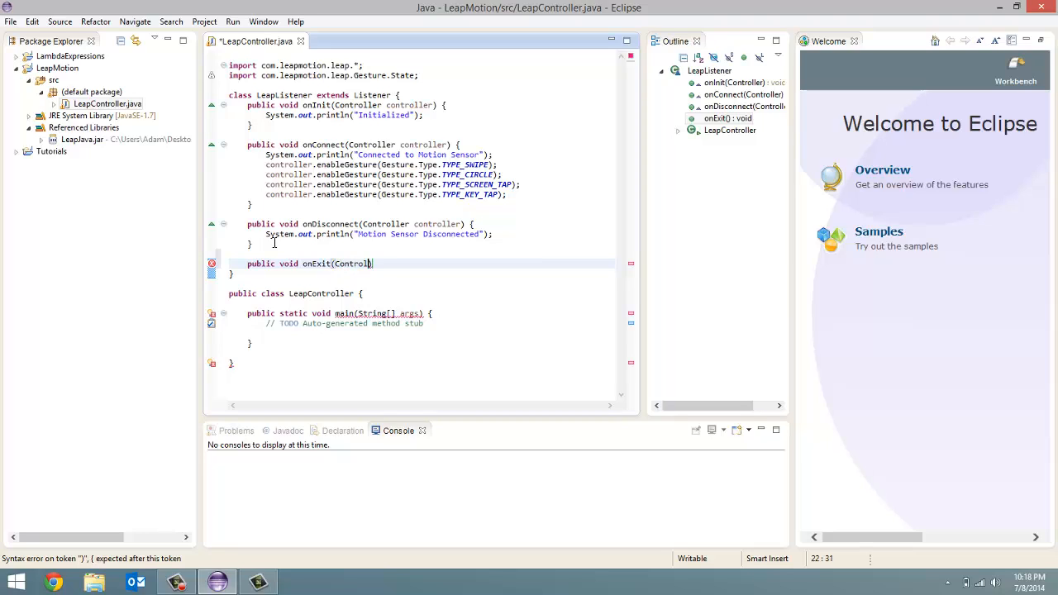
pyautogui.write('controller')
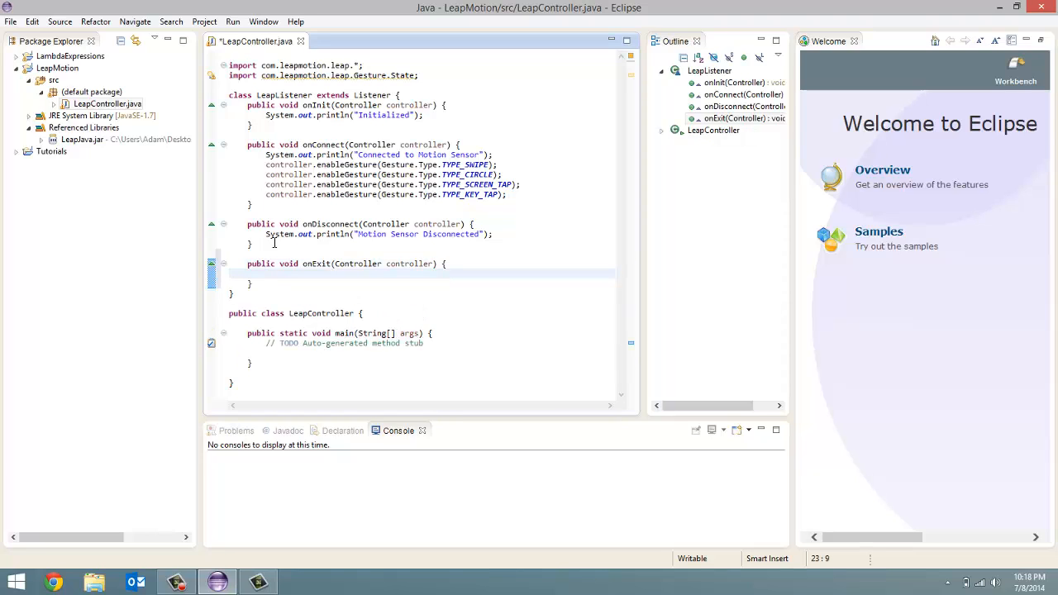
# - Make onExit print "Exited" with System.out.println
pyautogui.write('S')
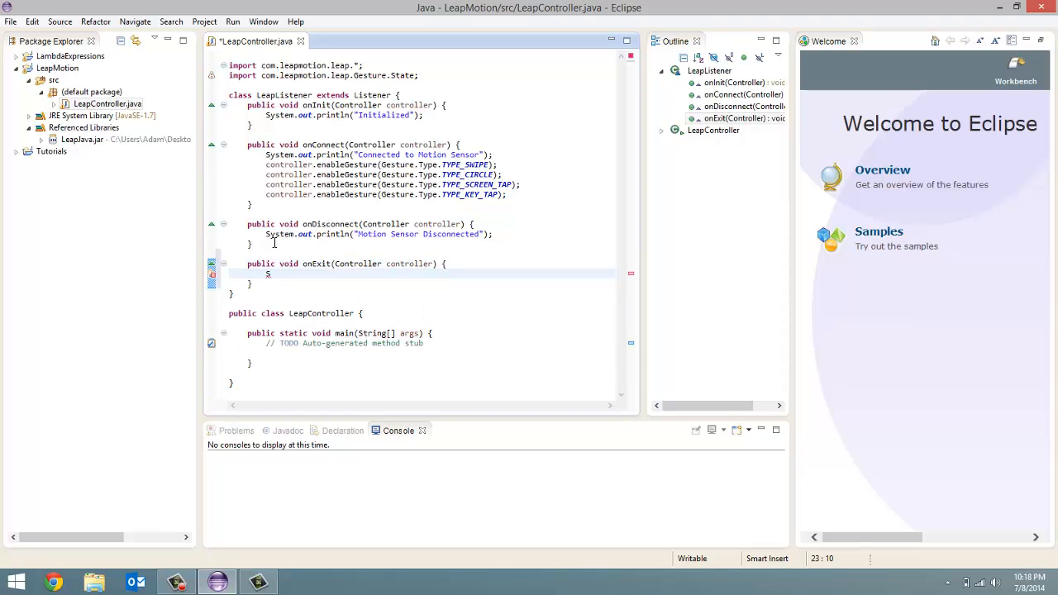
pyautogui.write('yst')
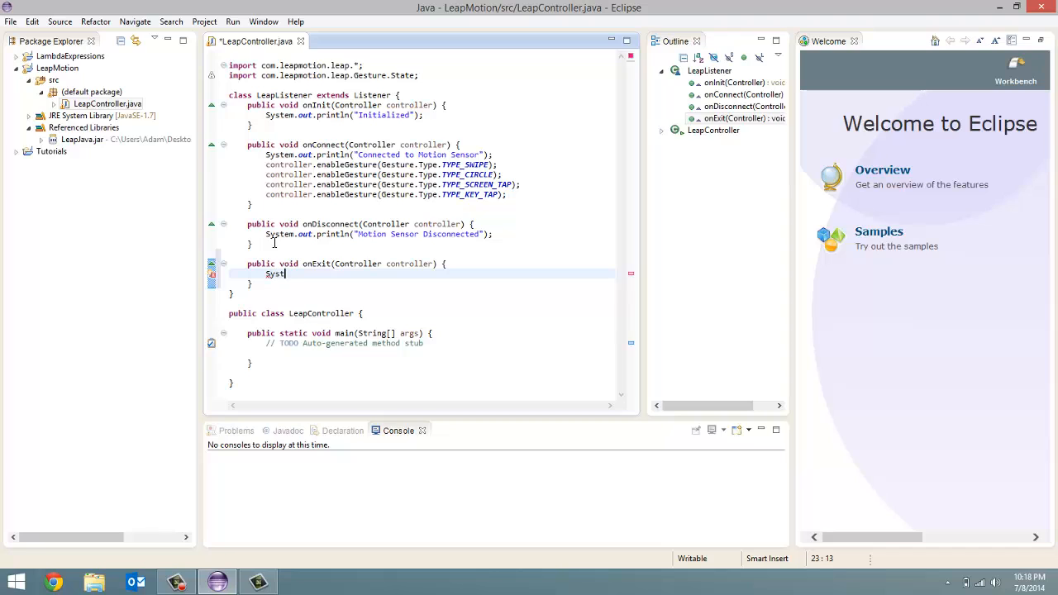
pyautogui.write('.out.println("Exited')
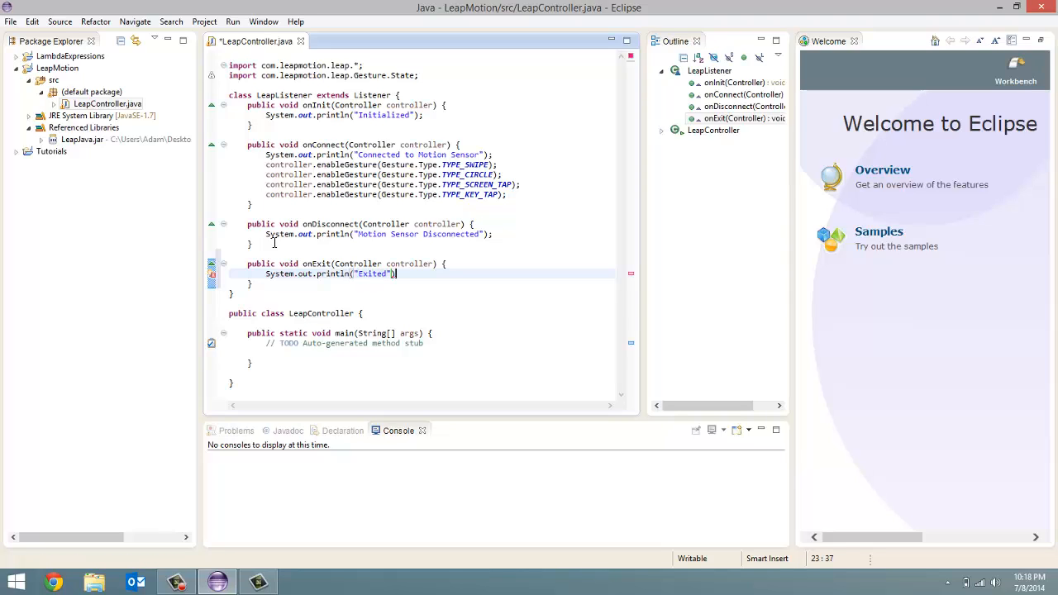
pyautogui.write(';')
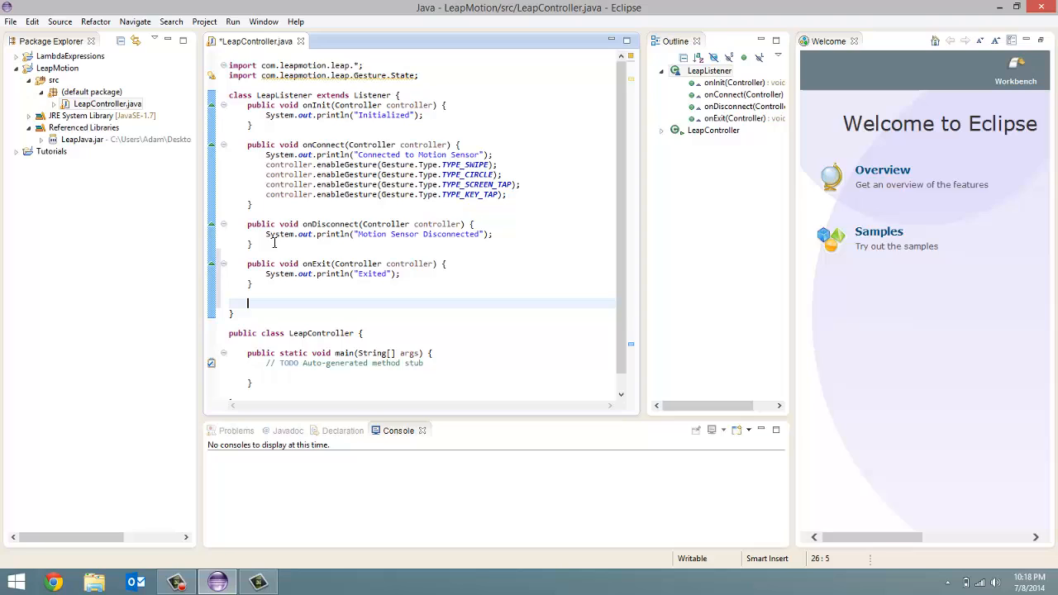
pyautogui.write('public')
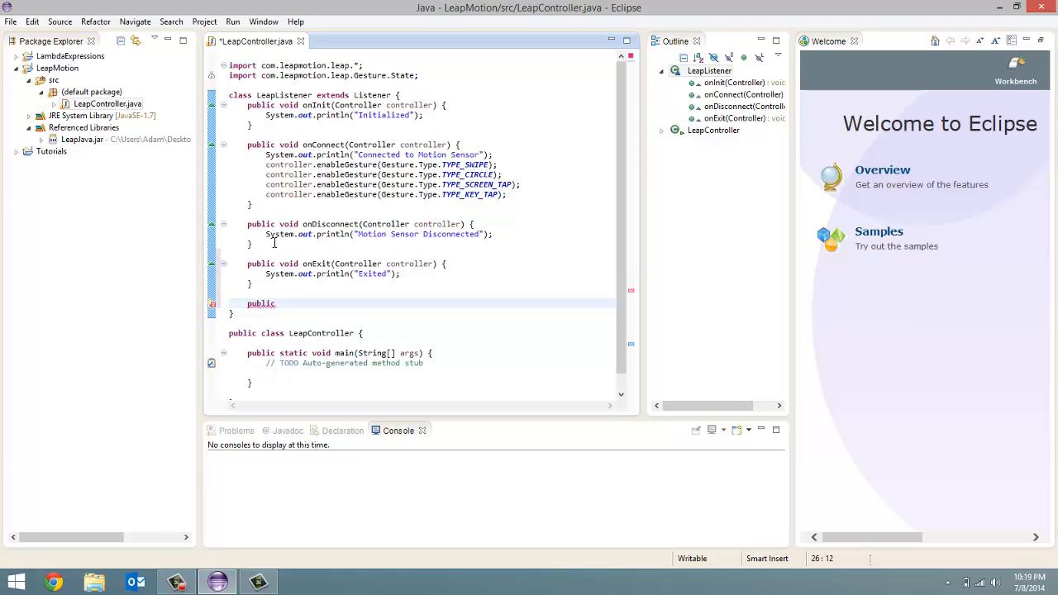
# - Declare an empty public void onFrame(Controller controller) method below onExit
pyautogui.write('void')
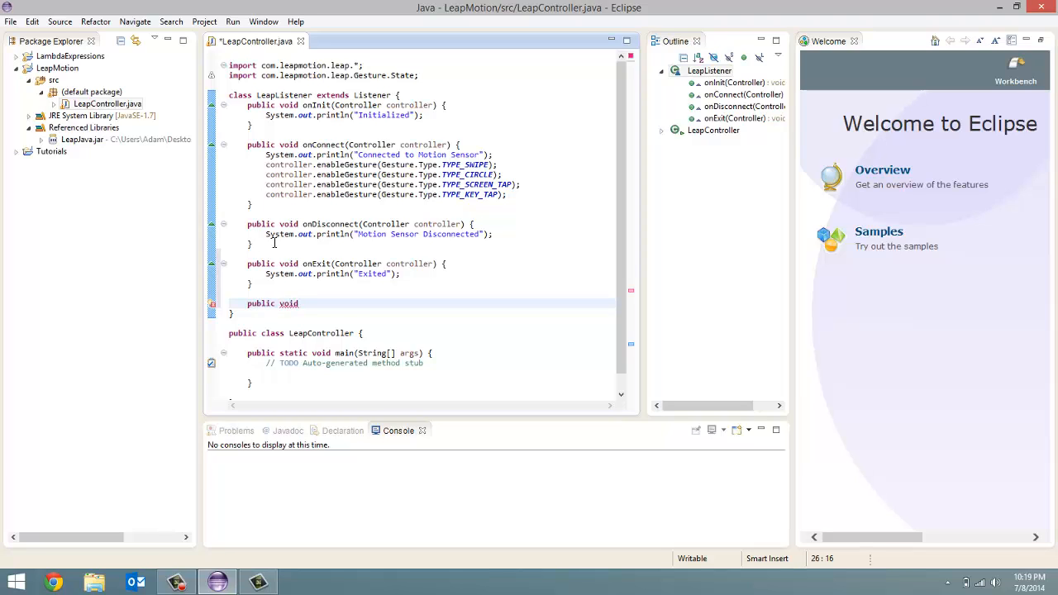
pyautogui.write('onFrame')
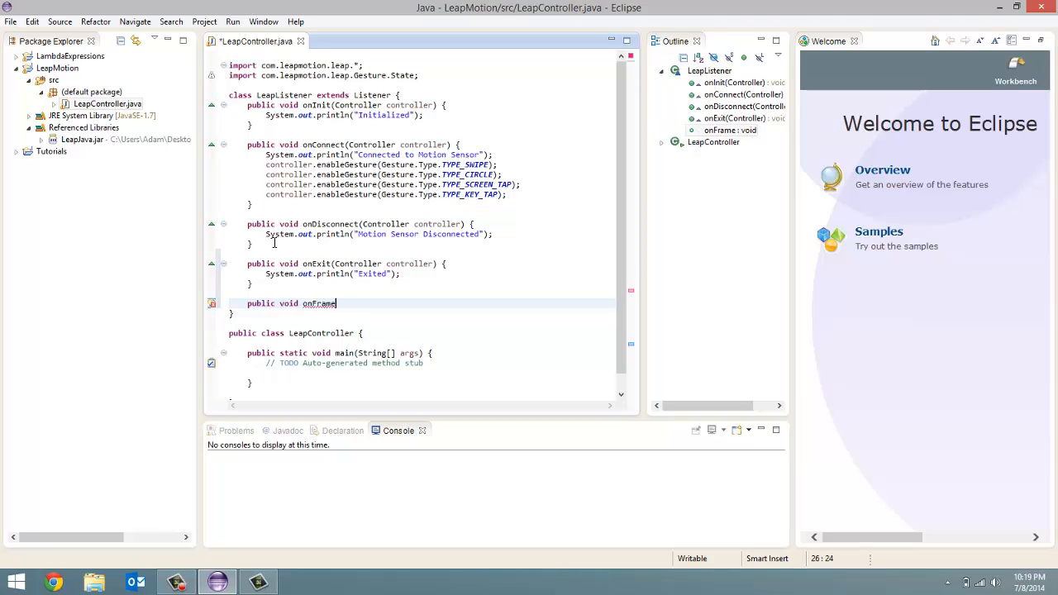
pyautogui.write('(Controll')
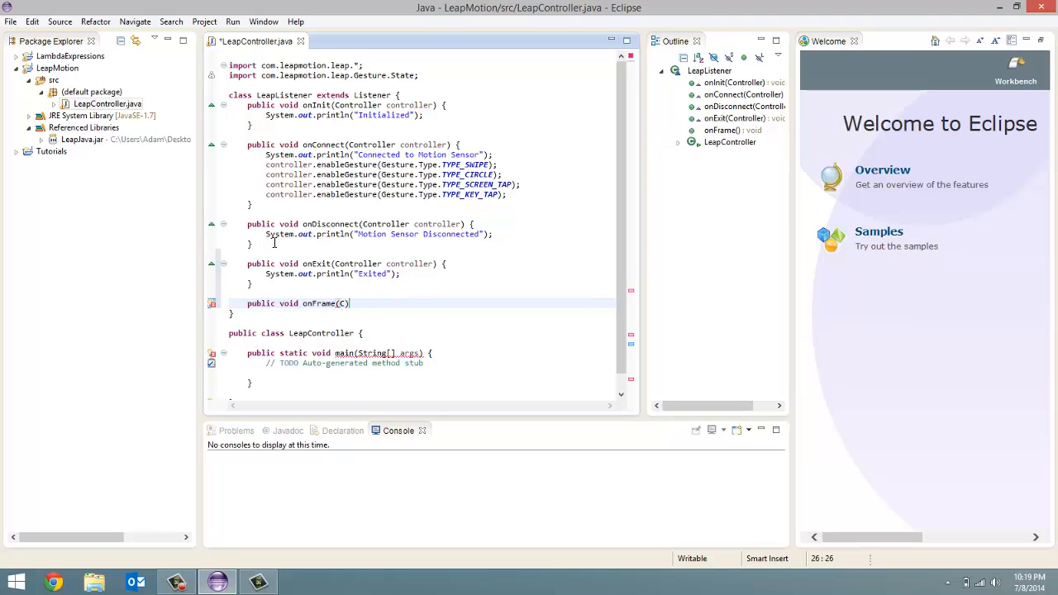
pyautogui.write('ontroller')
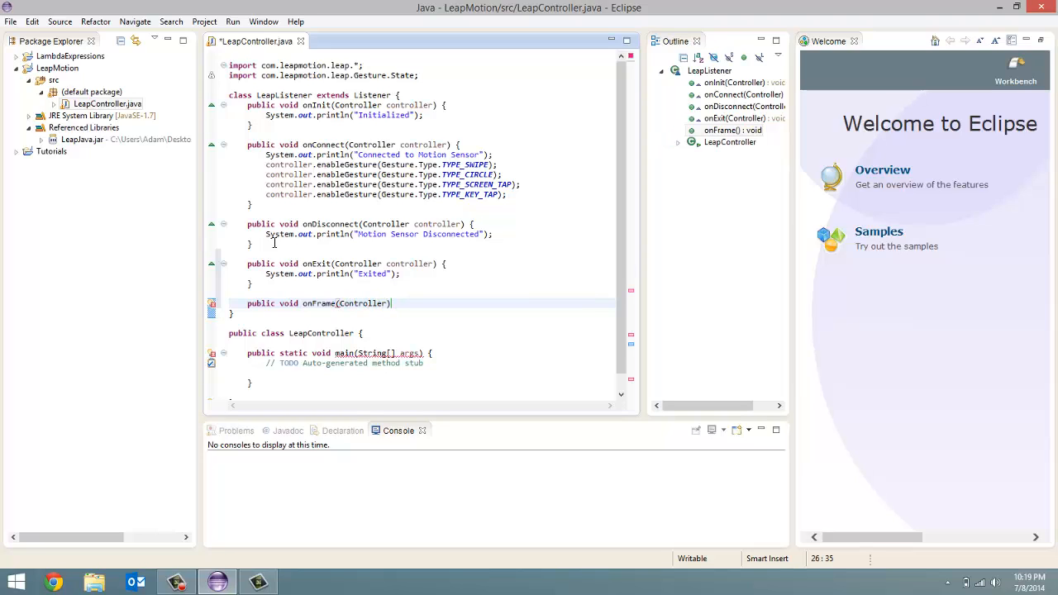
pyautogui.write('controller')
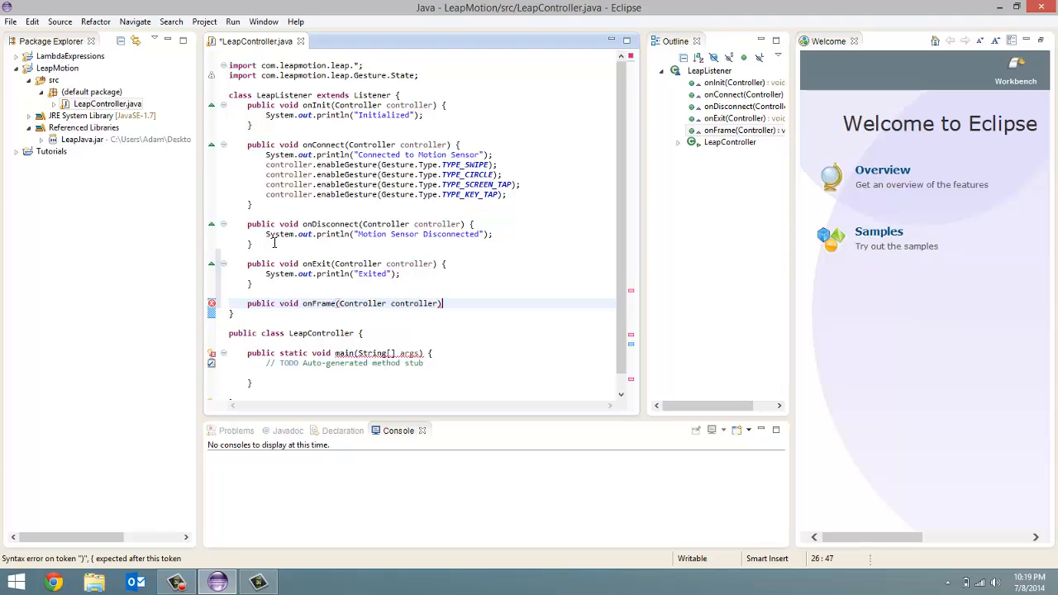
pyautogui.write('{')
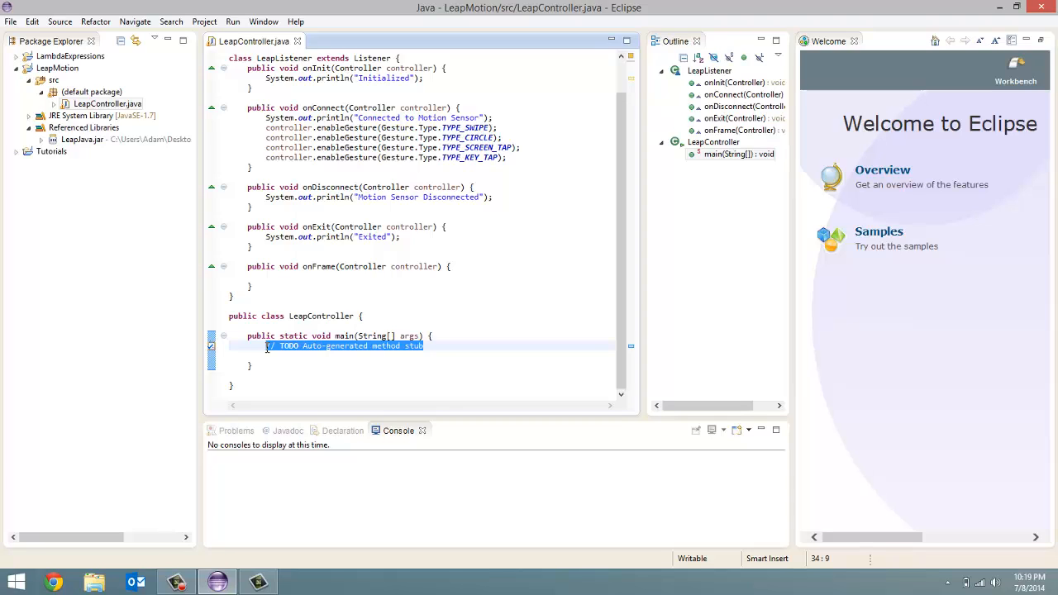
# - Replace main's TODO comment with a LeapListener instance and Controller controller = new Controller()
pyautogui.press('Delete')
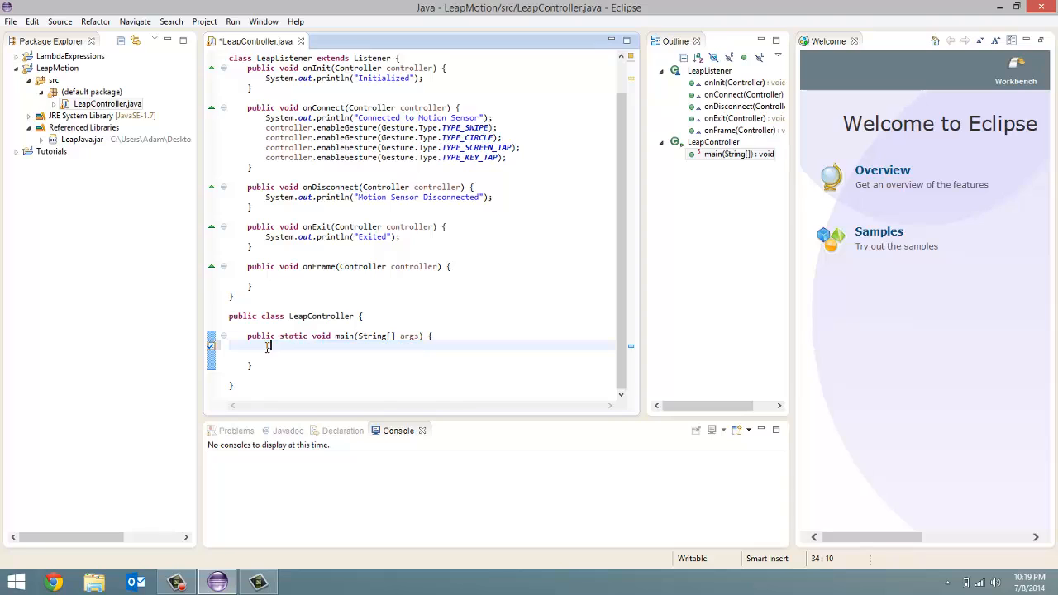
pyautogui.write('LeapLi')
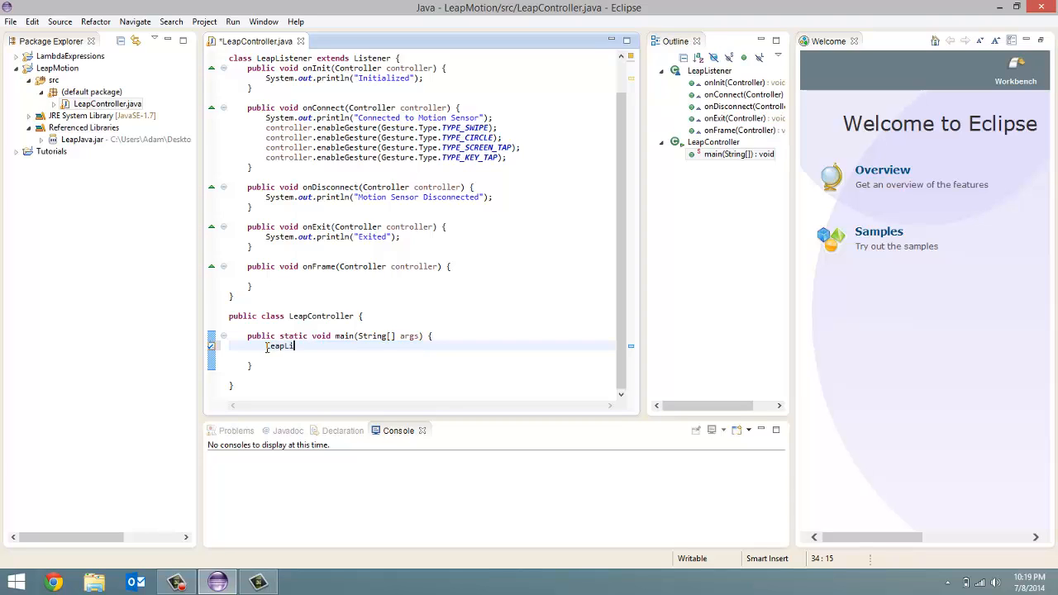
pyautogui.write('stener l')
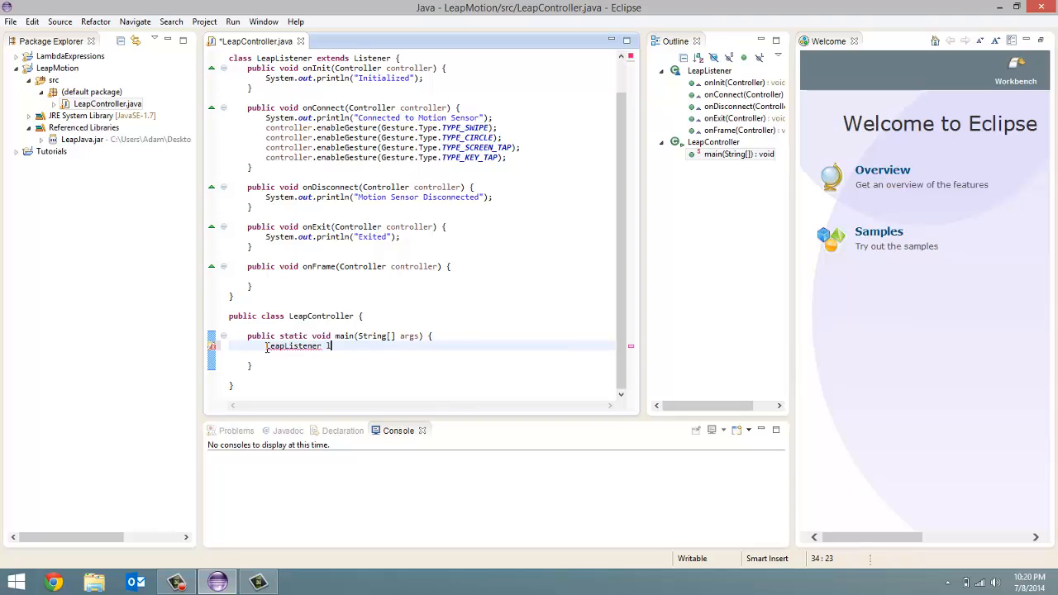
pyautogui.write('istener')
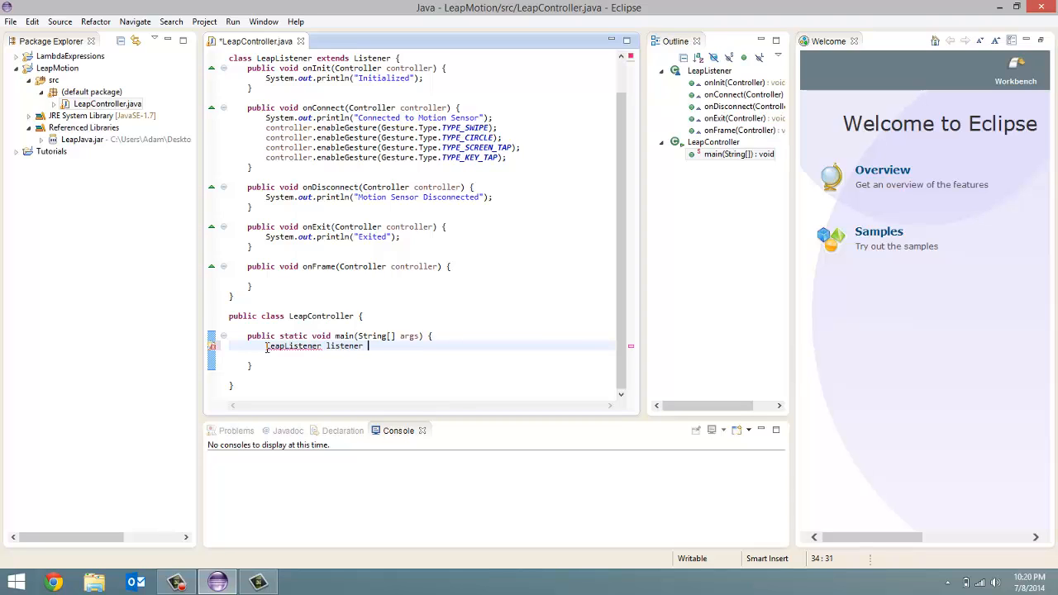
pyautogui.write('= new LeapListener();')
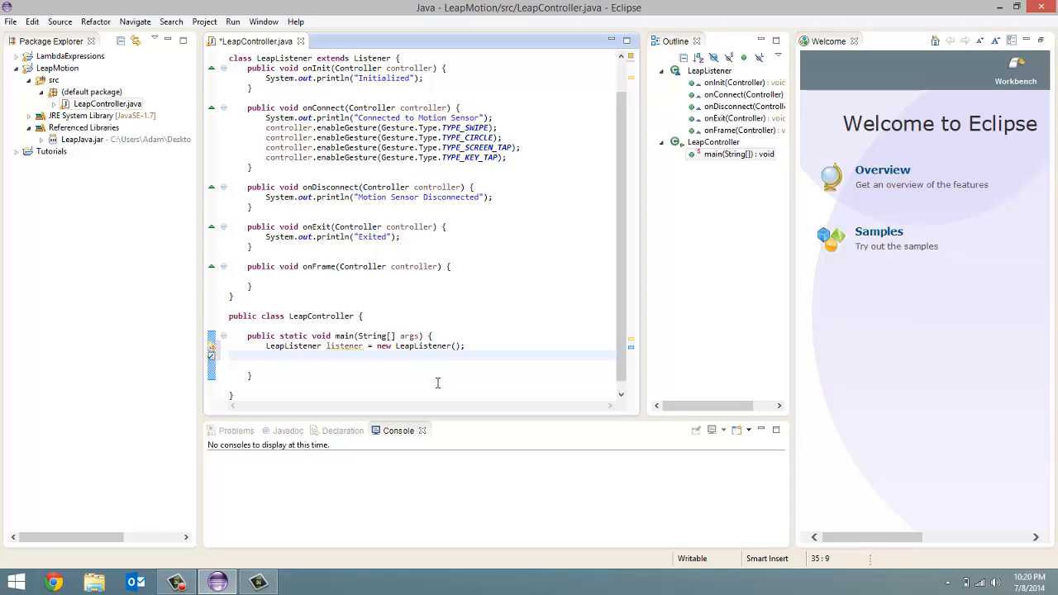
pyautogui.write('Controller')
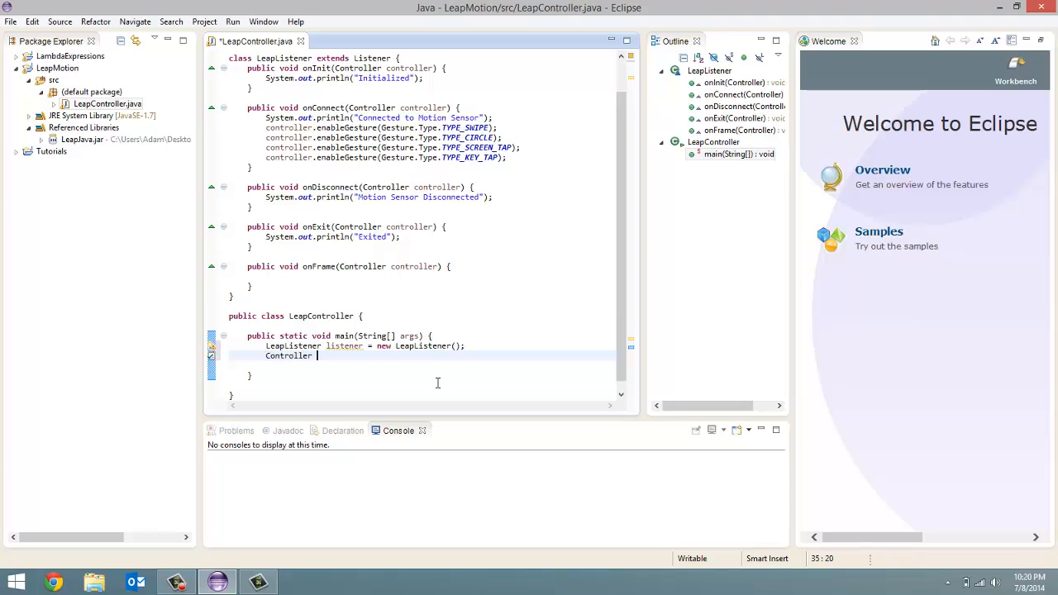
pyautogui.write('controller = new')
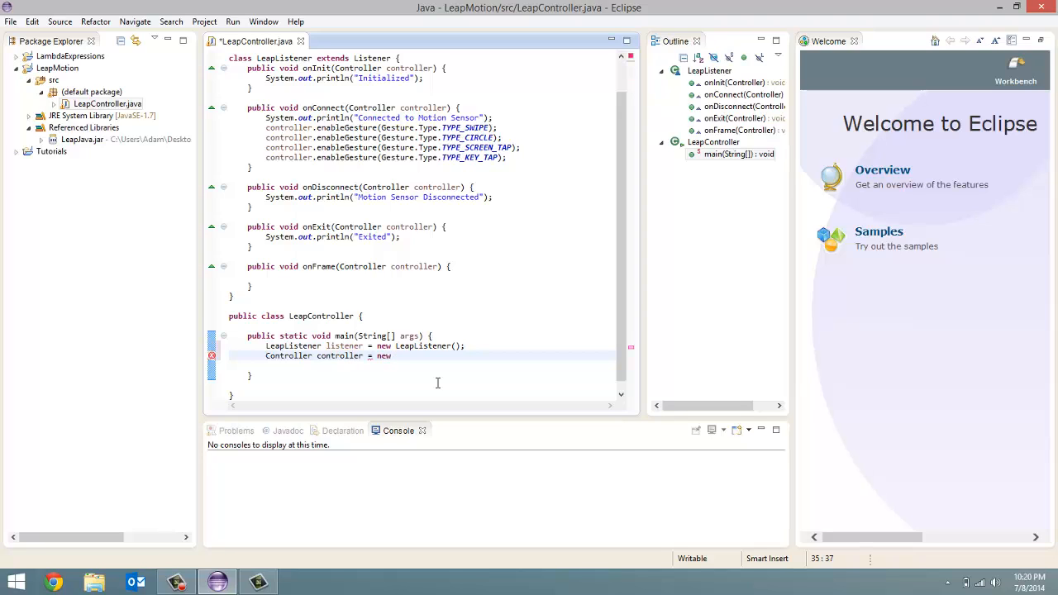
pyautogui.write('Controller')
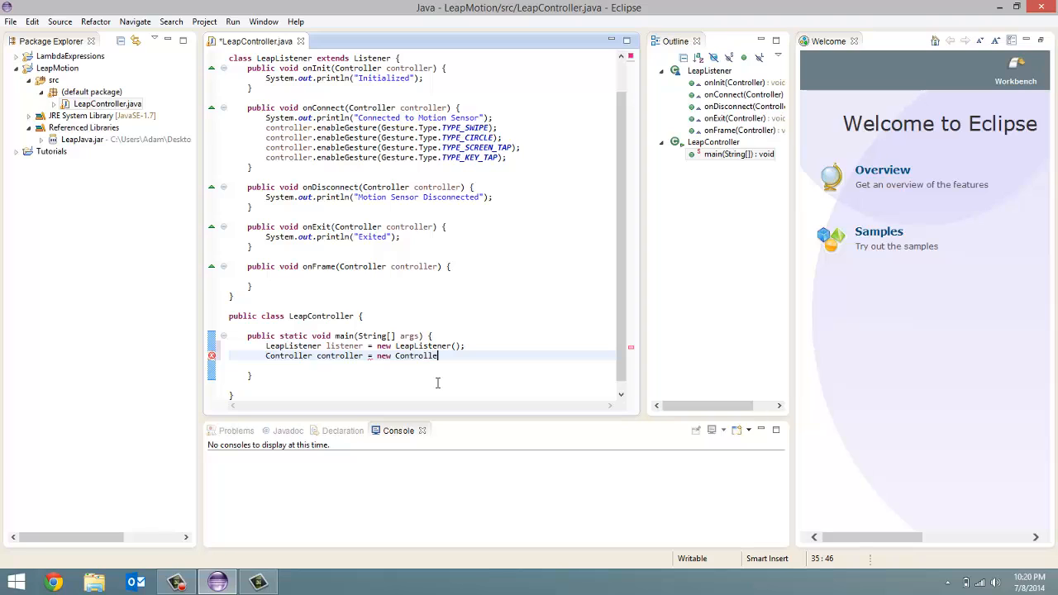
pyautogui.write('r()')
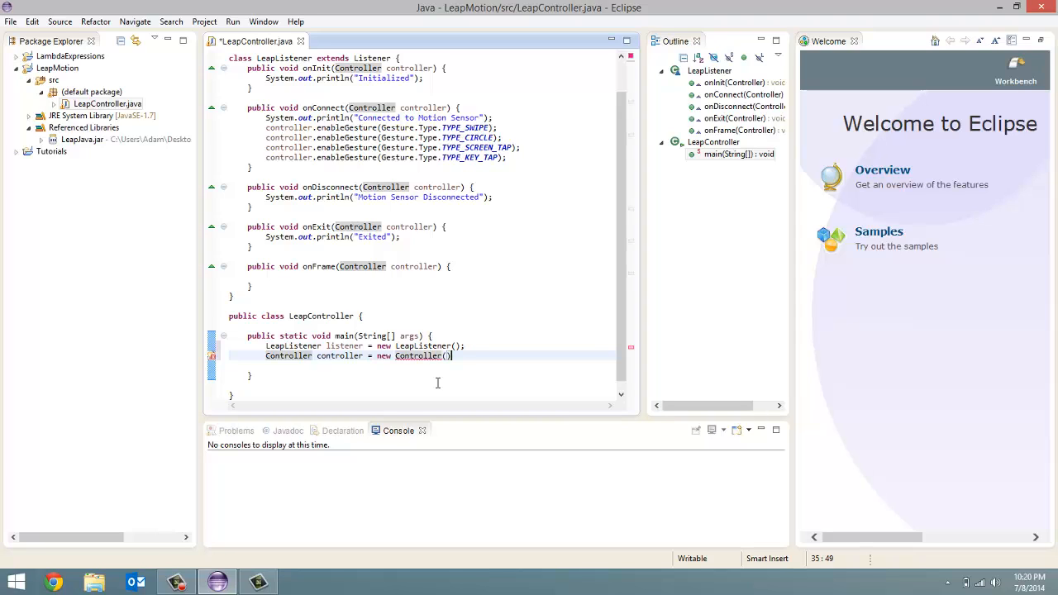
pyautogui.write(';')
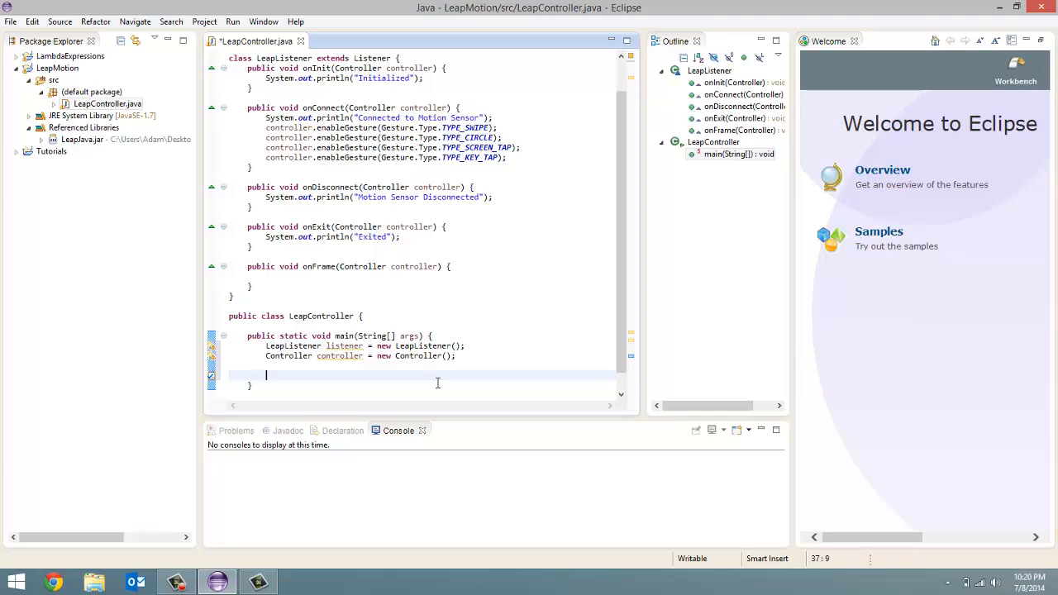
# - Add controller.addListener(listener); to main using content assist
pyautogui.write('controller.a')
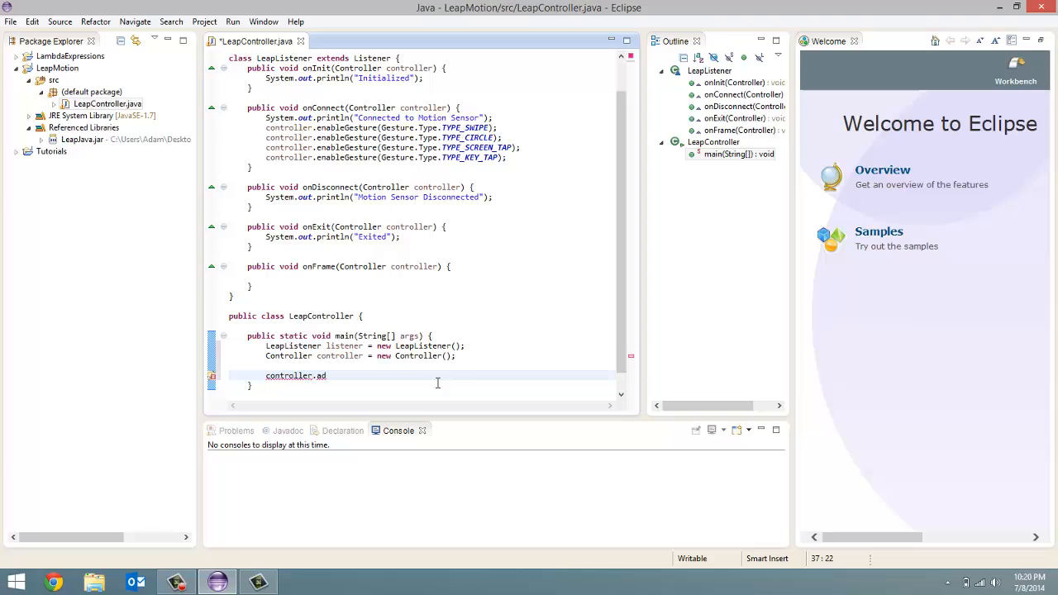
pyautogui.write('d')
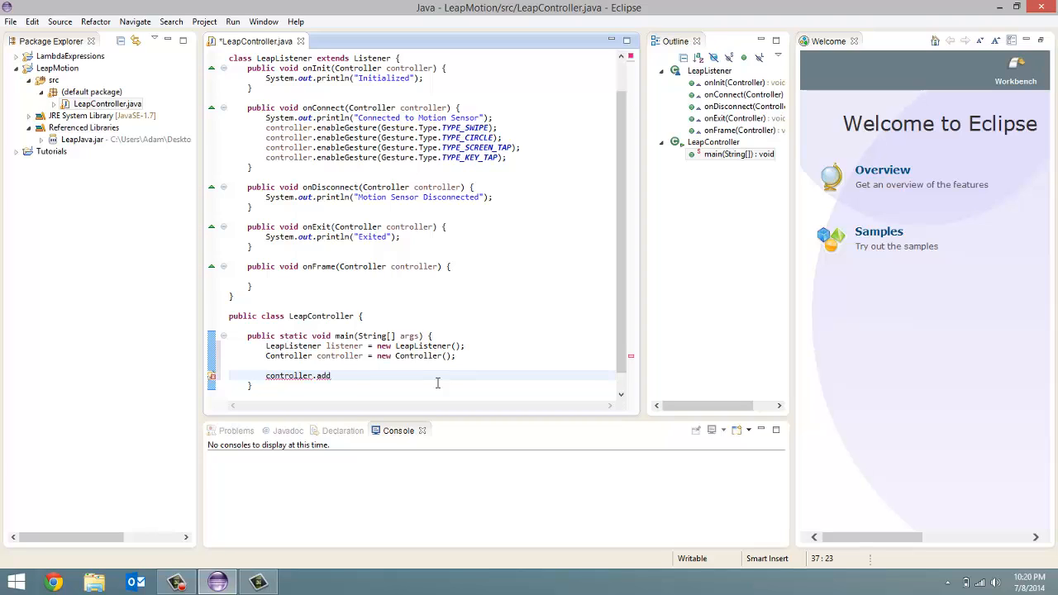
pyautogui.write('Lis')
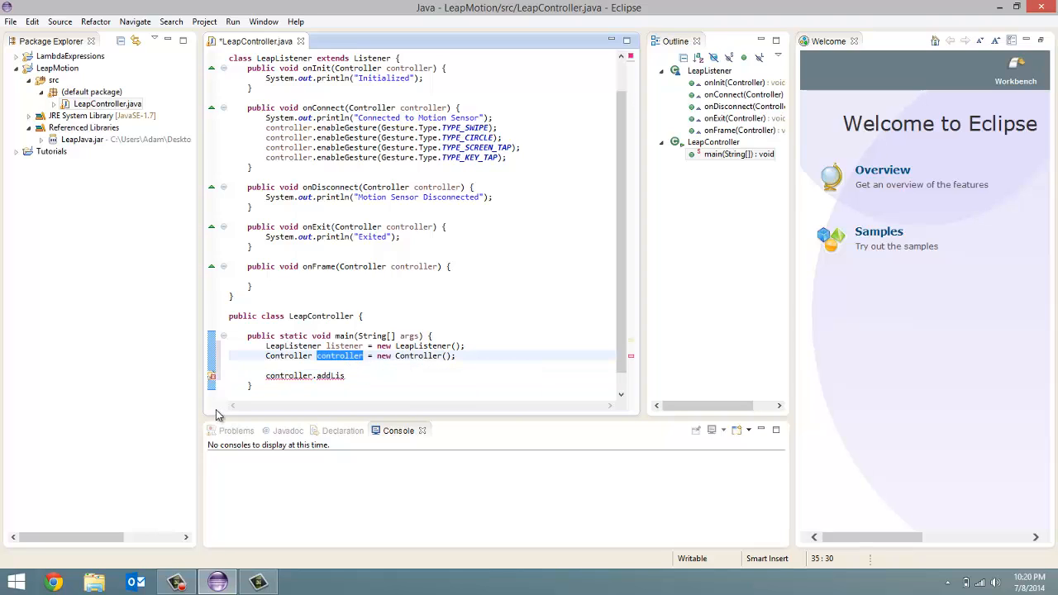
pyautogui.click(345, 376)
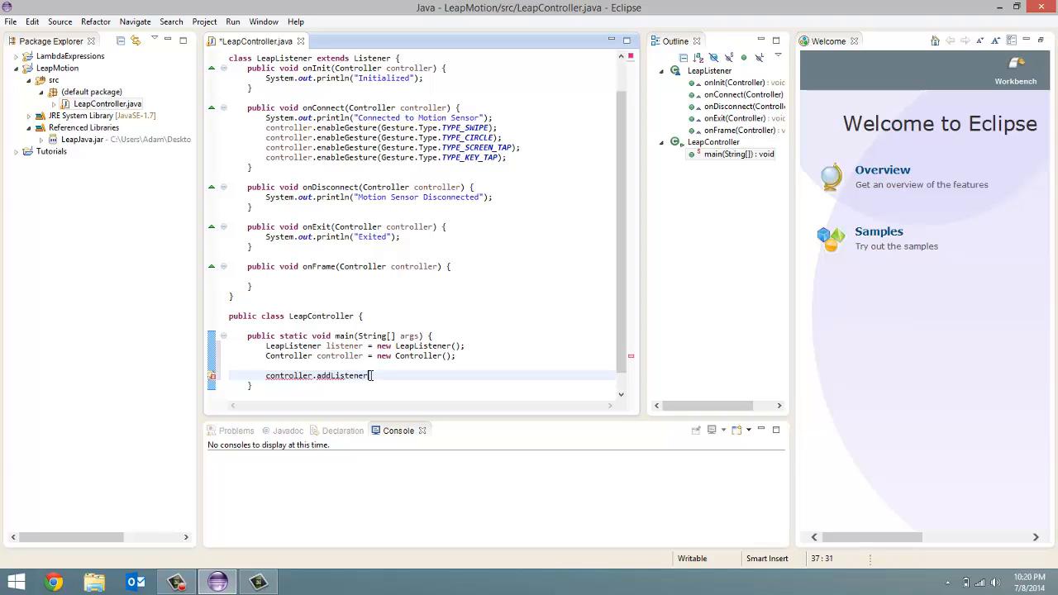
pyautogui.write('()')
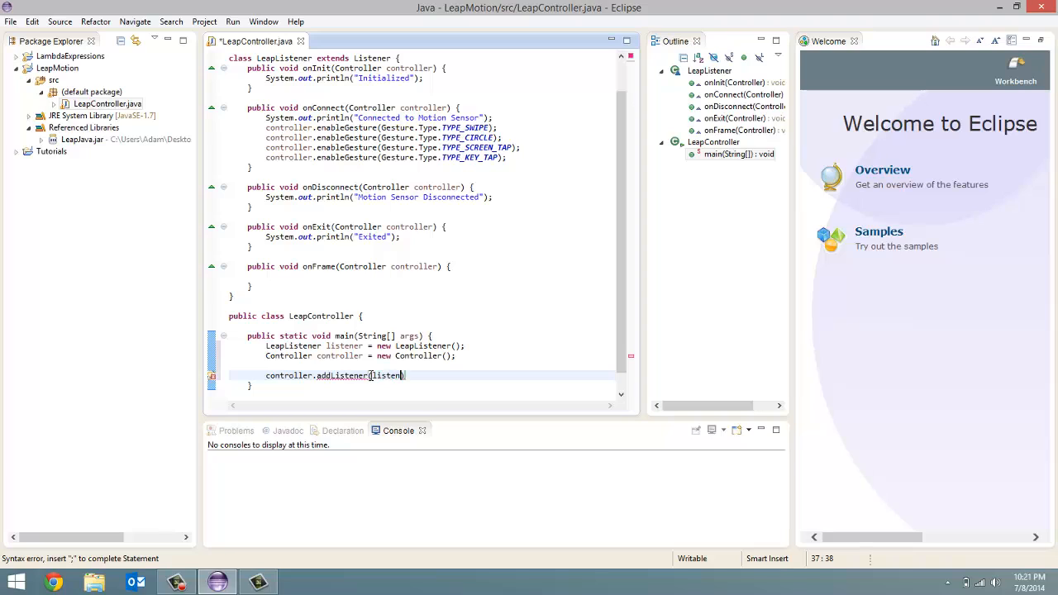
pyautogui.write('r)')
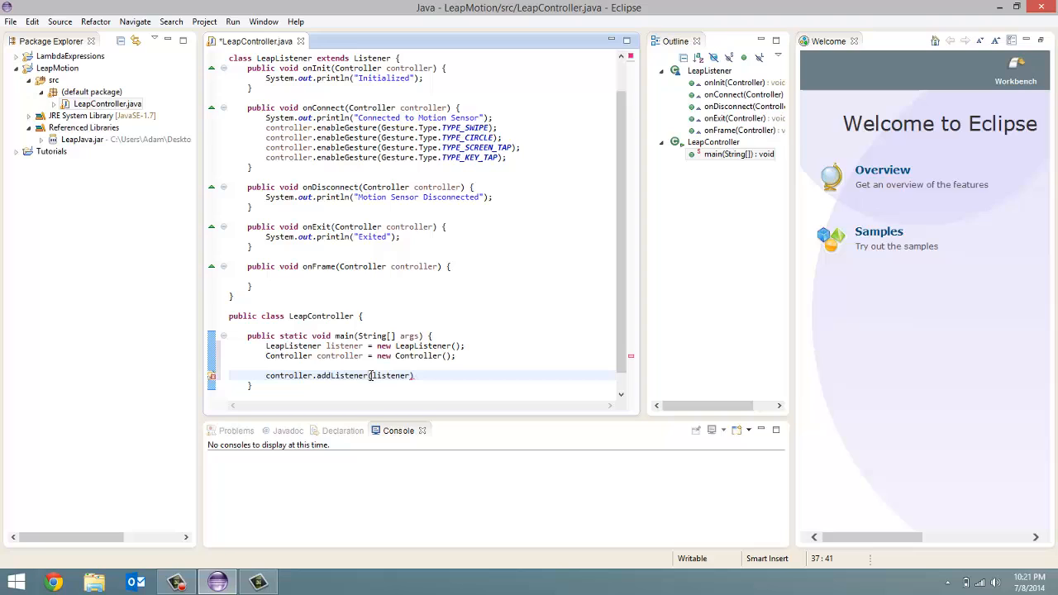
pyautogui.write(';')
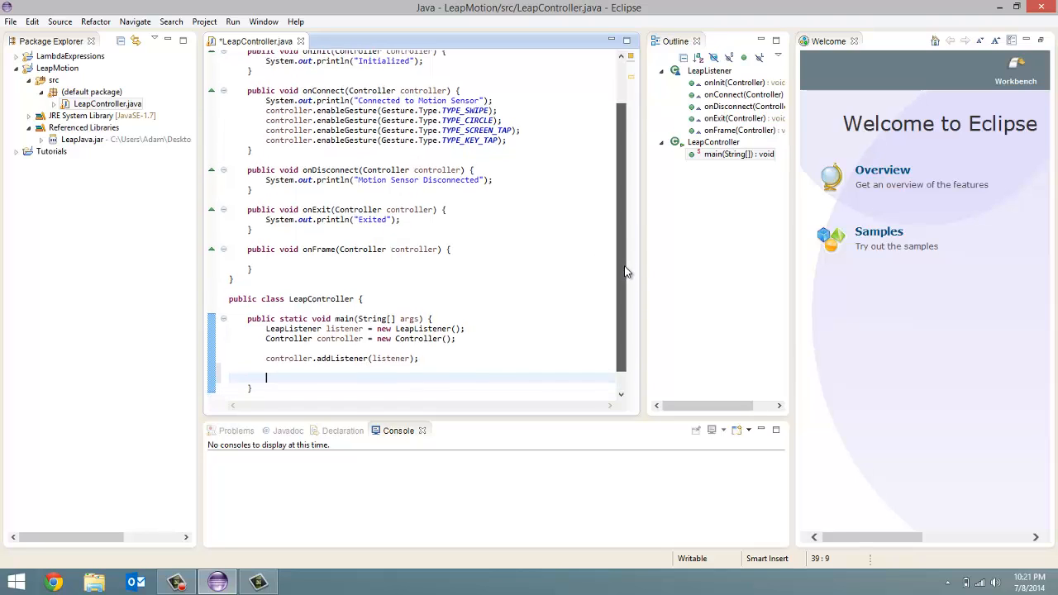
# - Add System.out.println("Press enter to quit"); after the addListener call
pyautogui.write('System.out.pr')
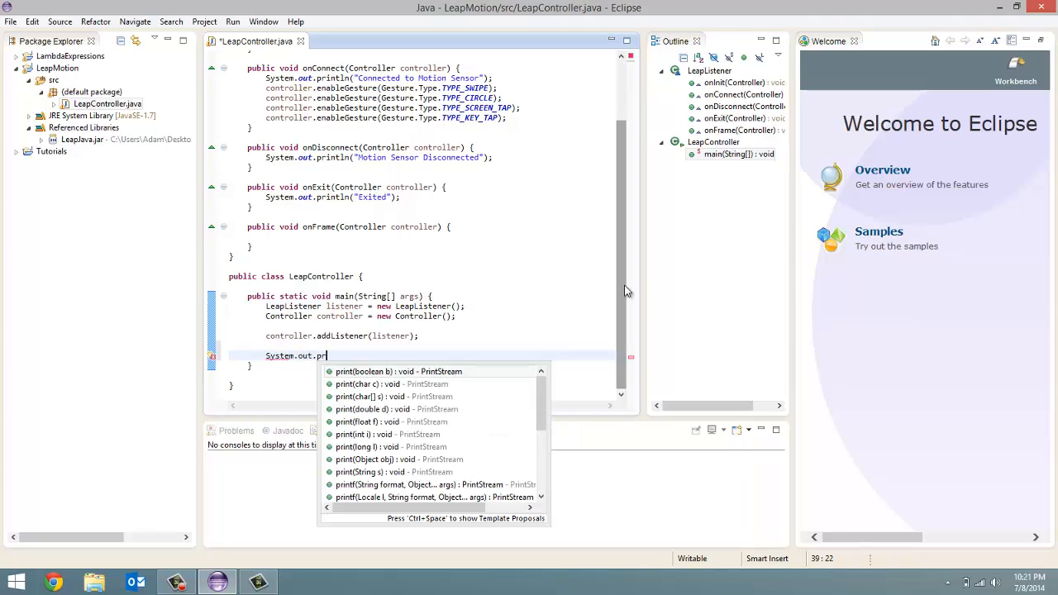
pyautogui.write('intln("")')
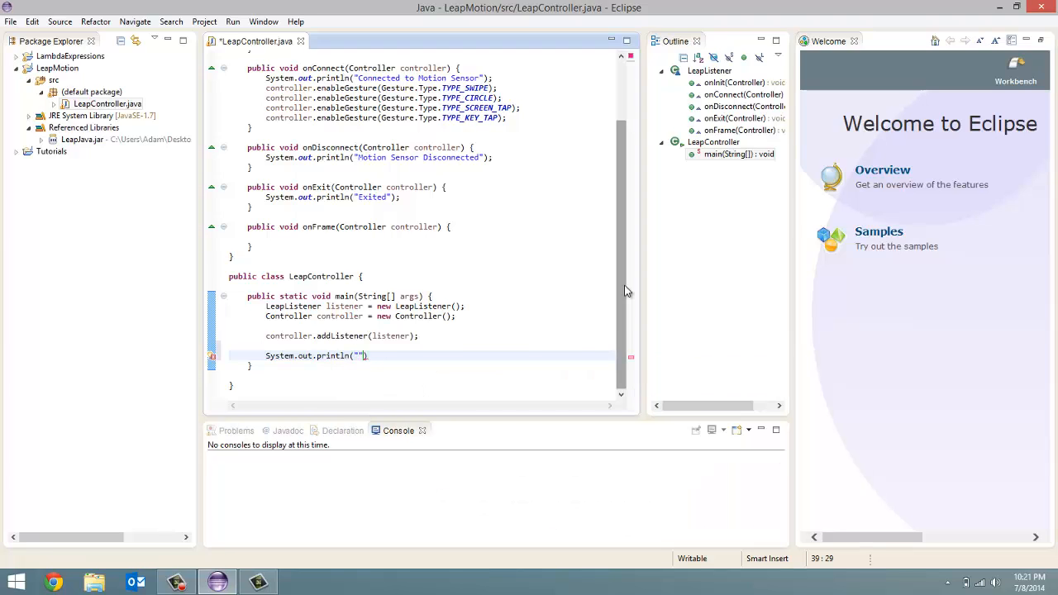
pyautogui.write('Press enter to')
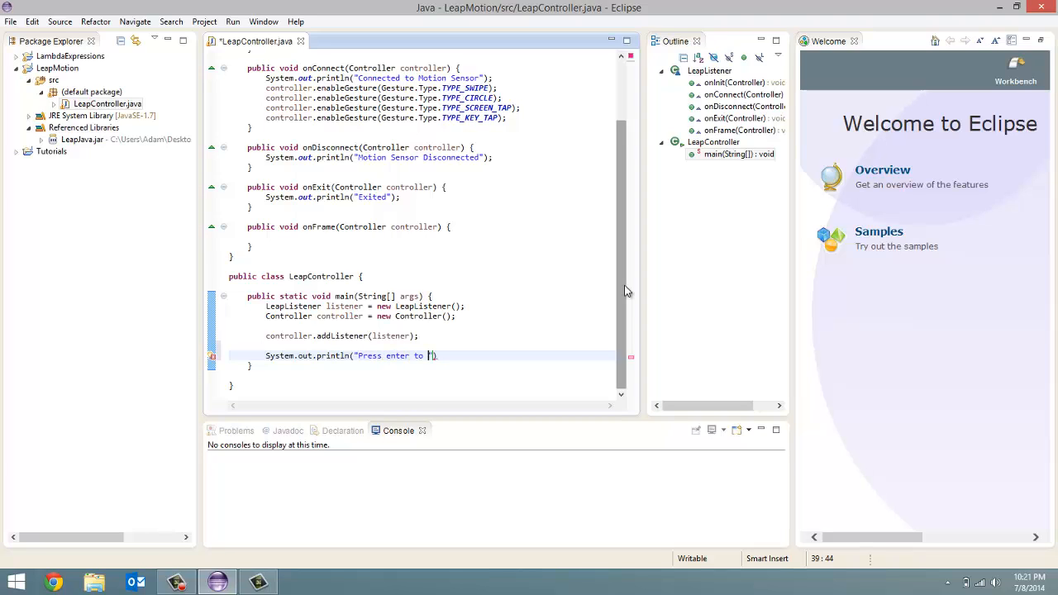
pyautogui.write('quit')
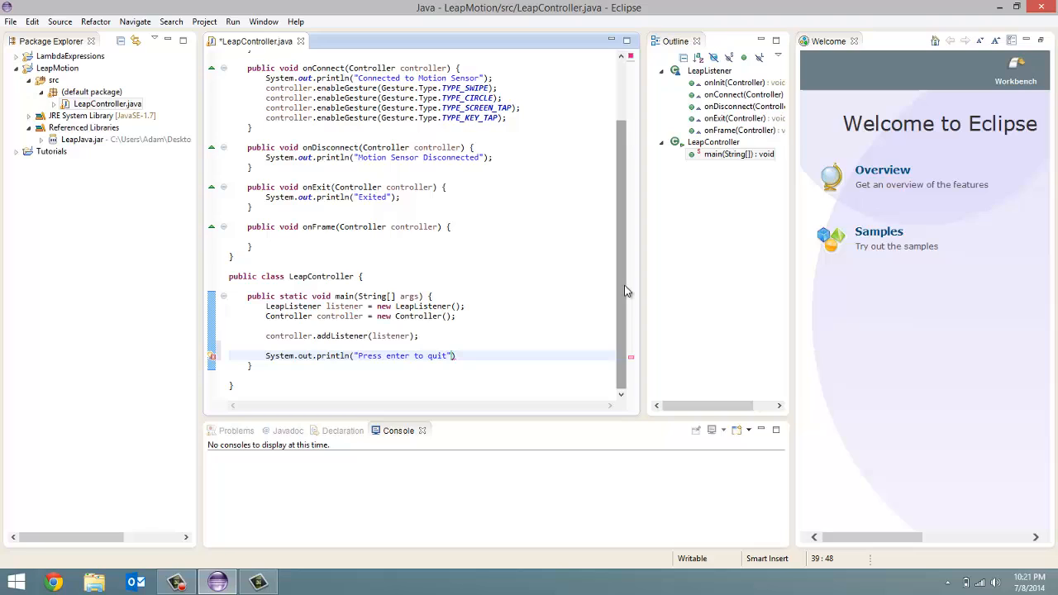
pyautogui.write(';')
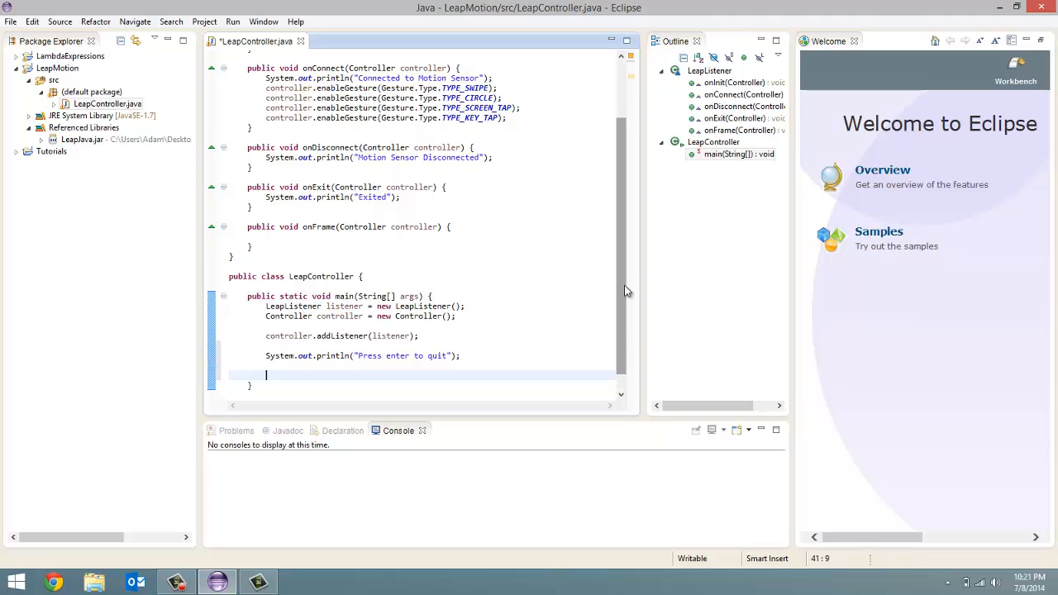
# - Wrap System.in.read() in a try block and begin a catch (IOException clause
pyautogui.write('try {')
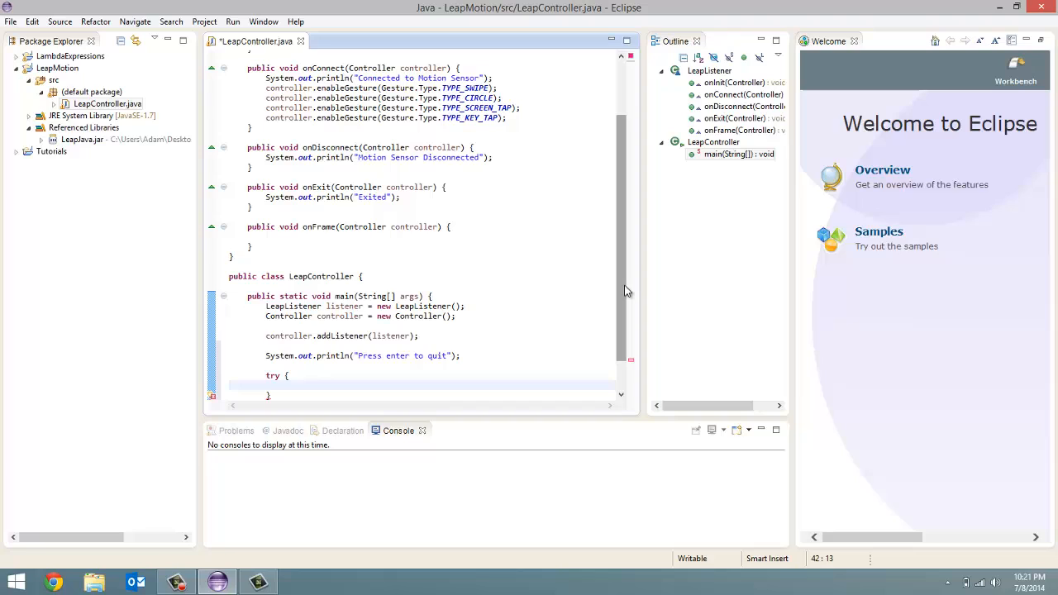
pyautogui.write('System.')
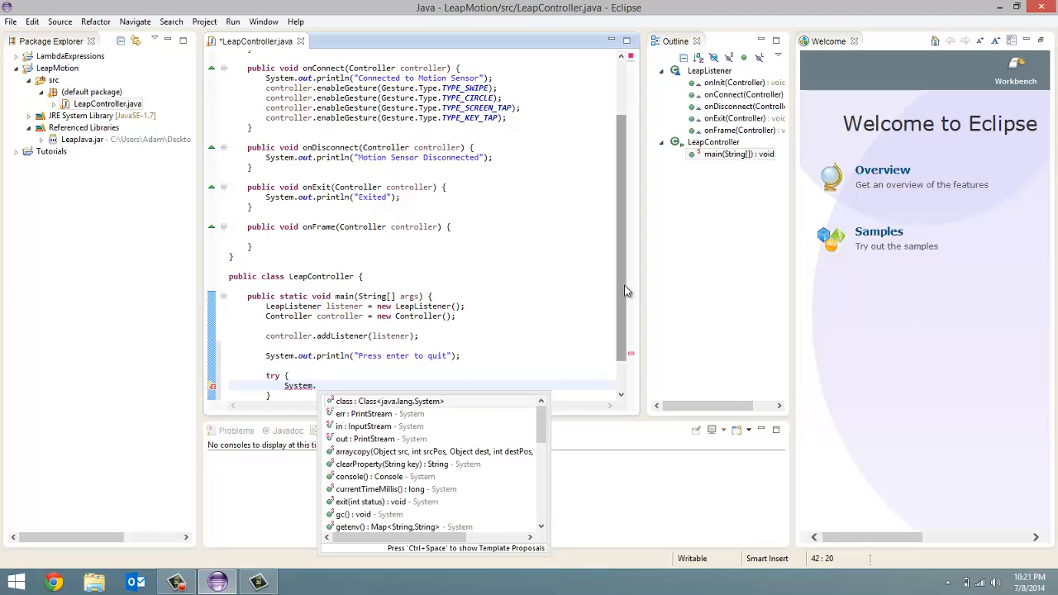
pyautogui.write('in.read()')
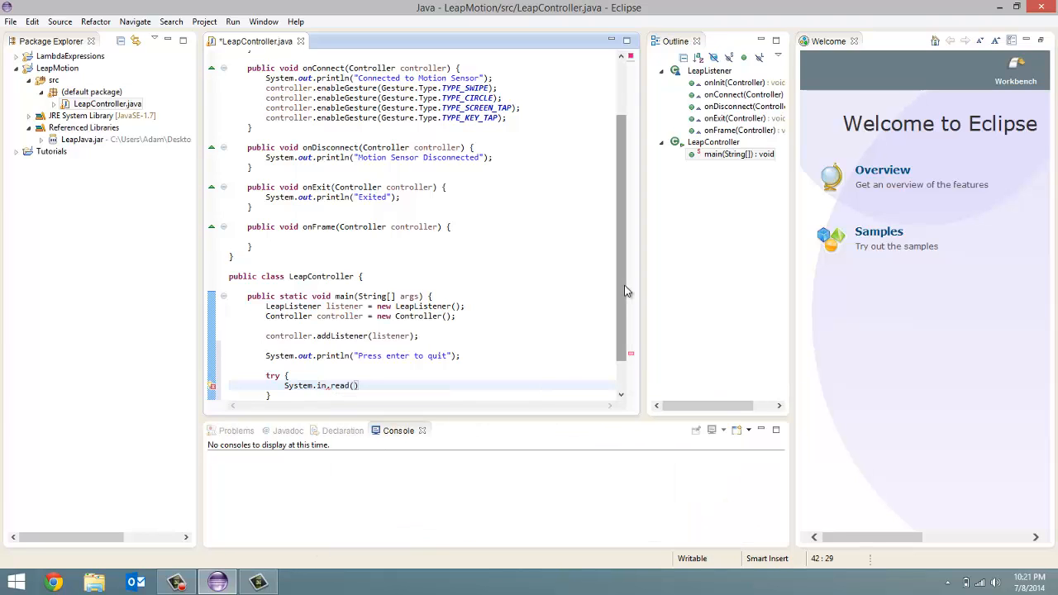
pyautogui.write(';')
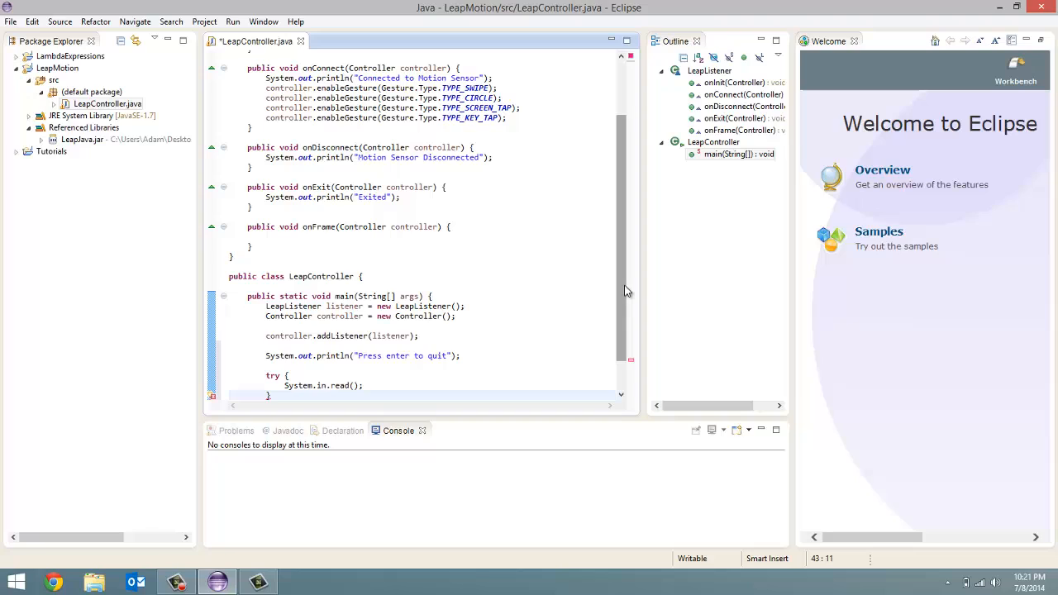
pyautogui.write('catch')
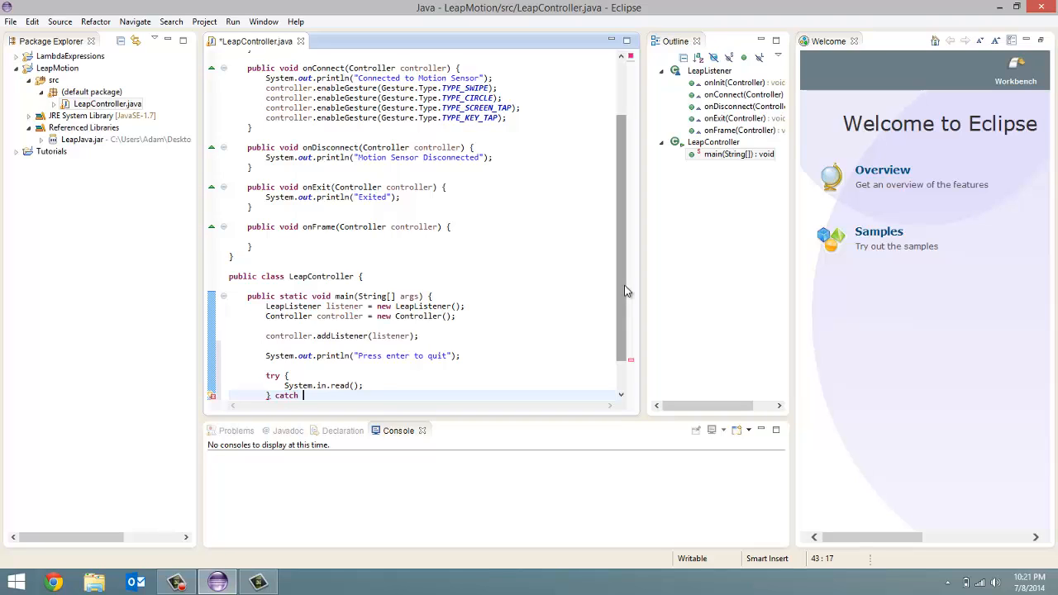
pyautogui.write('()')
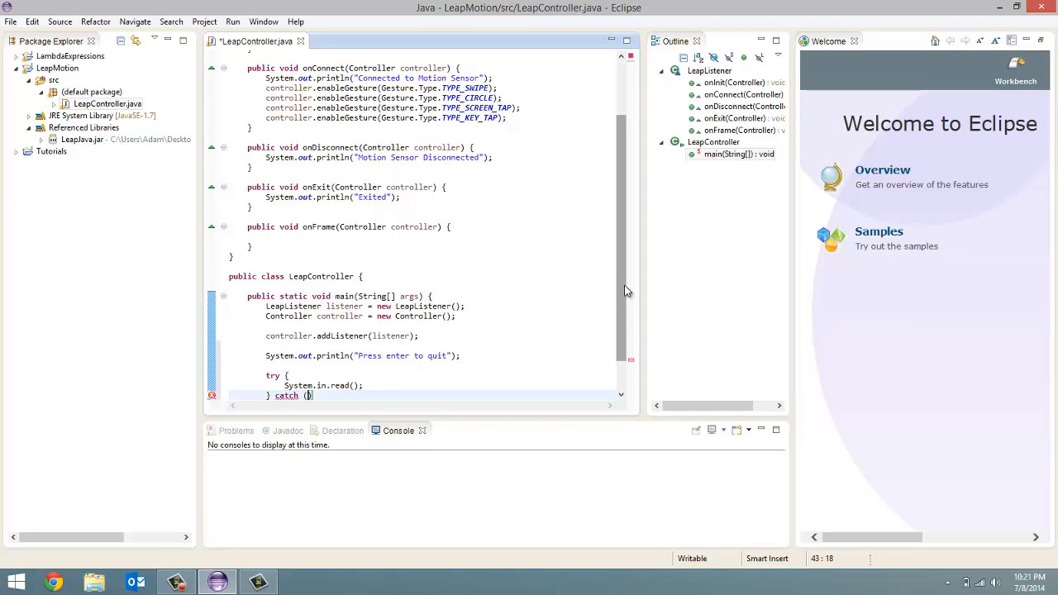
pyautogui.write('I')
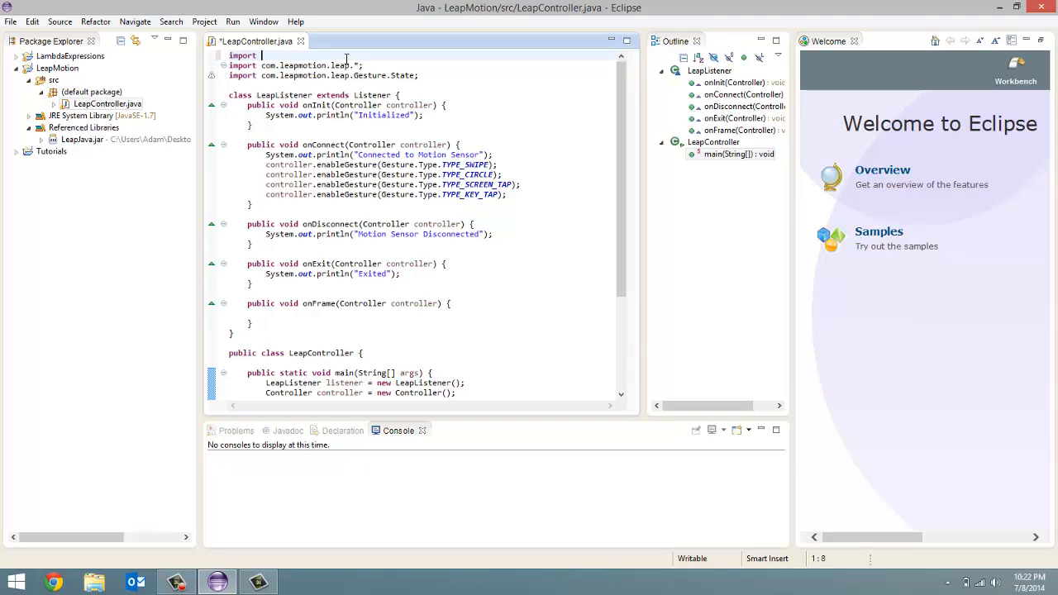
# - Add import java.io.IOException; above the com.leapmotion imports
pyautogui.write('java')
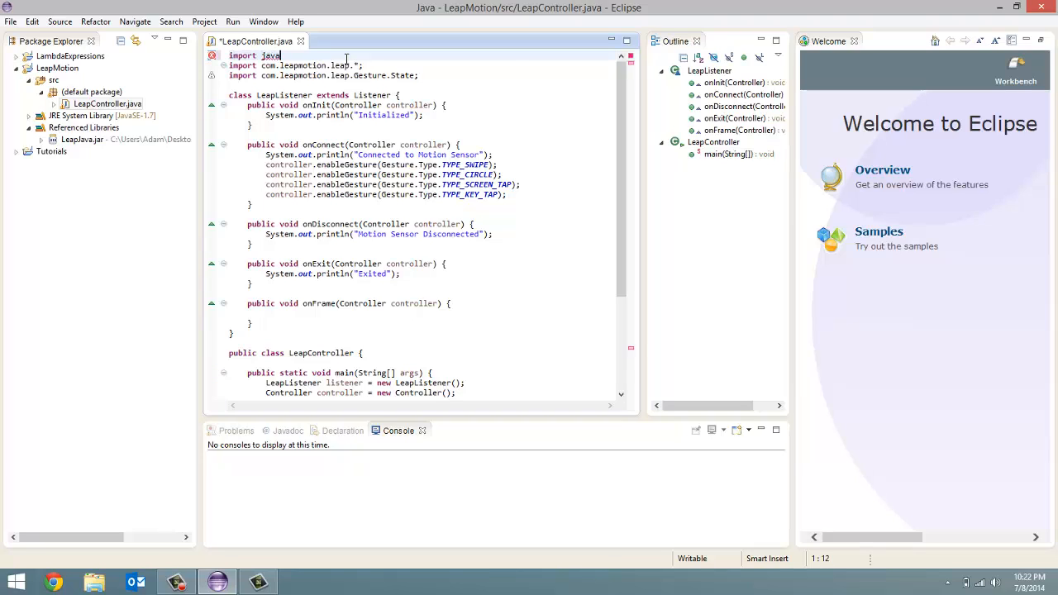
pyautogui.write('.io.I')
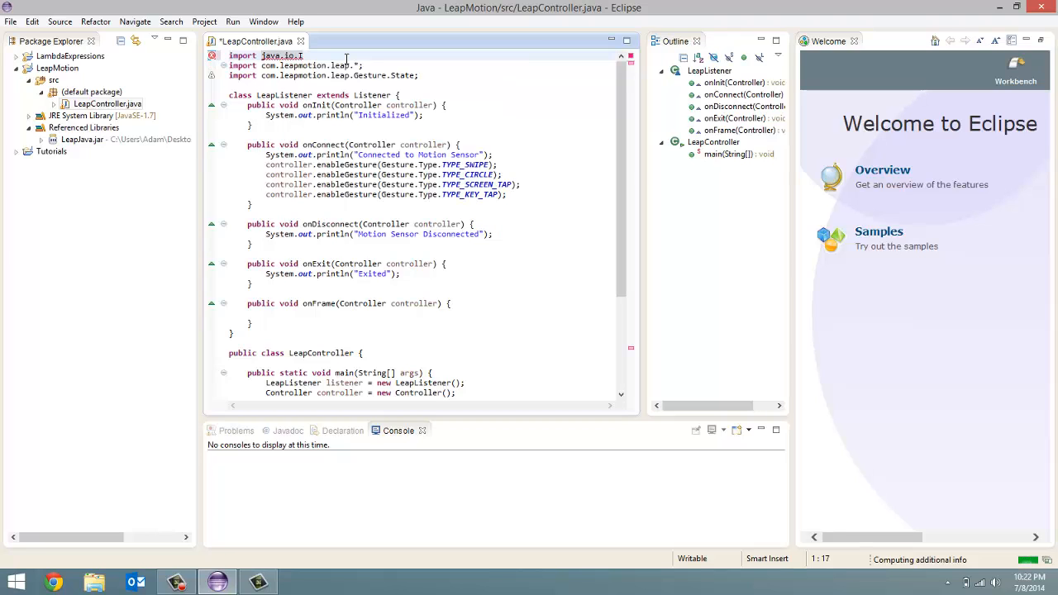
pyautogui.write('OE')
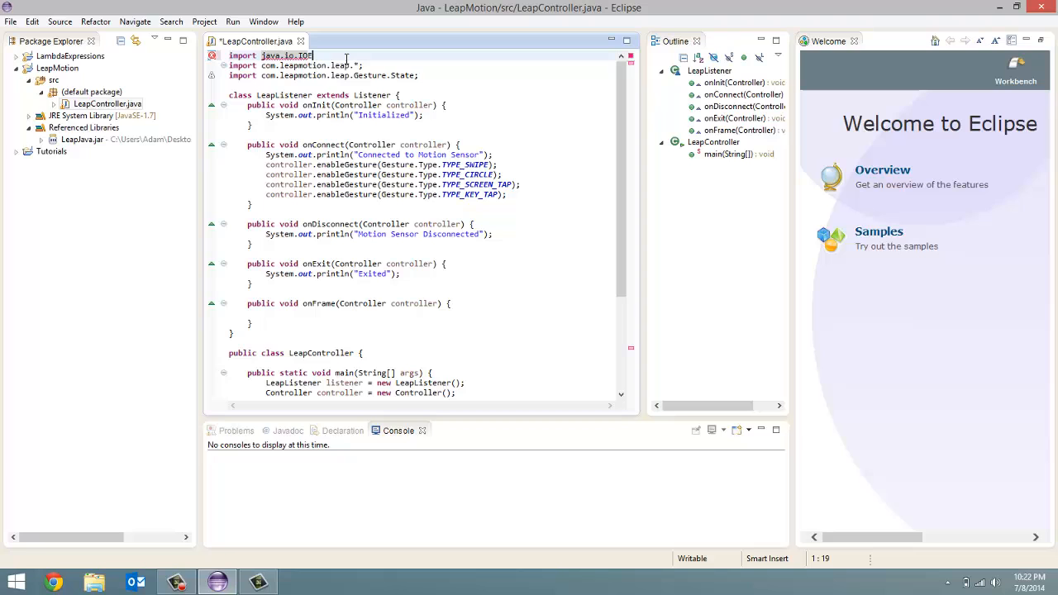
pyautogui.write('Exception')
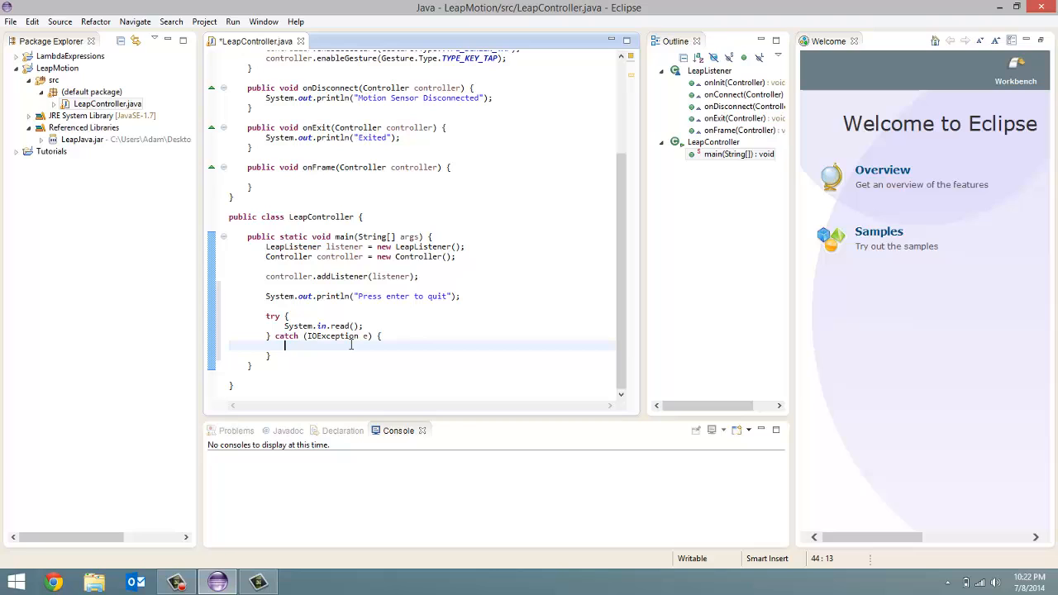
# - Print the exception's stack trace in catch, then call controller.removeListener(listener) afterwards
pyautogui.write('e.pr')
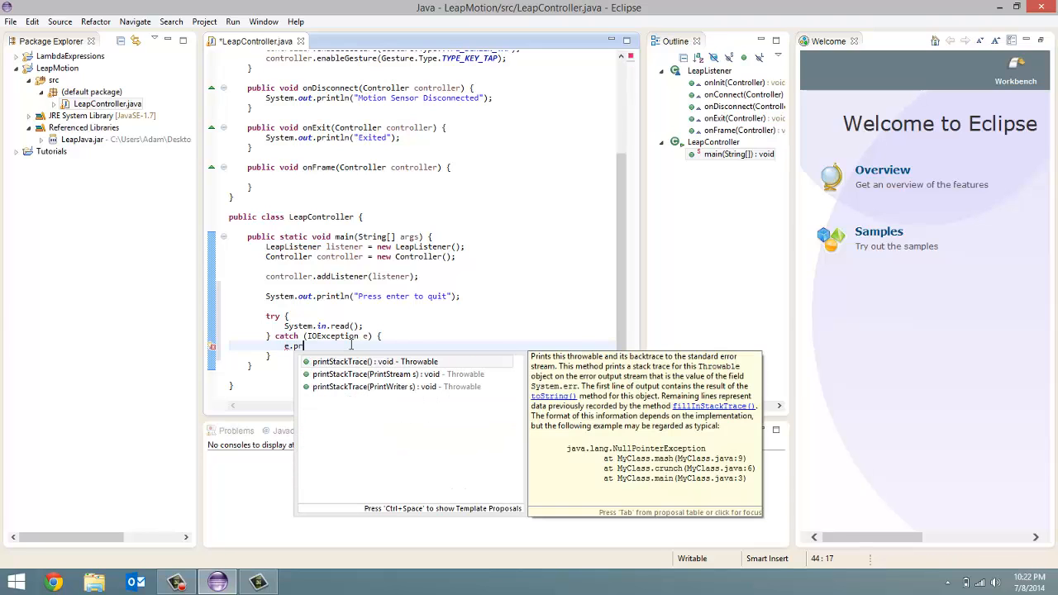
pyautogui.write('intStackTrace();')
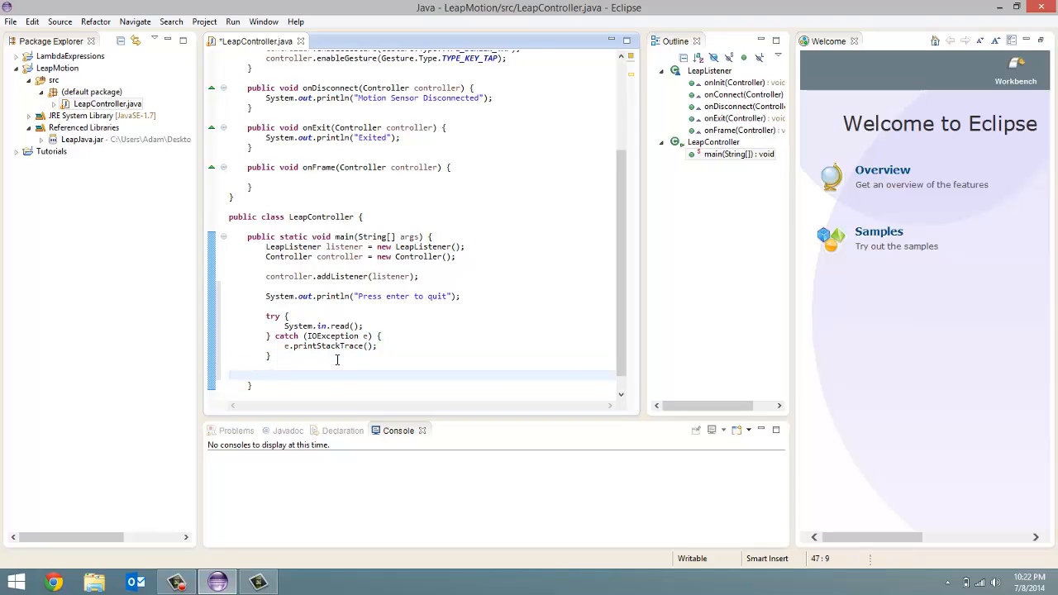
pyautogui.write('c')
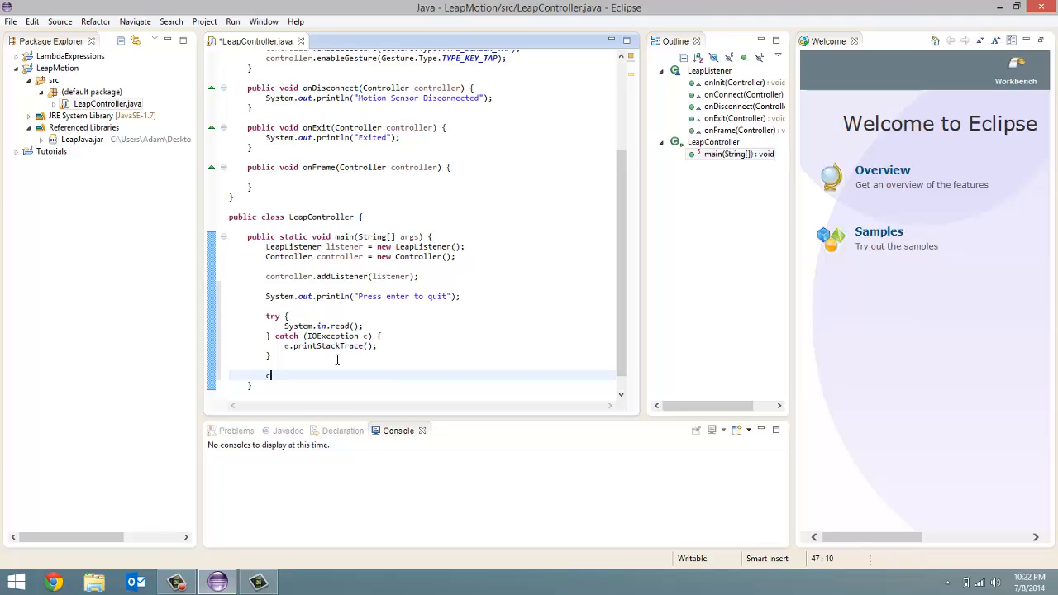
pyautogui.write('ontroller')
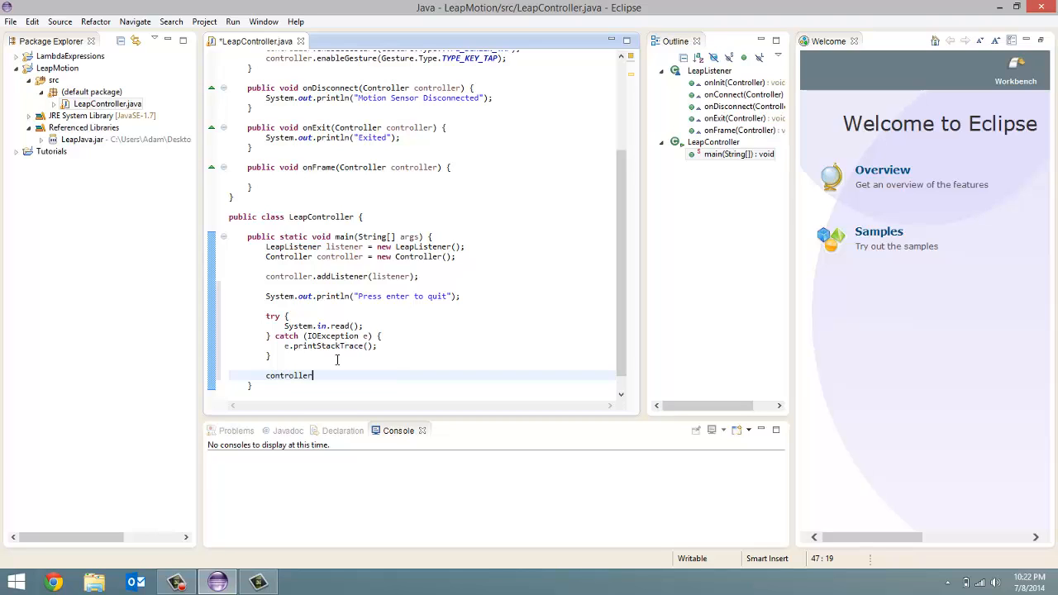
pyautogui.write('.rem')
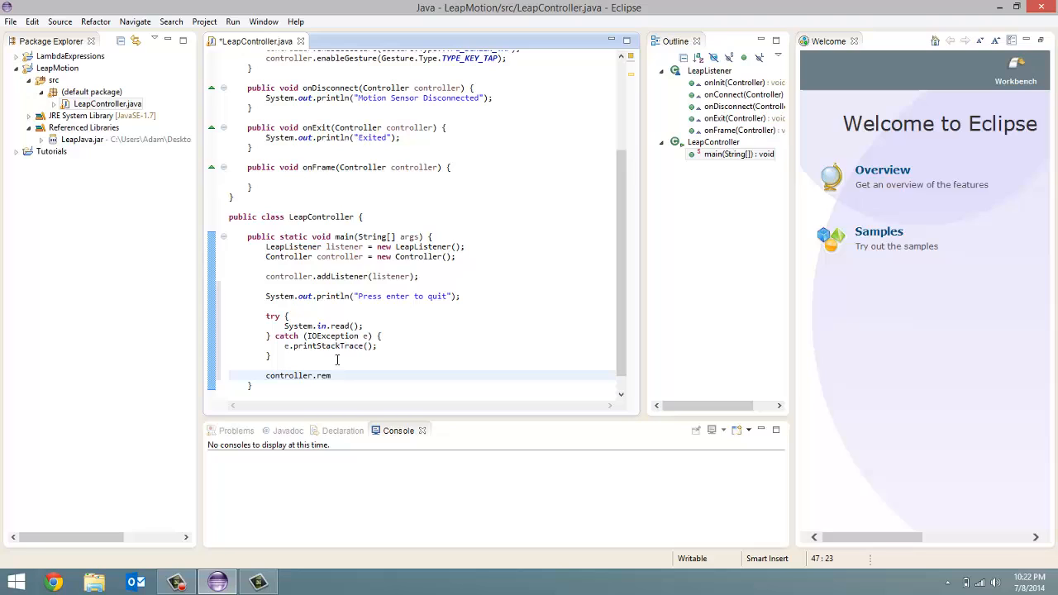
pyautogui.write('oveL')
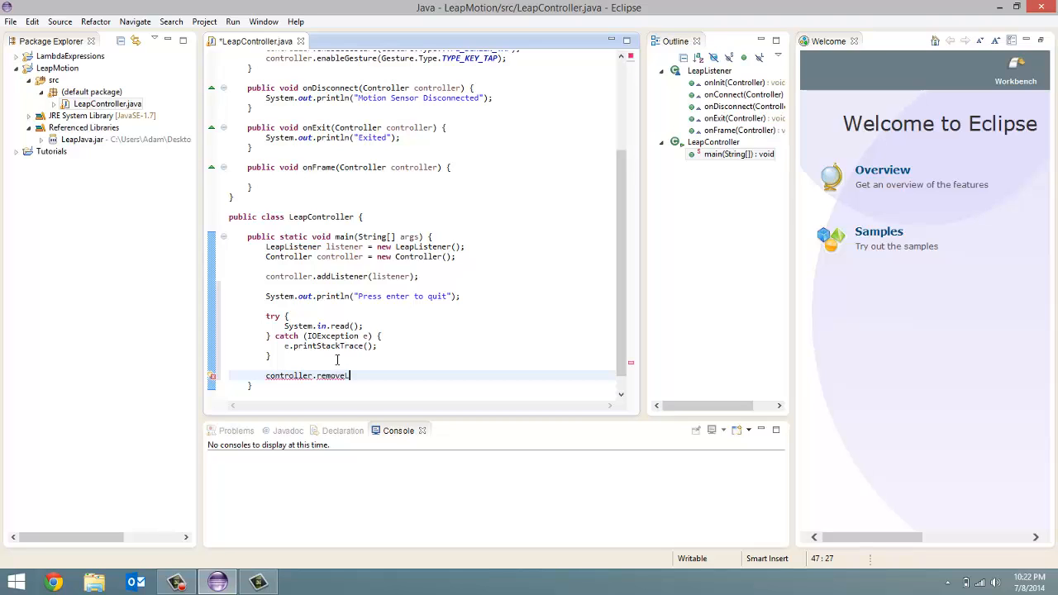
pyautogui.write('istener(l')
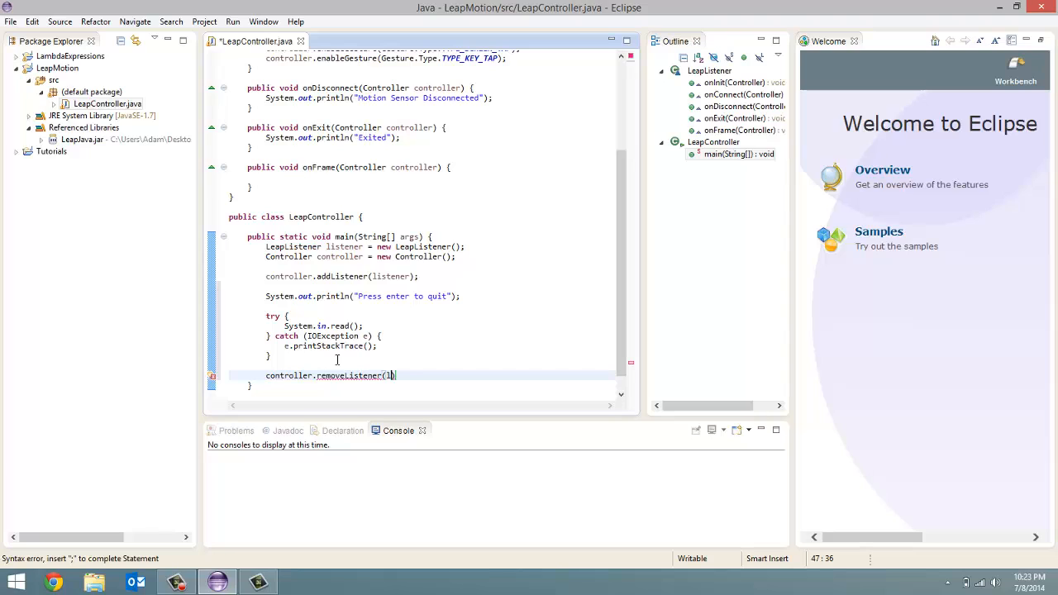
pyautogui.write('isten')
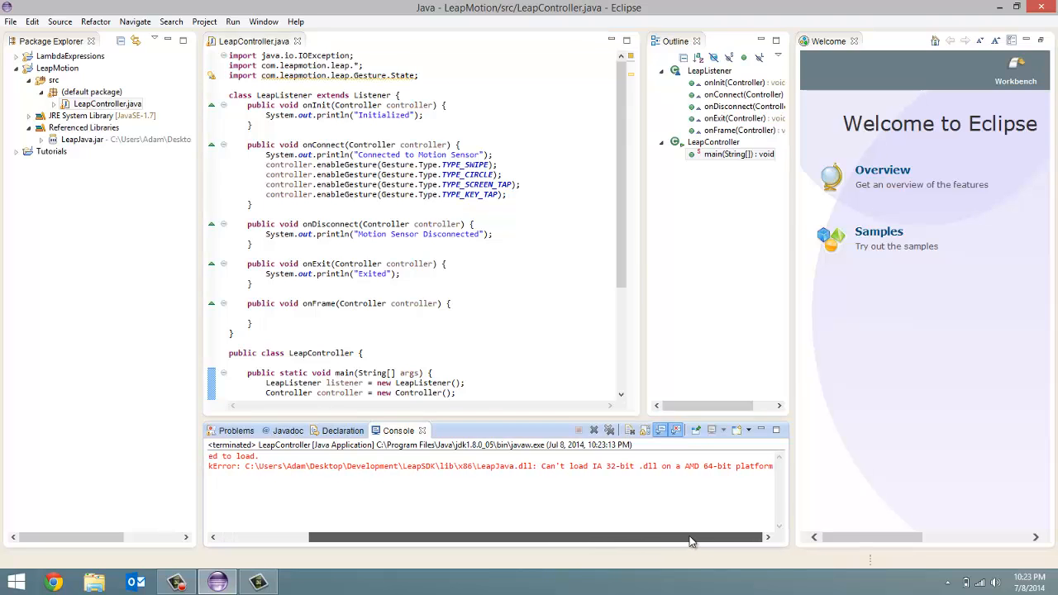
pyautogui.moveTo(705, 541)
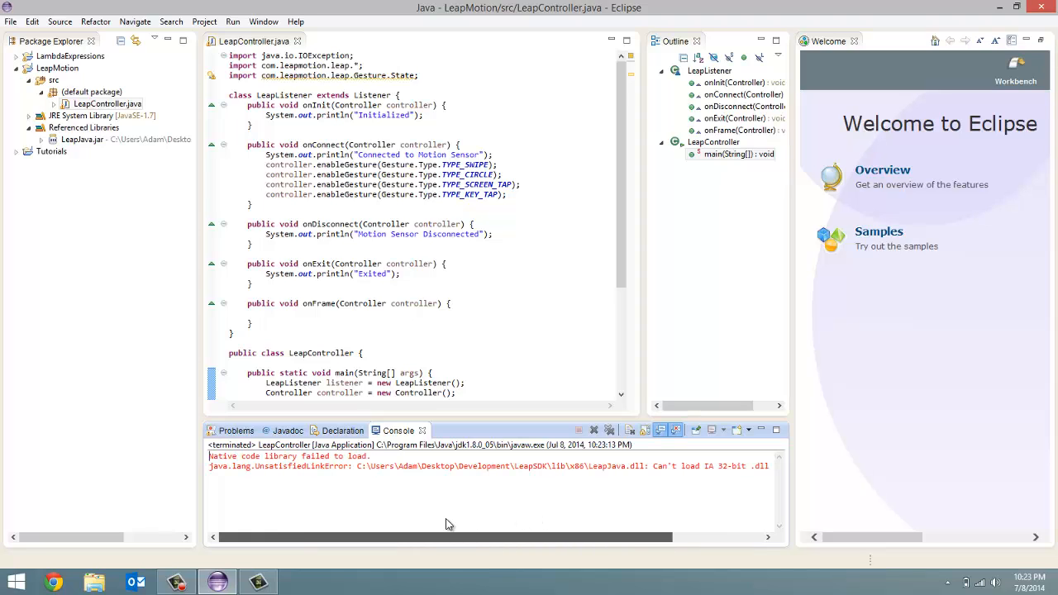
# - Inspect the LeapMotion project's Referenced Libraries in Package Explorer after the DLL failure
pyautogui.click(83, 128)
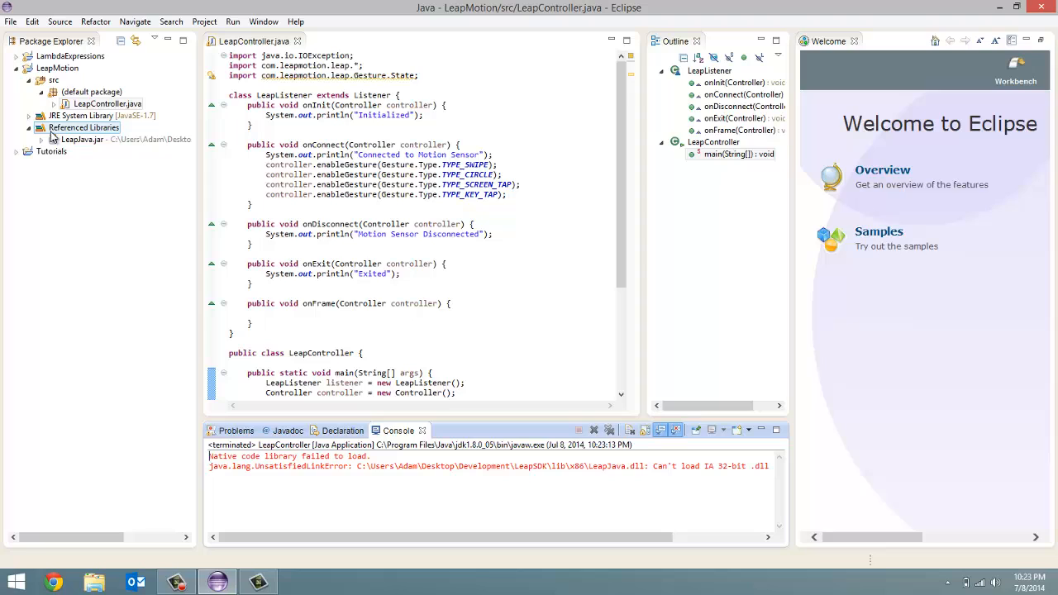
pyautogui.click(112, 103)
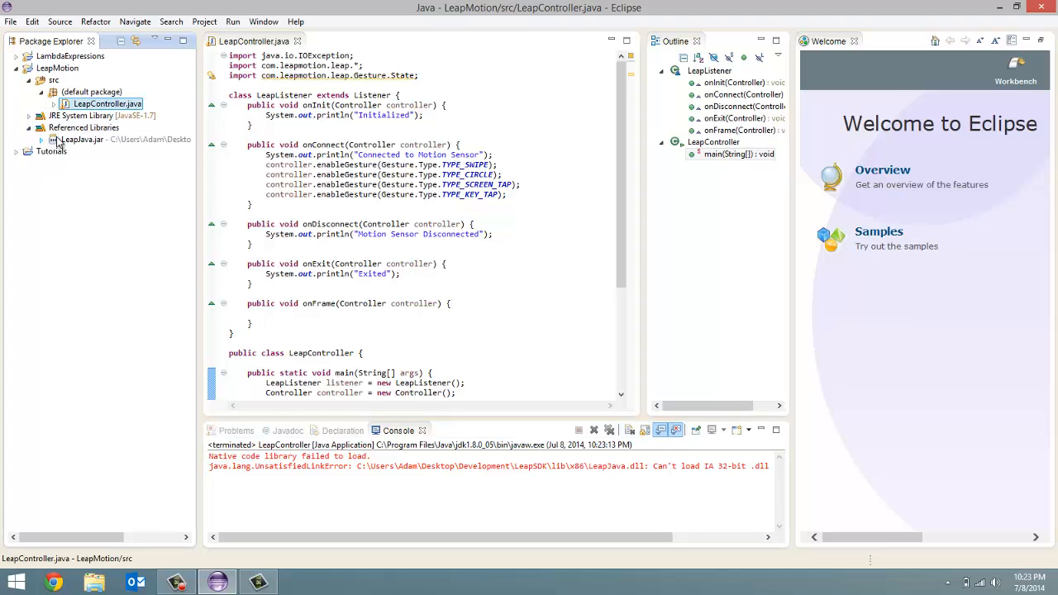
pyautogui.click(84, 127)
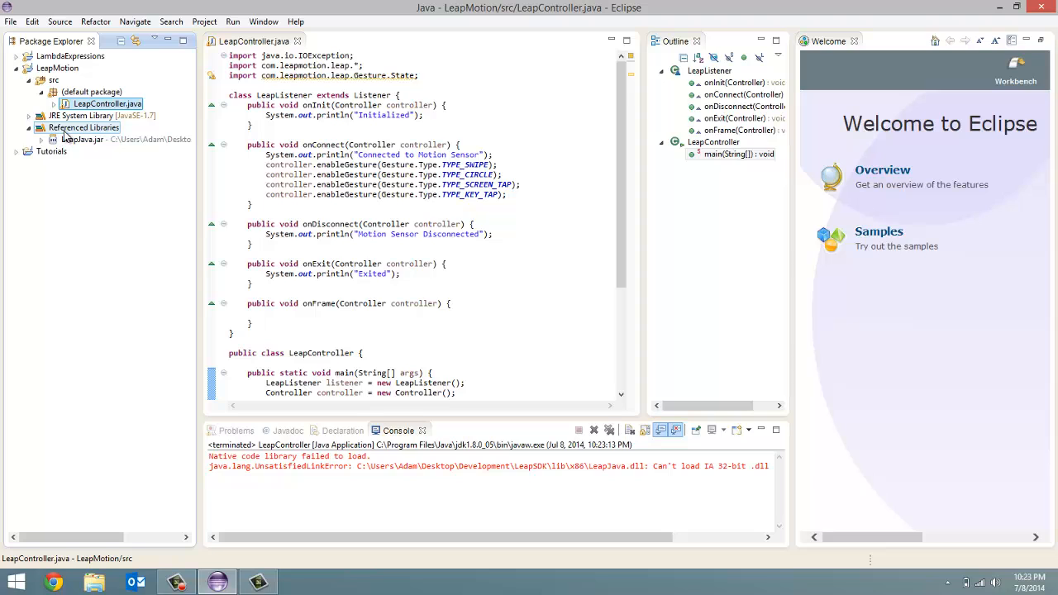
# - Point LeapJava.jar's native library location to the LeapSDK lib/x64 folder in Java Build Path
pyautogui.rightClick(83, 128)
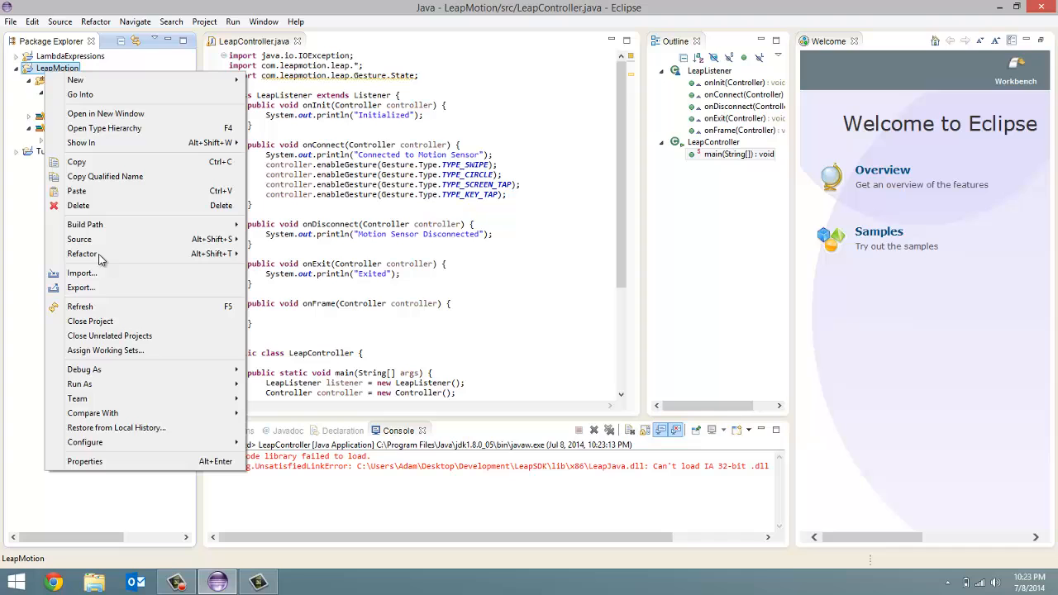
pyautogui.click(84, 462)
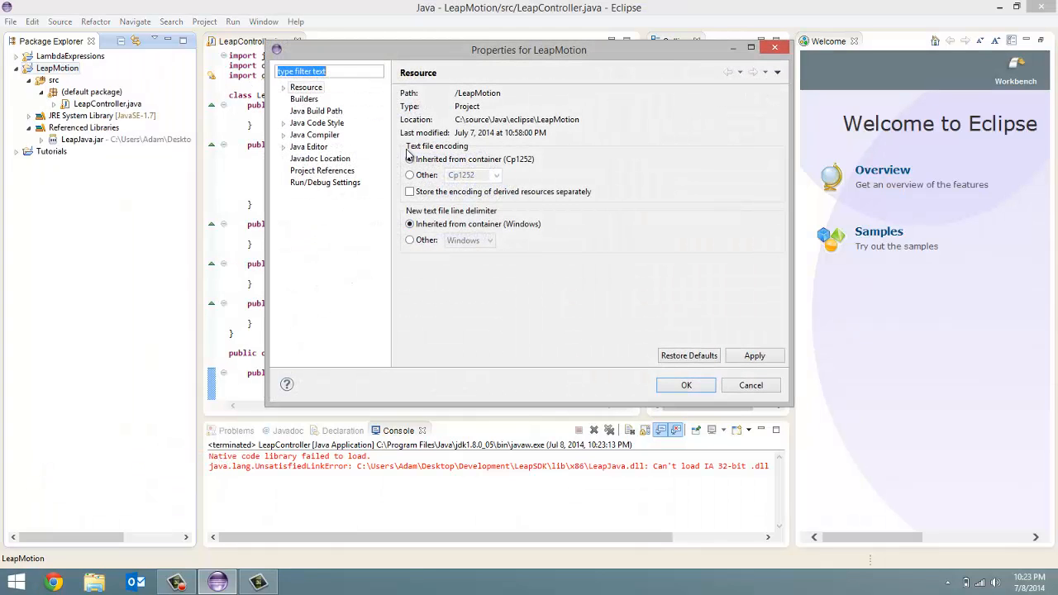
pyautogui.click(316, 111)
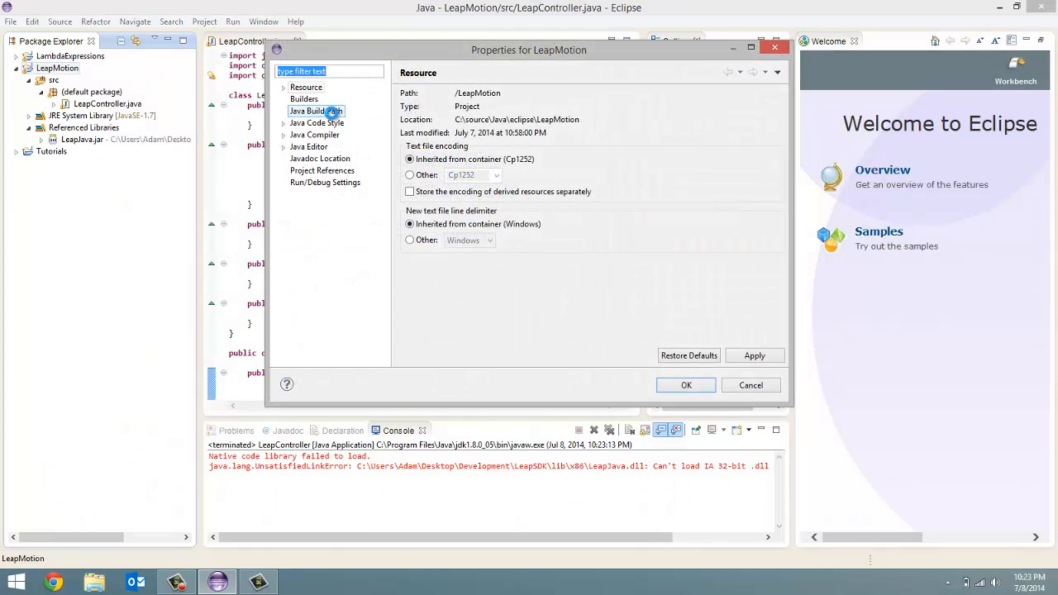
pyautogui.click(316, 110)
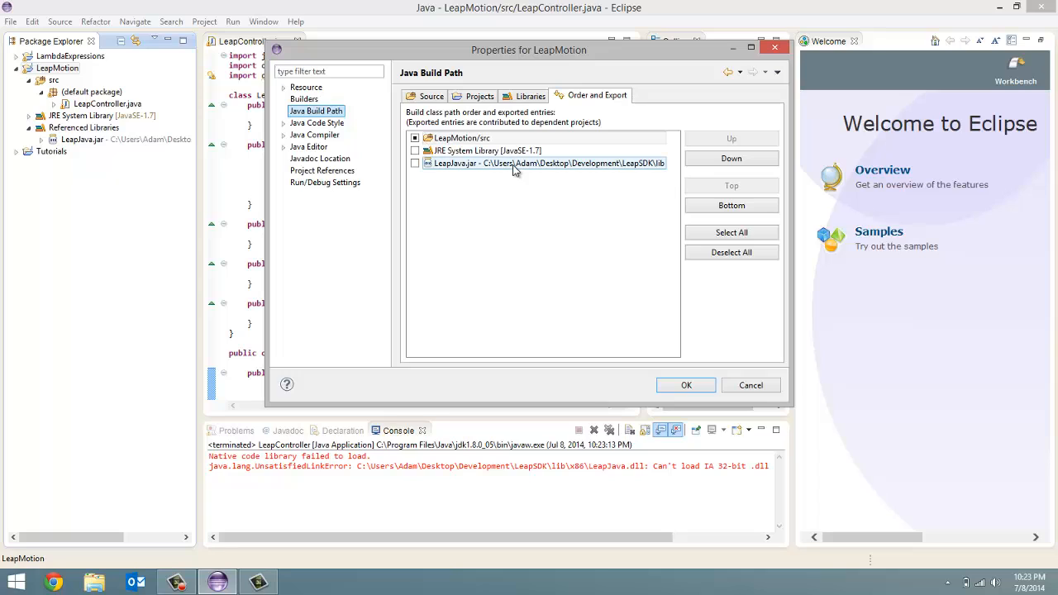
pyautogui.moveTo(451, 170)
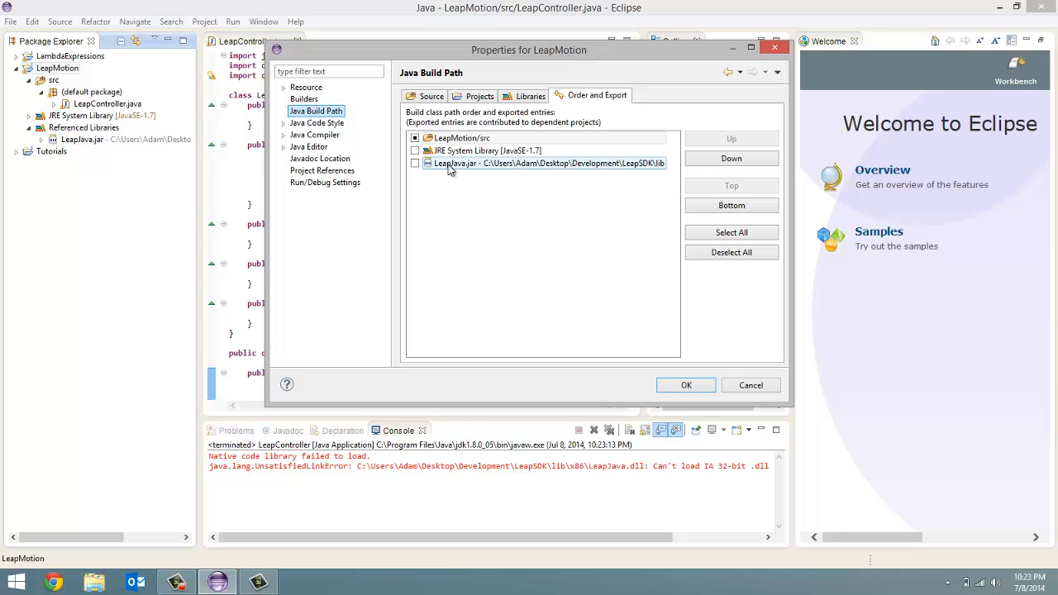
pyautogui.click(531, 95)
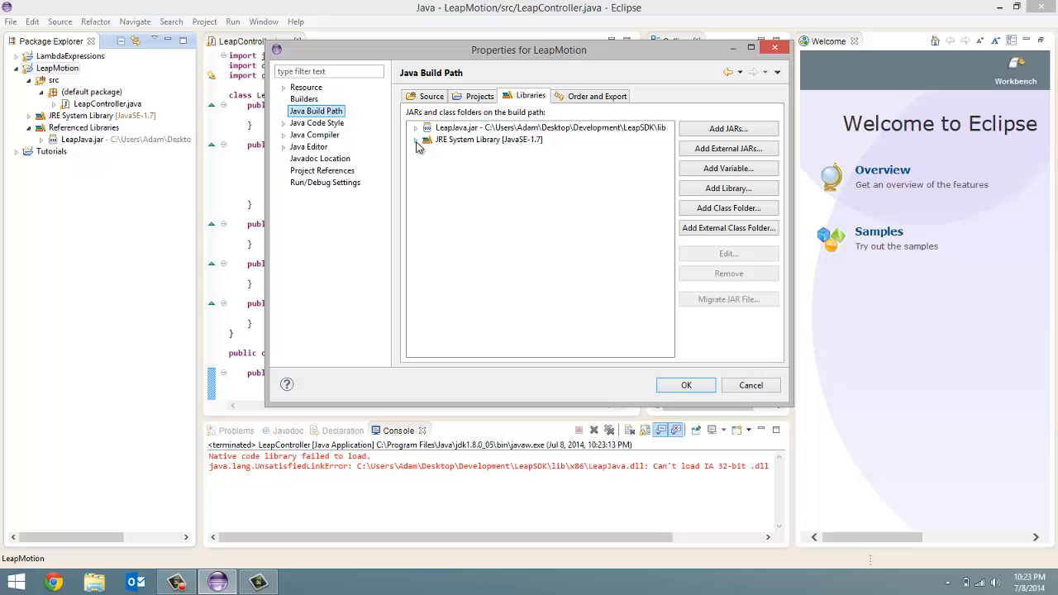
pyautogui.click(416, 139)
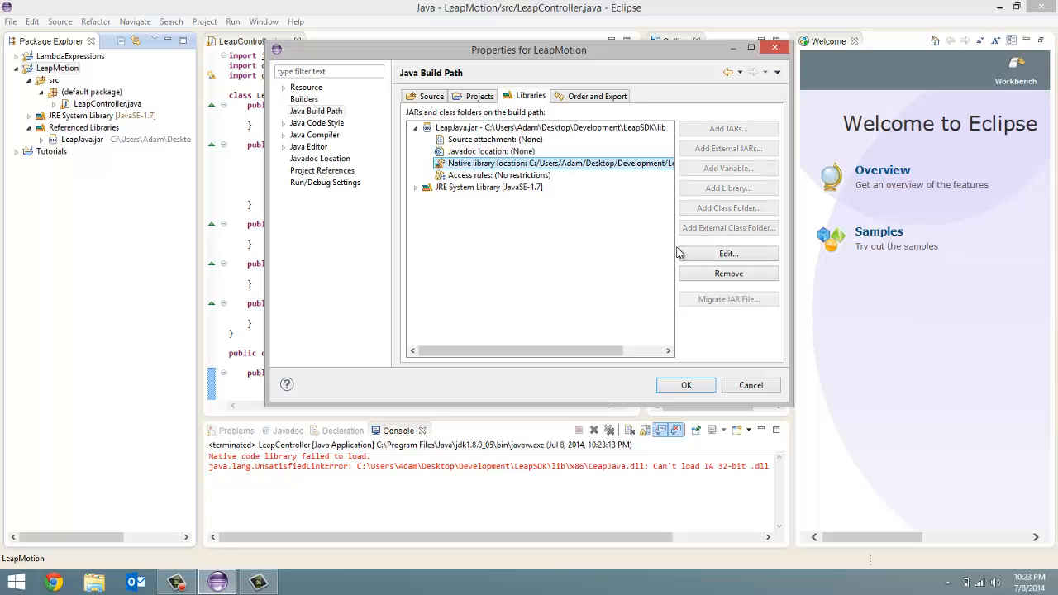
pyautogui.click(728, 253)
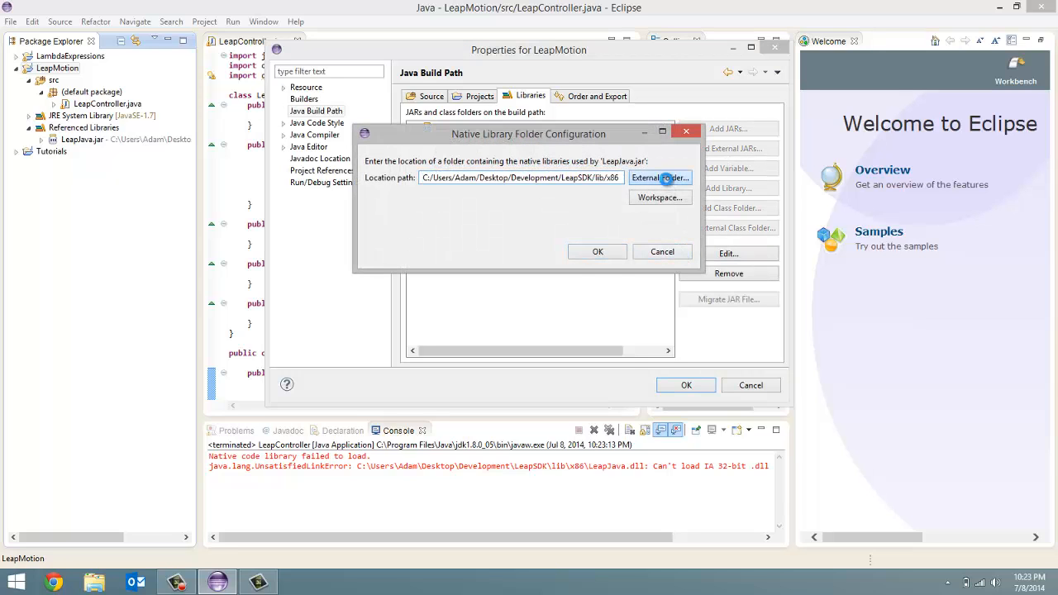
pyautogui.click(659, 177)
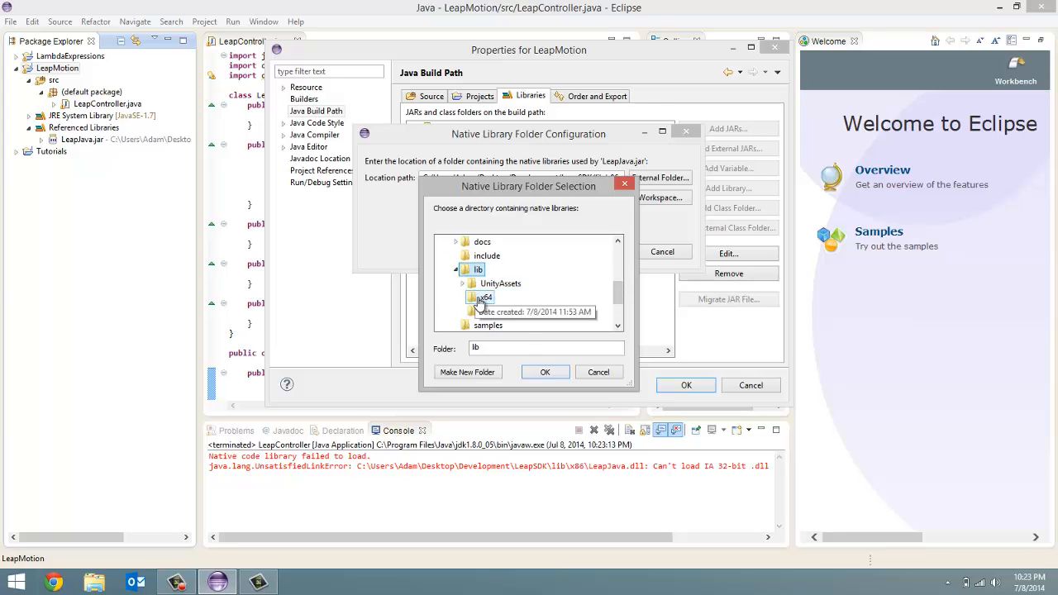
pyautogui.click(544, 372)
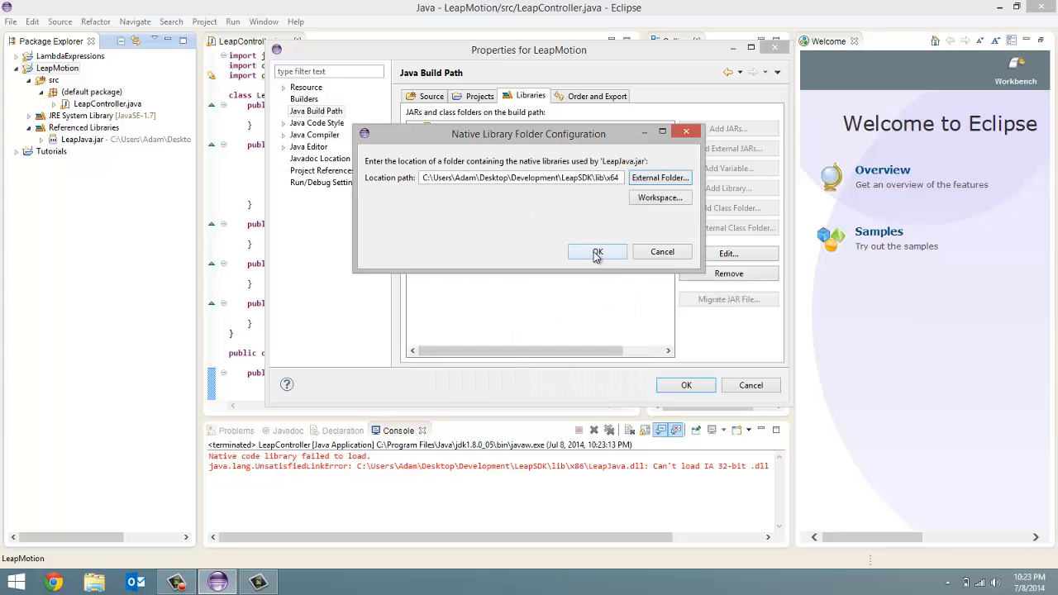
pyautogui.click(598, 252)
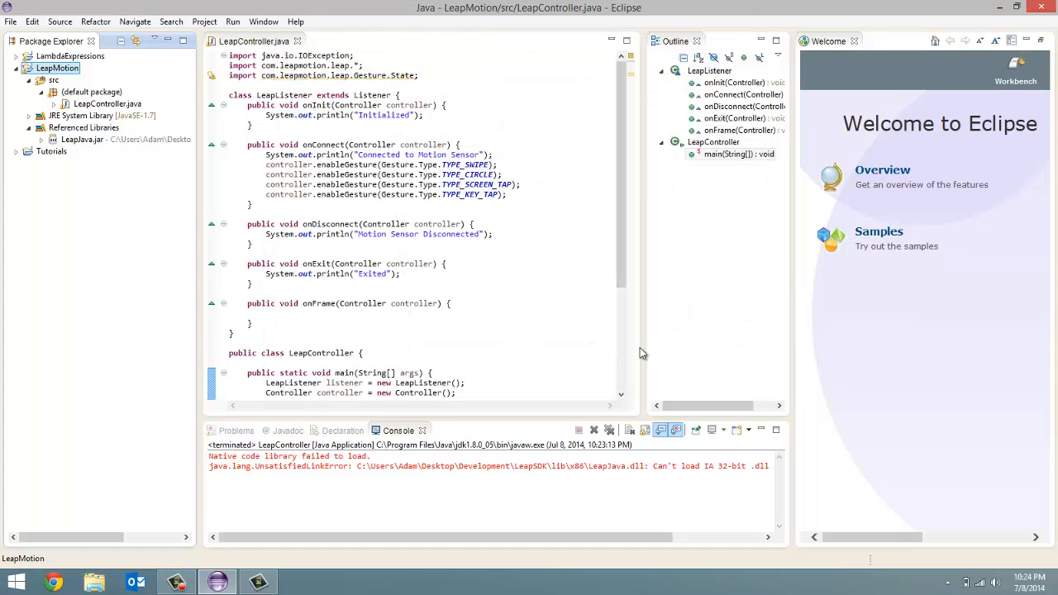
# - Rerun LeapController from the Run menu, then press Enter in the Console to quit
pyautogui.click(233, 21)
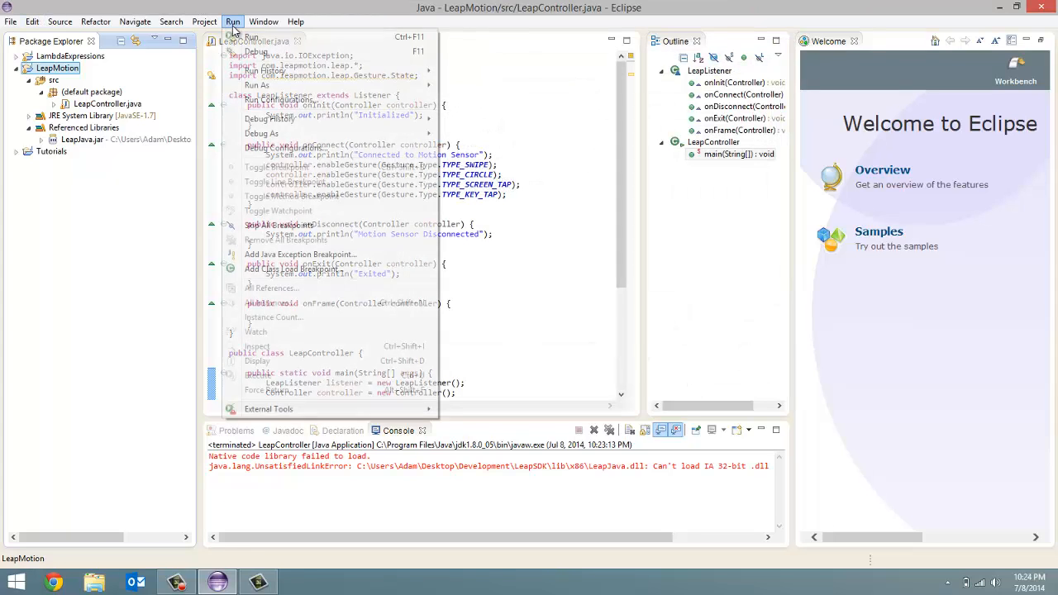
pyautogui.click(244, 36)
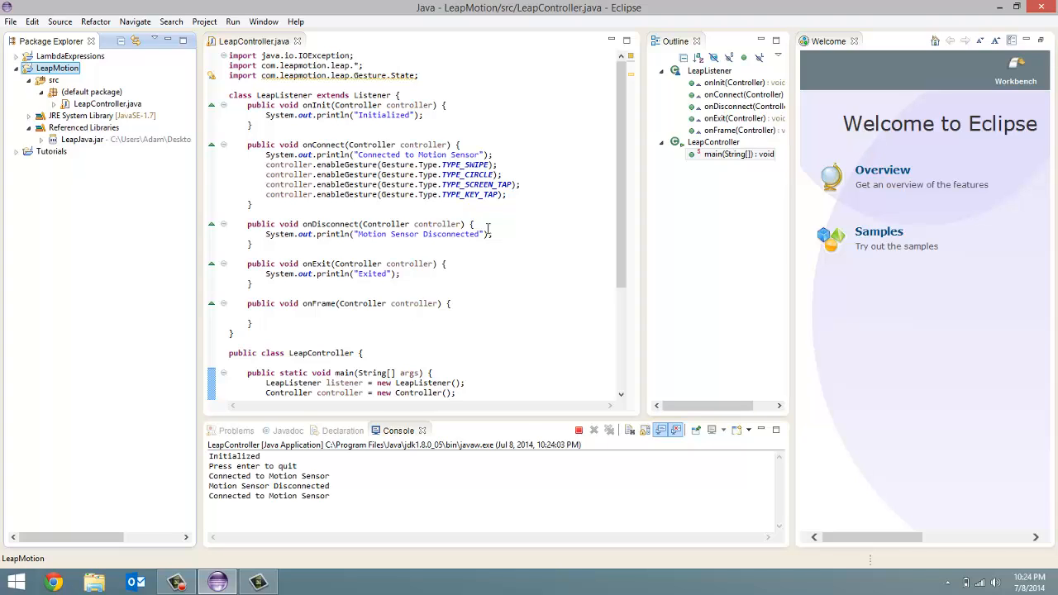
pyautogui.moveTo(429, 427)
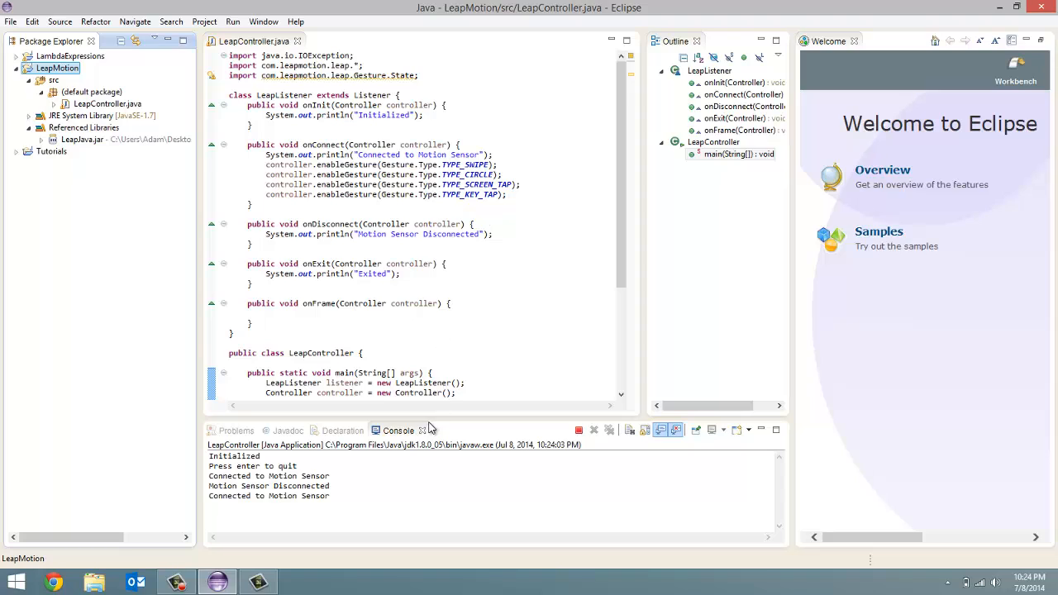
pyautogui.click(405, 495)
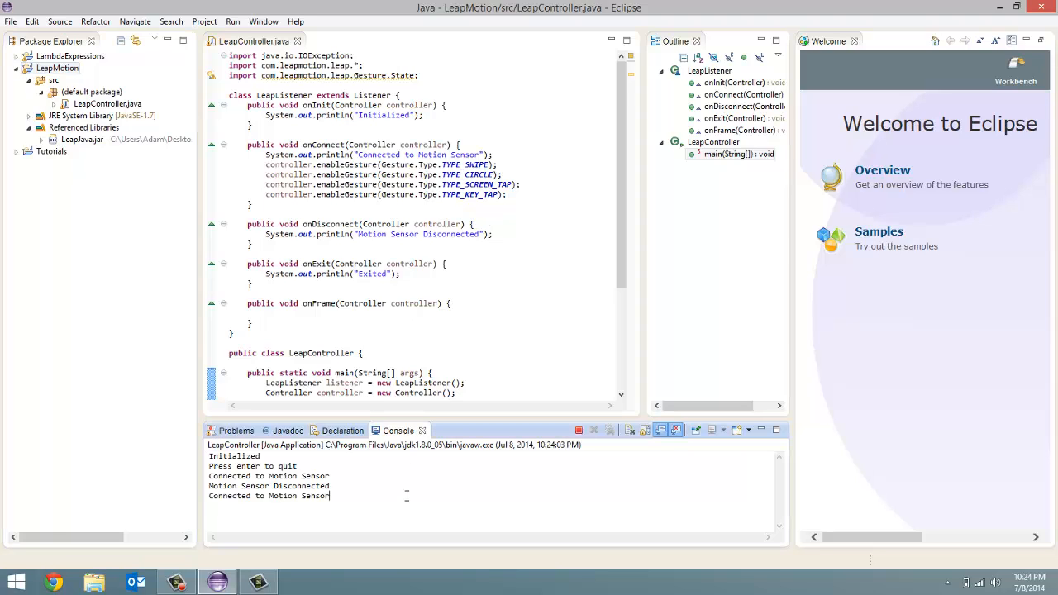
pyautogui.press('enter')
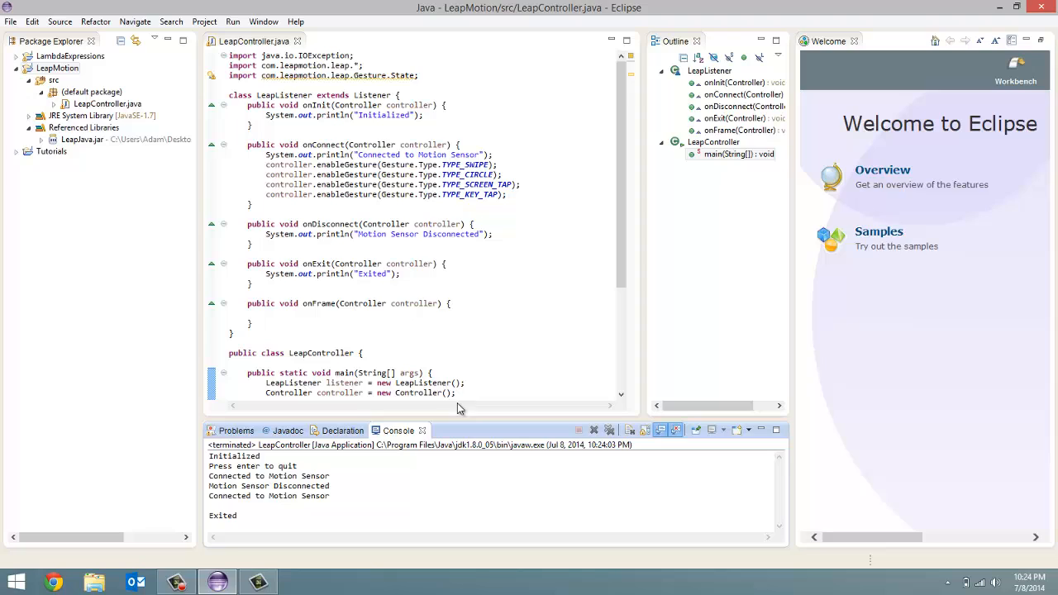